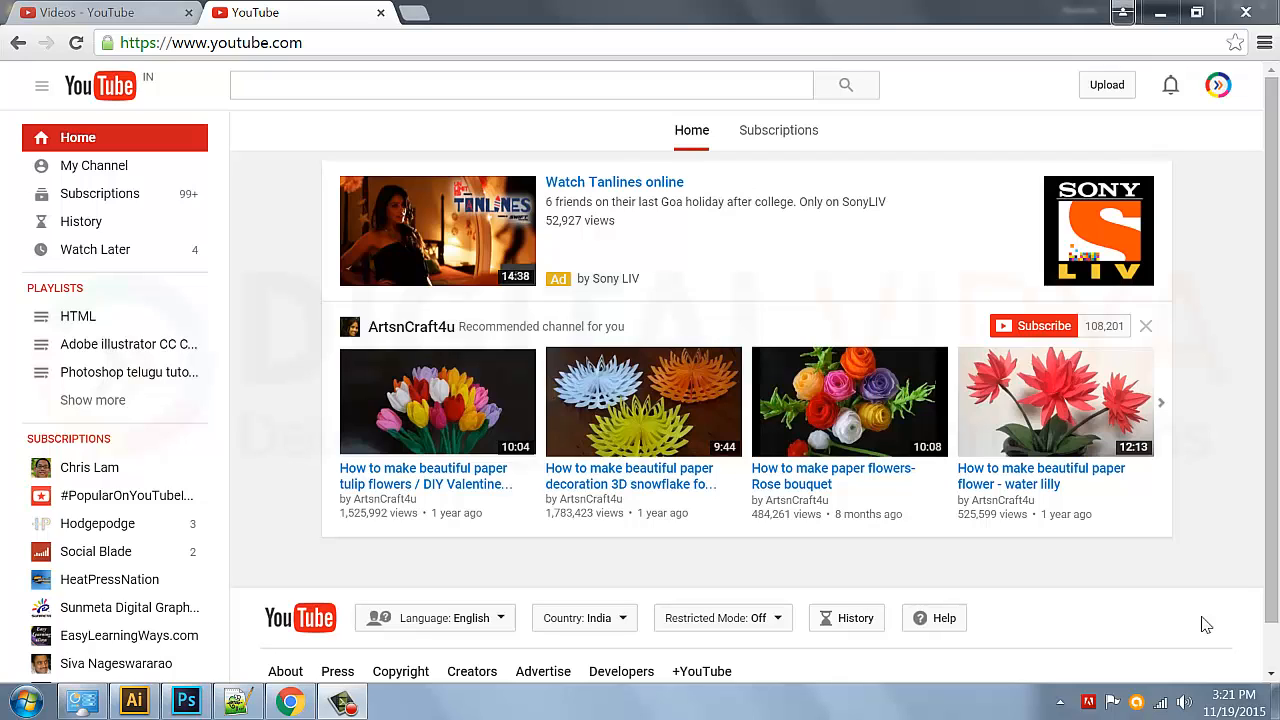
pyautogui.moveTo(518, 452)
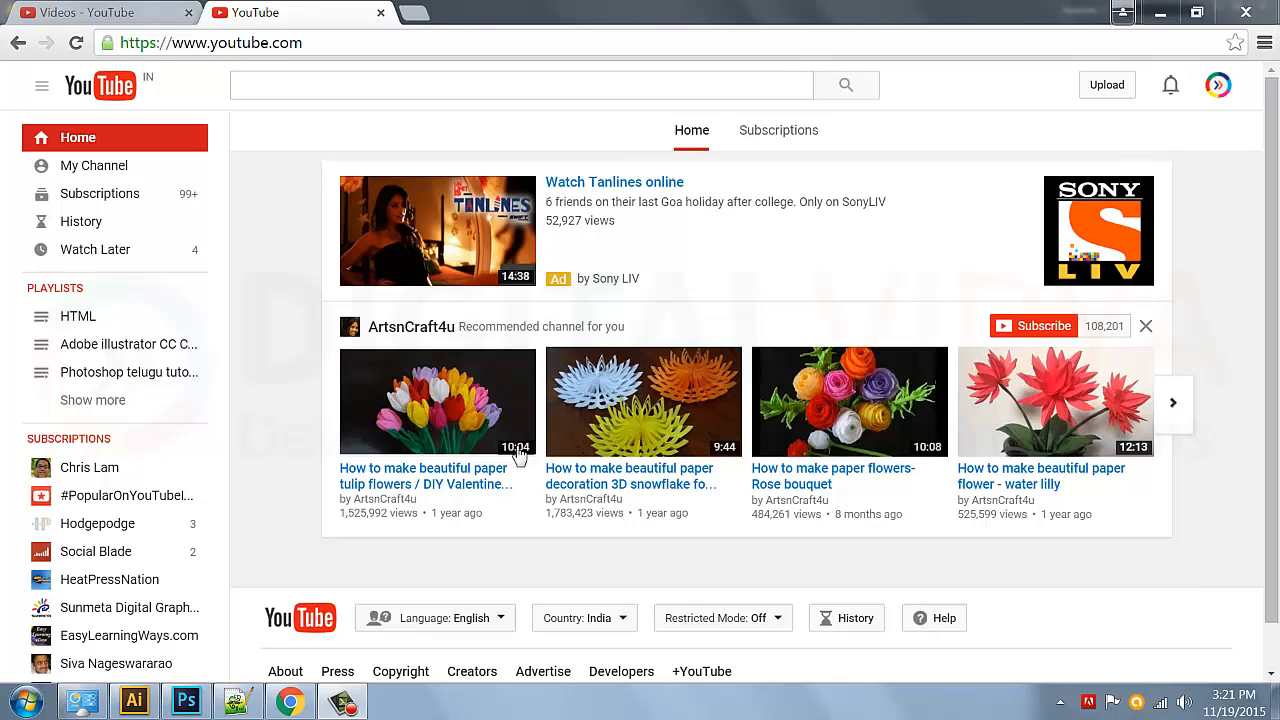
# Step: Correct the misspelled subtitle word 'Uasing' to read 'Using'
pyautogui.click(132, 700)
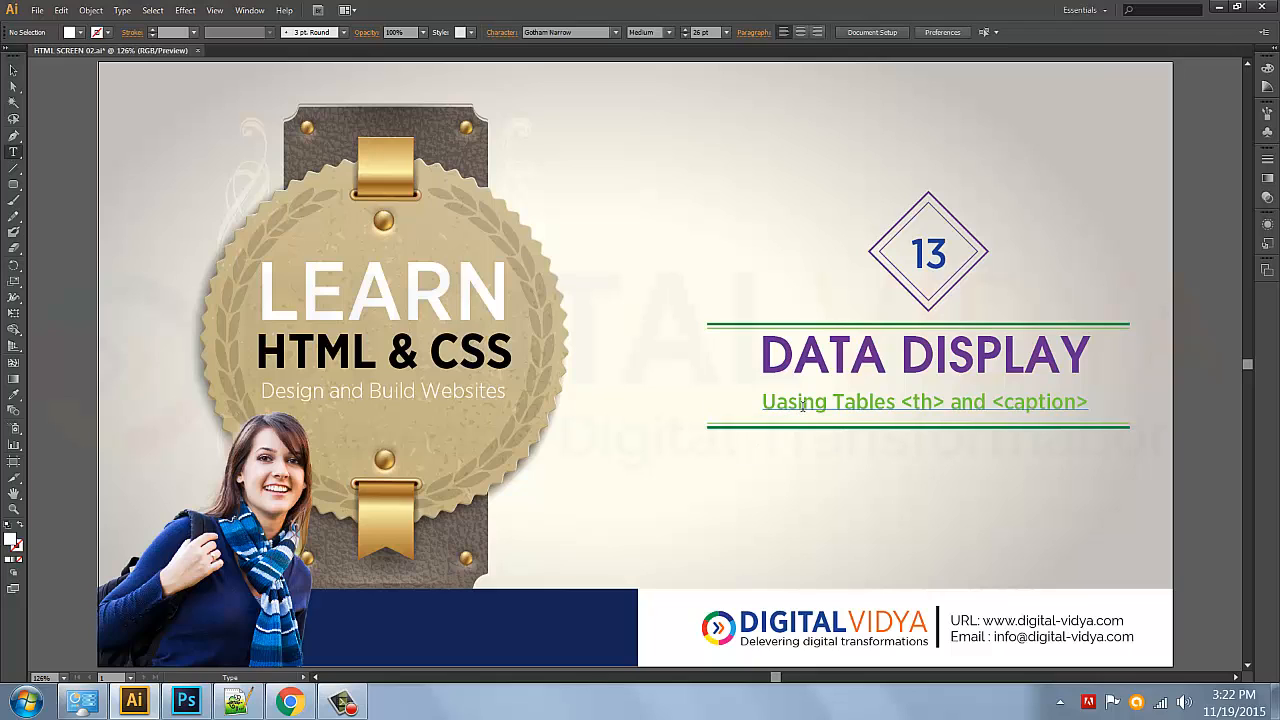
pyautogui.doubleClick(796, 400)
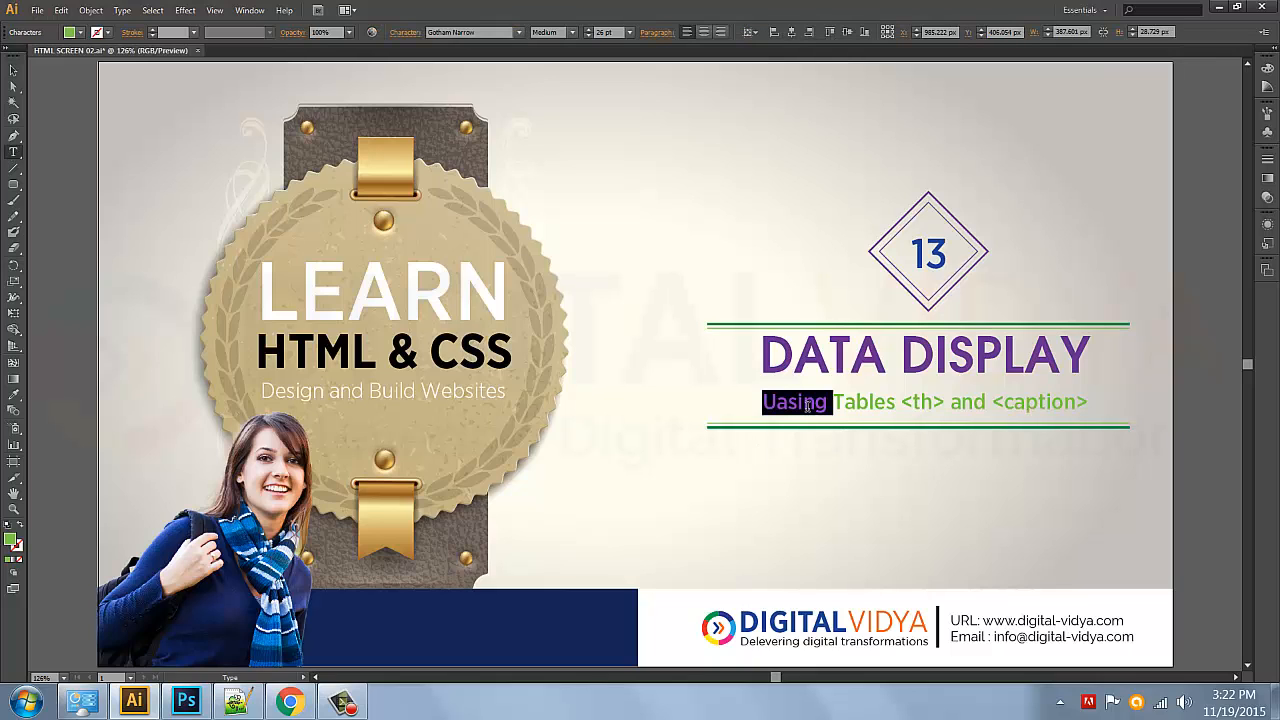
pyautogui.write('Using')
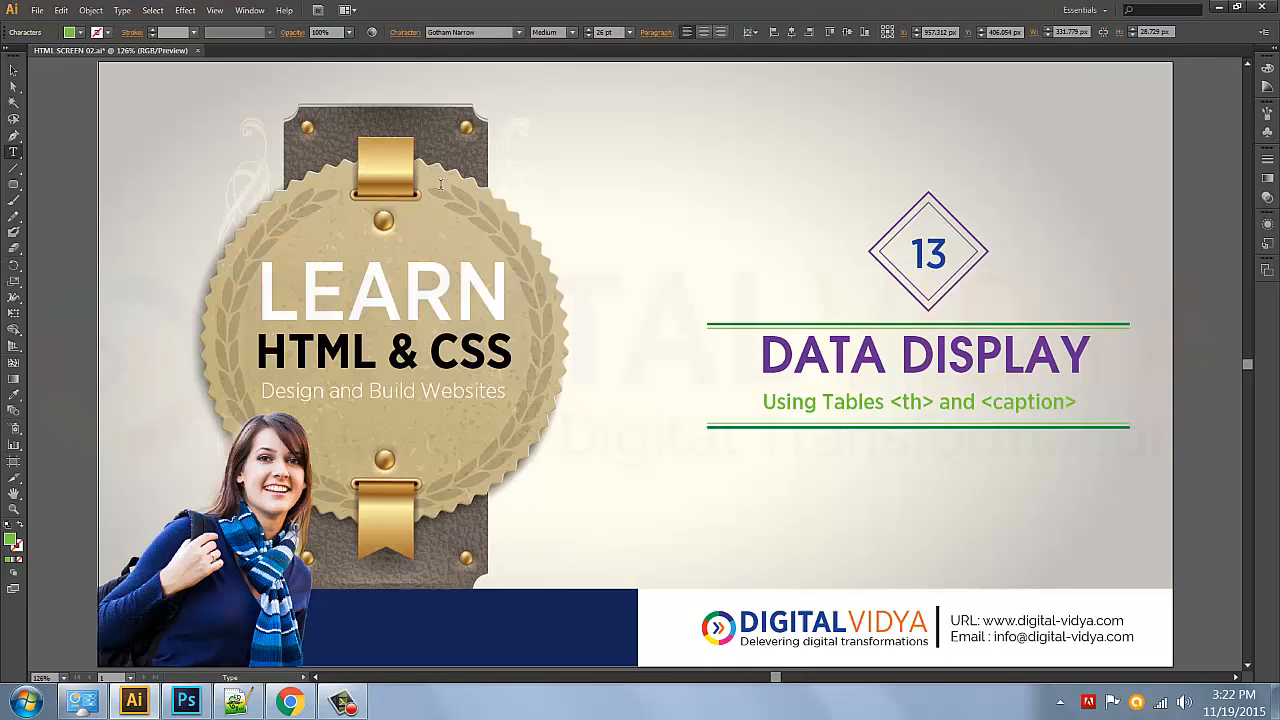
# Step: Export the title card via Save for Web and dismiss the export window
pyautogui.click(36, 10)
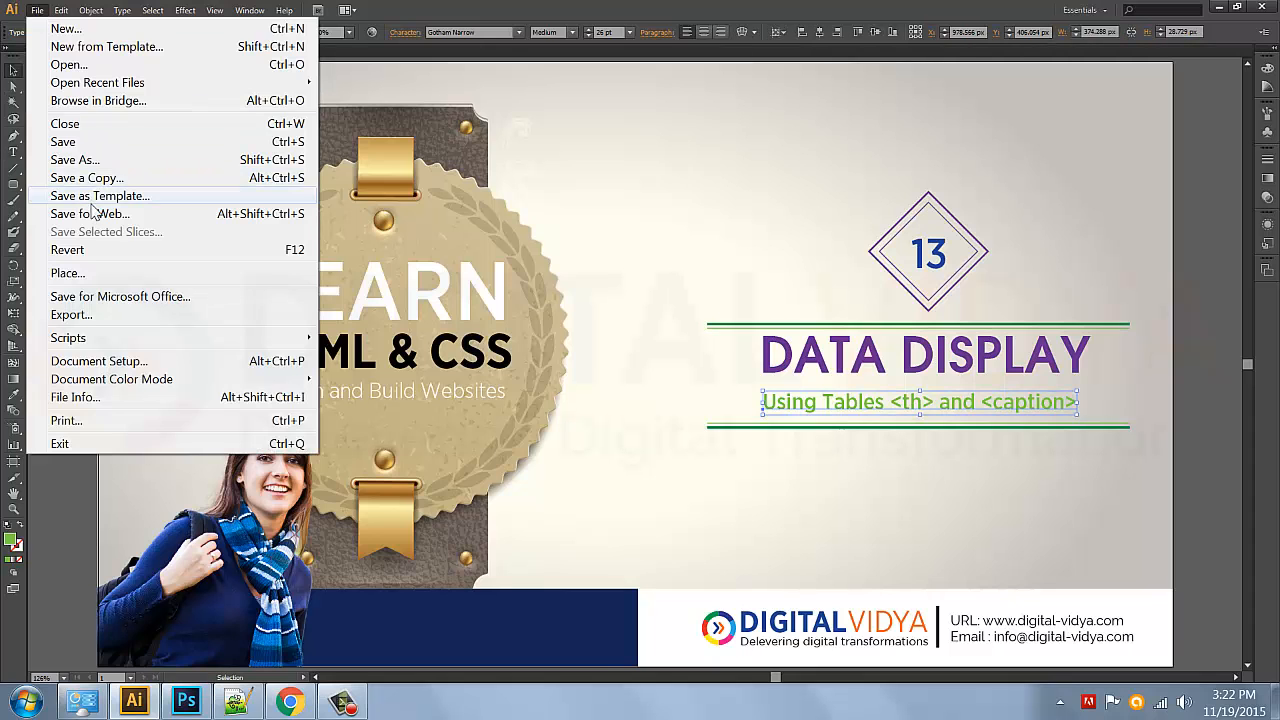
pyautogui.click(90, 212)
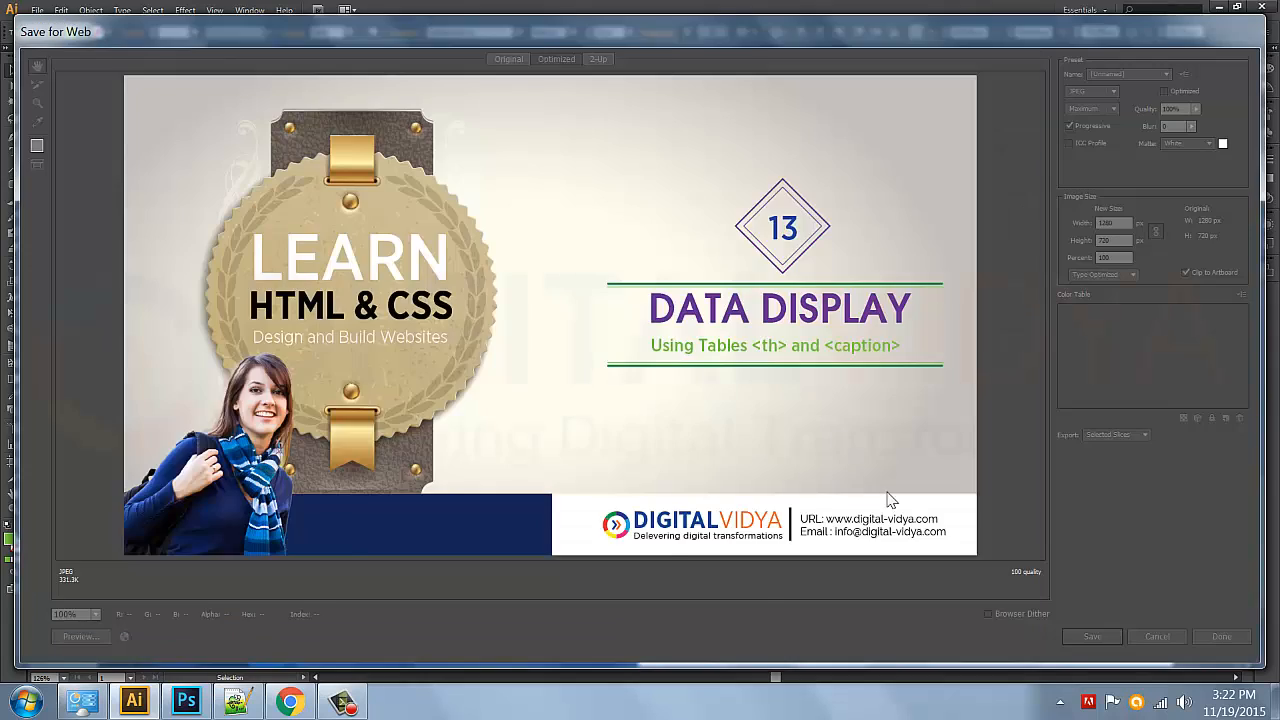
pyautogui.click(1156, 636)
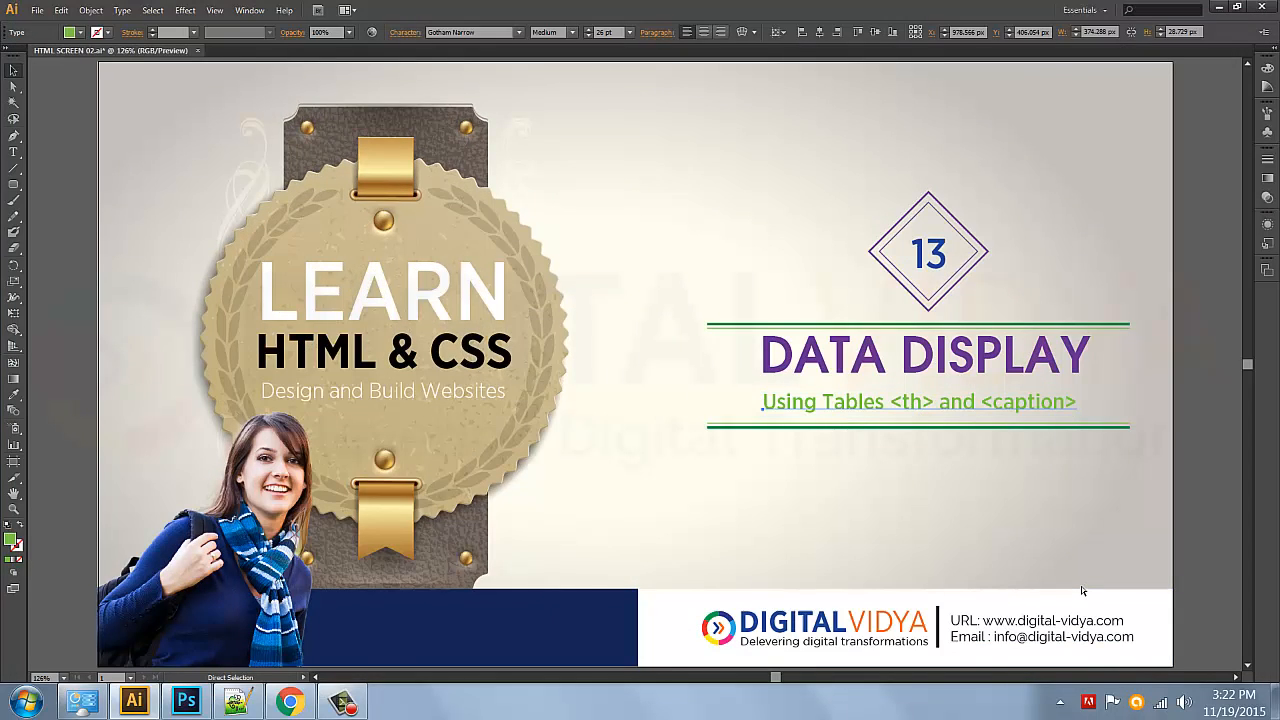
pyautogui.click(918, 400)
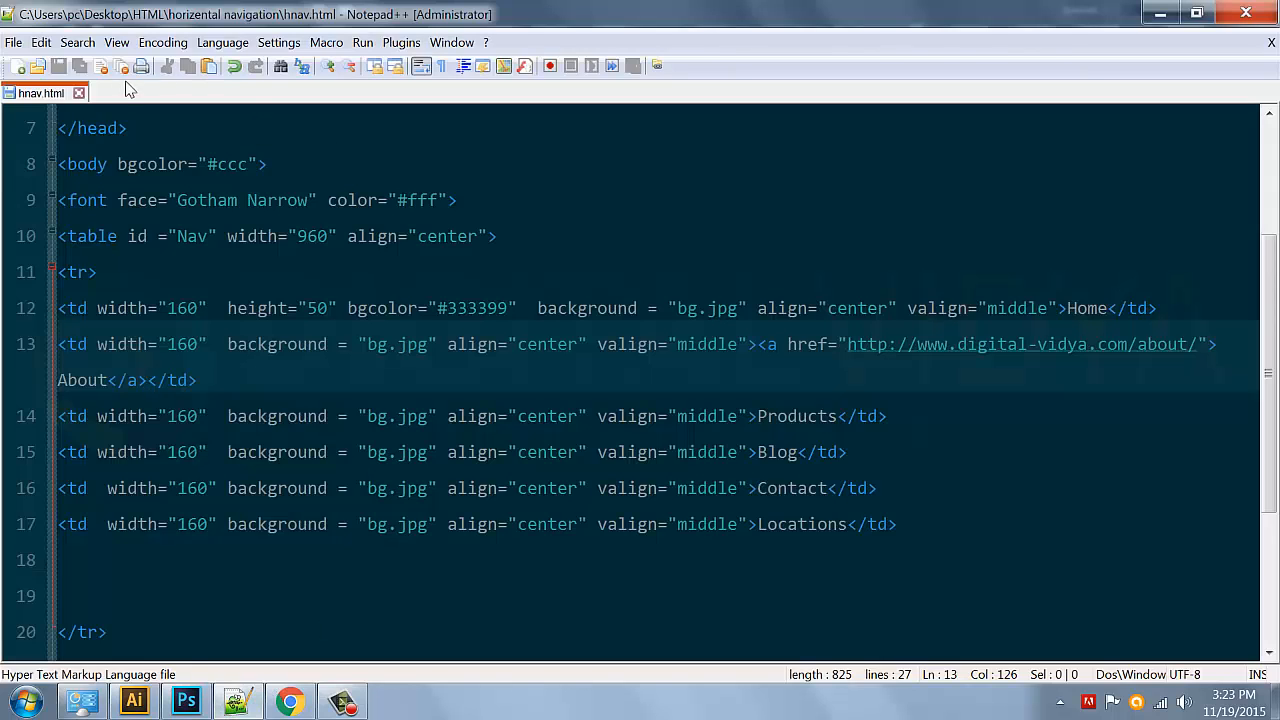
# Step: Start saving the Template01 starter file under a new name, browsing to the HTML folder
pyautogui.click(14, 42)
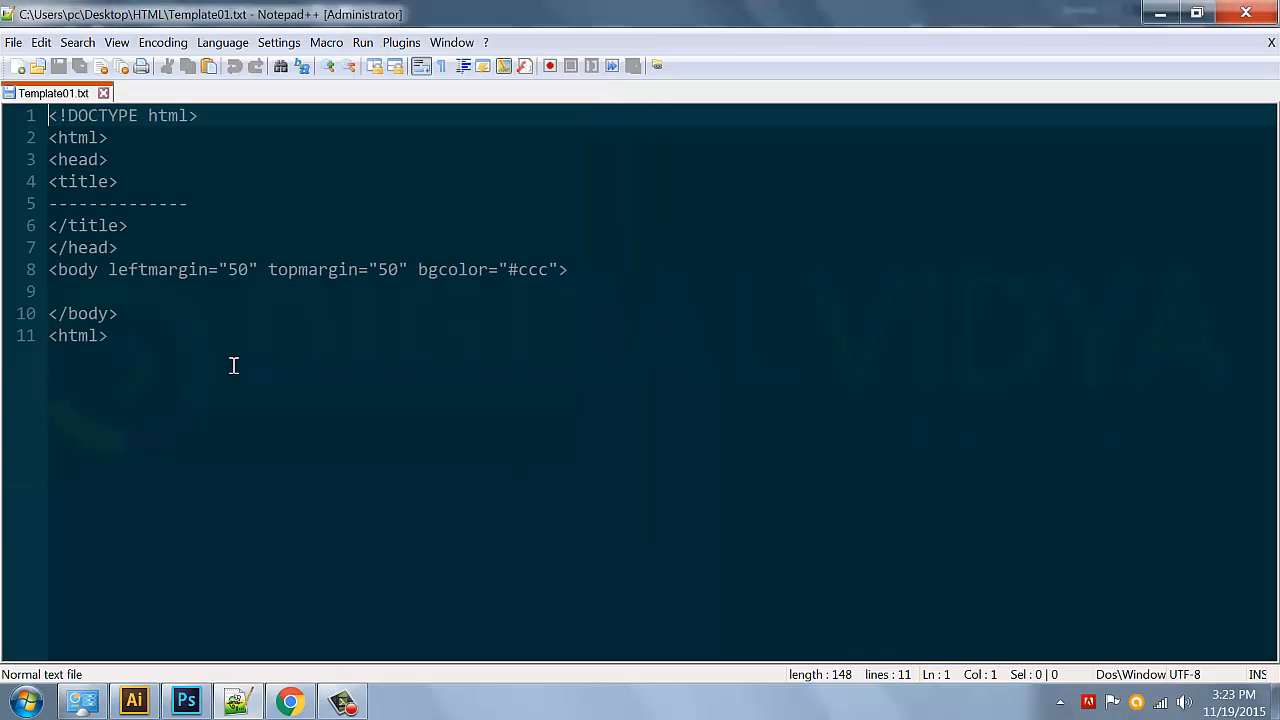
pyautogui.click(14, 42)
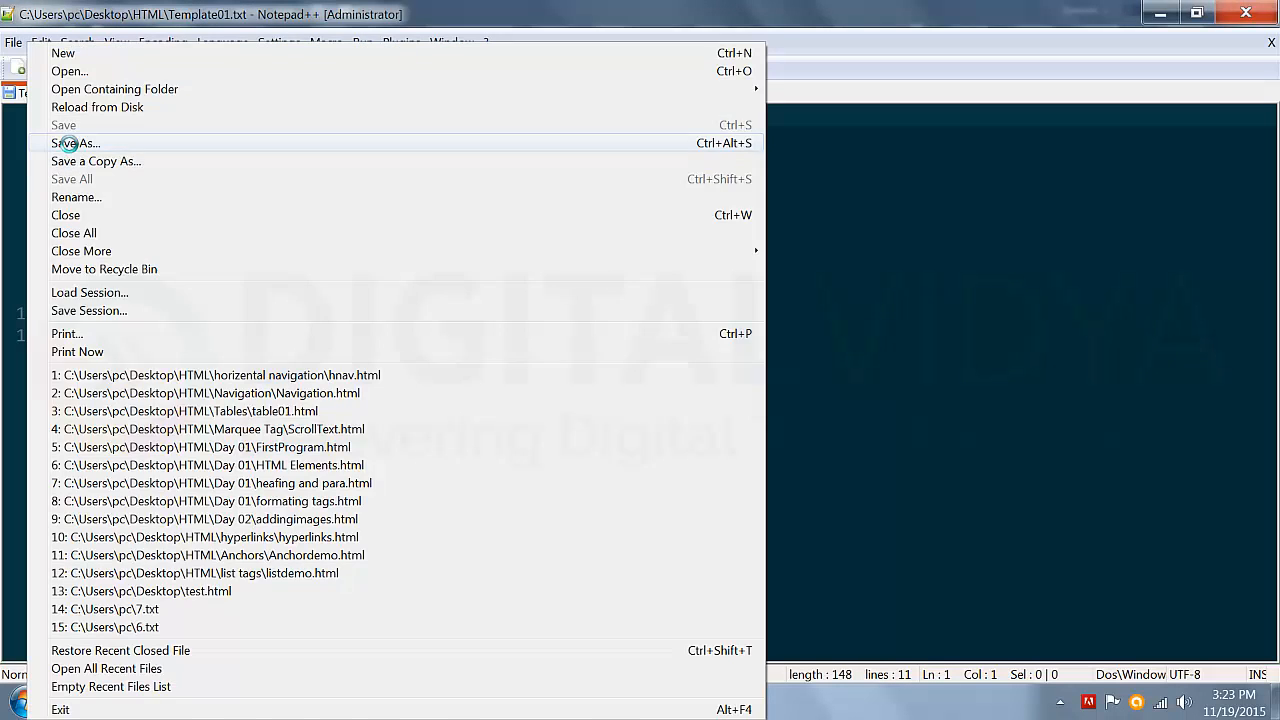
pyautogui.click(76, 144)
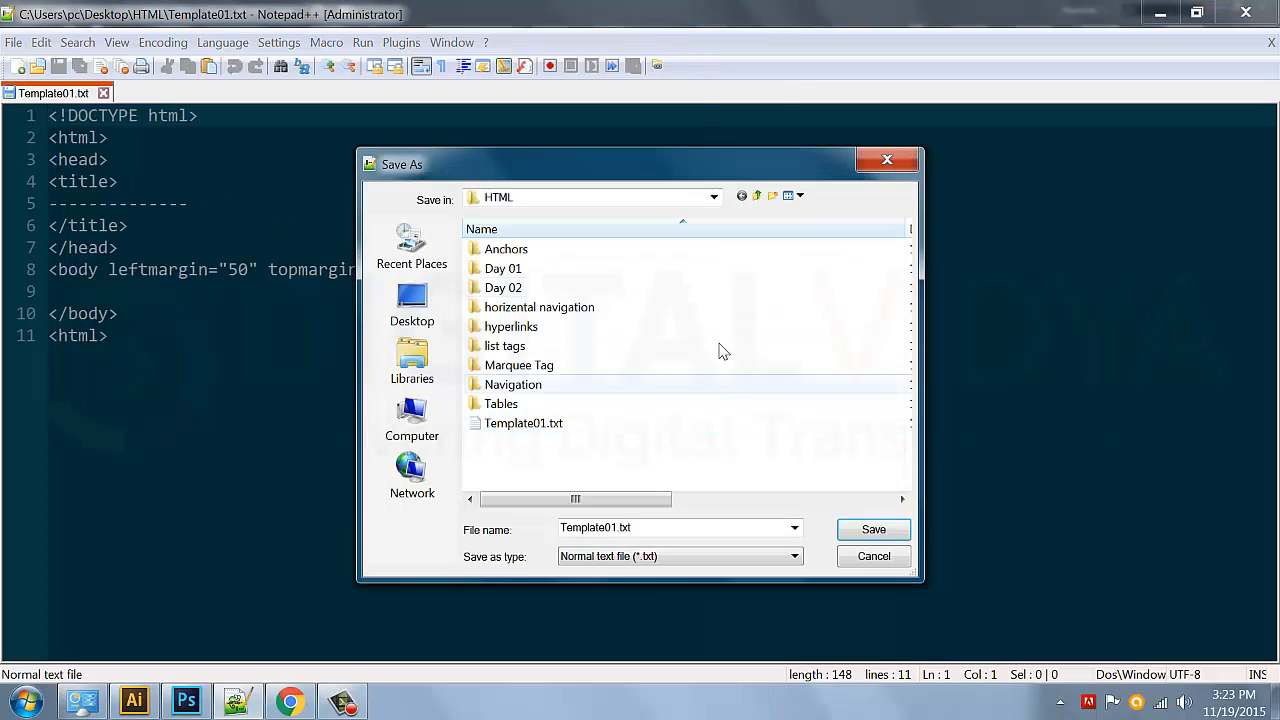
pyautogui.click(412, 304)
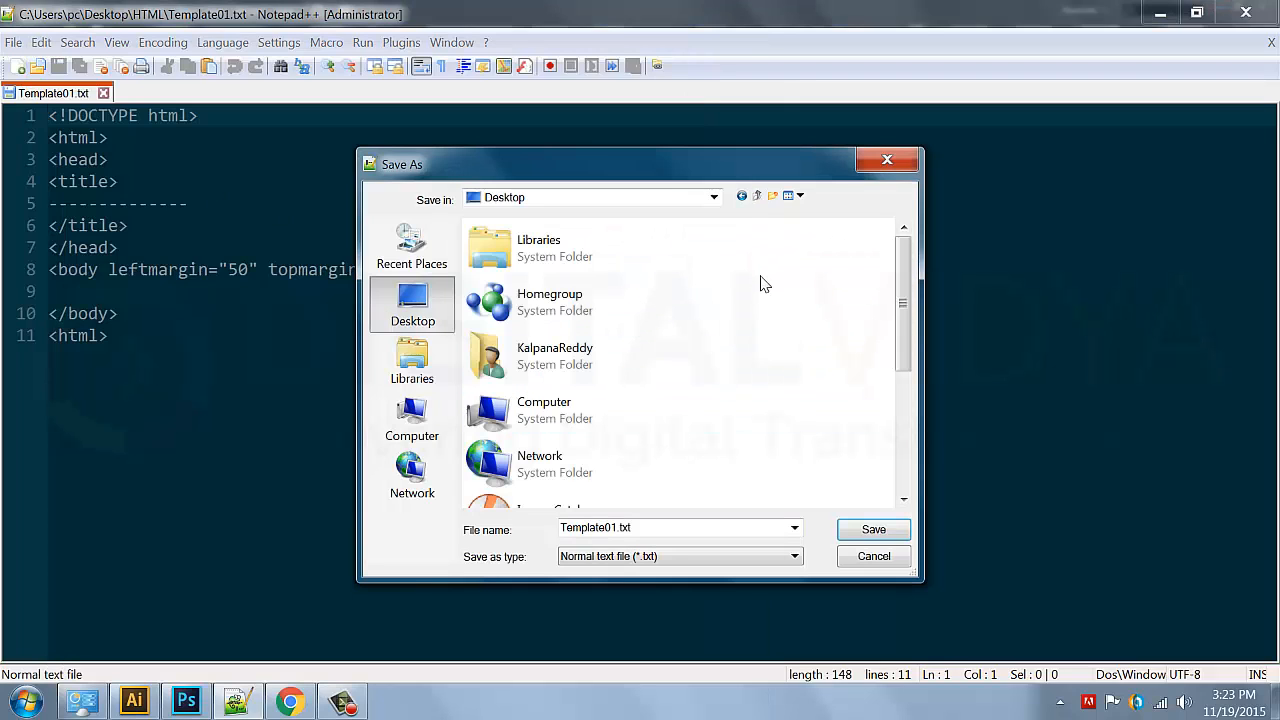
pyautogui.scroll(-3)
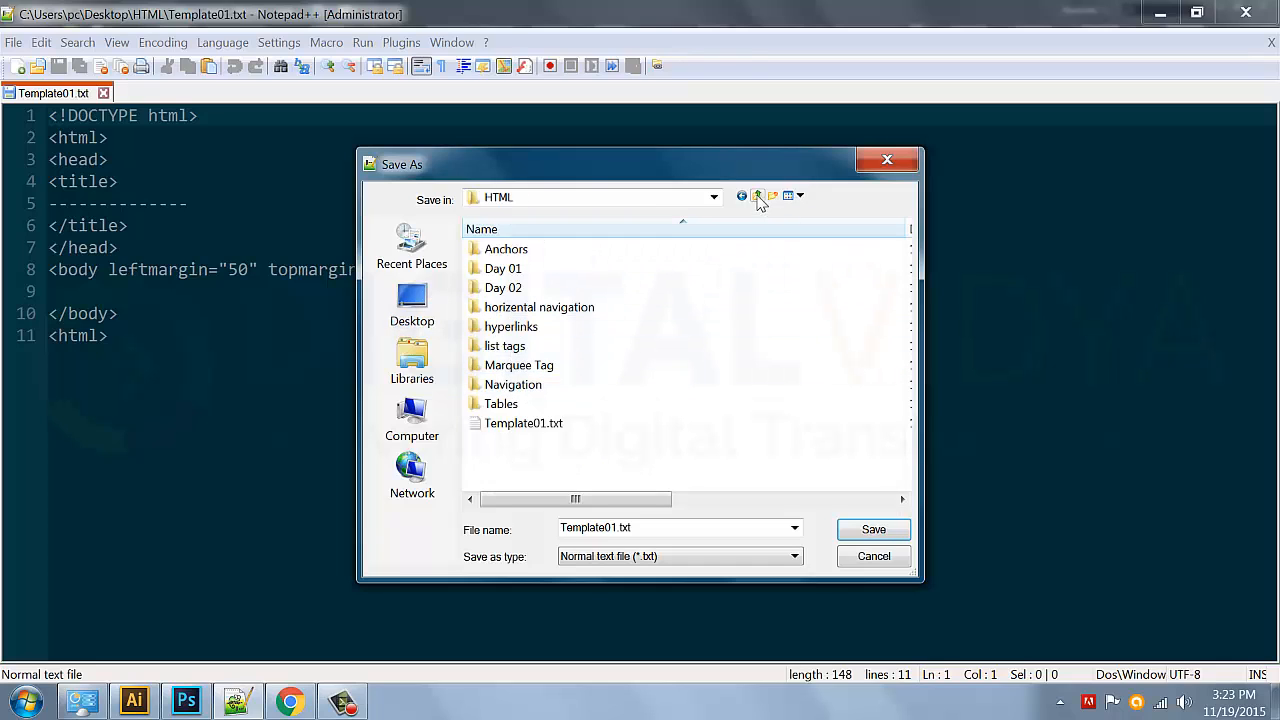
# Step: Create the 'tables- datavis' folder and save the file there as datadisplay.html
pyautogui.click(772, 196)
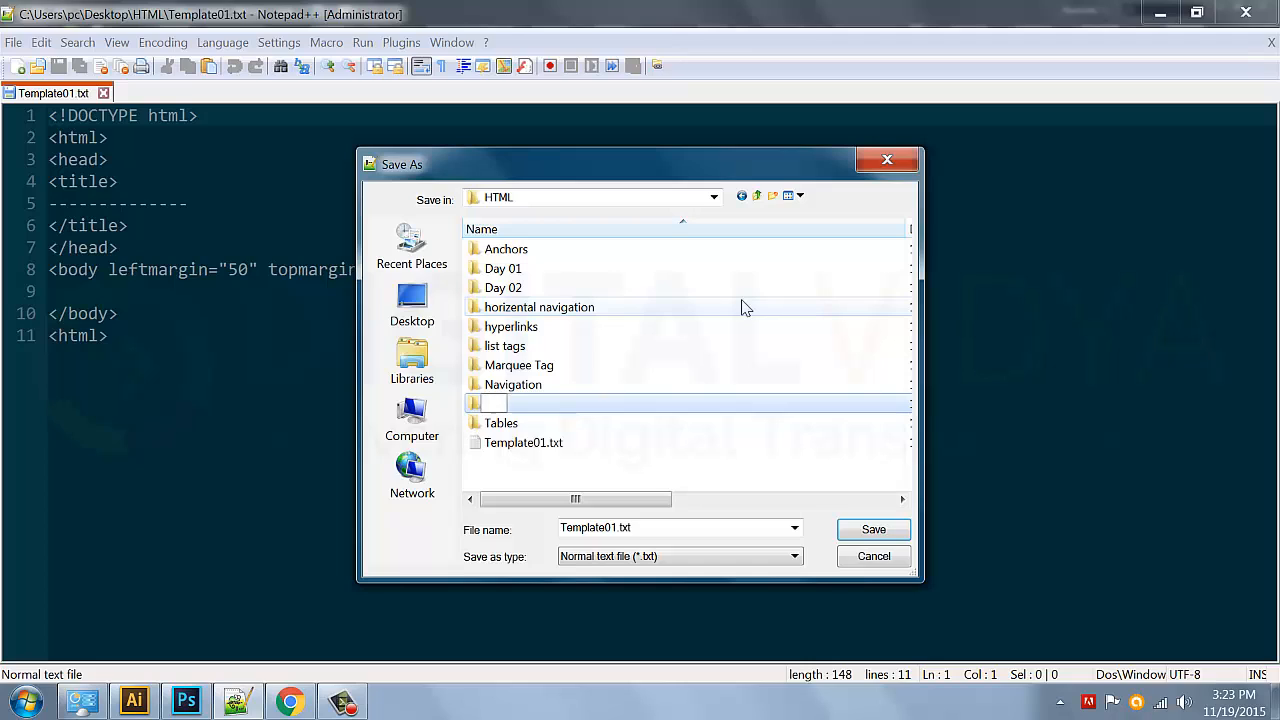
pyautogui.write('tables- datavis')
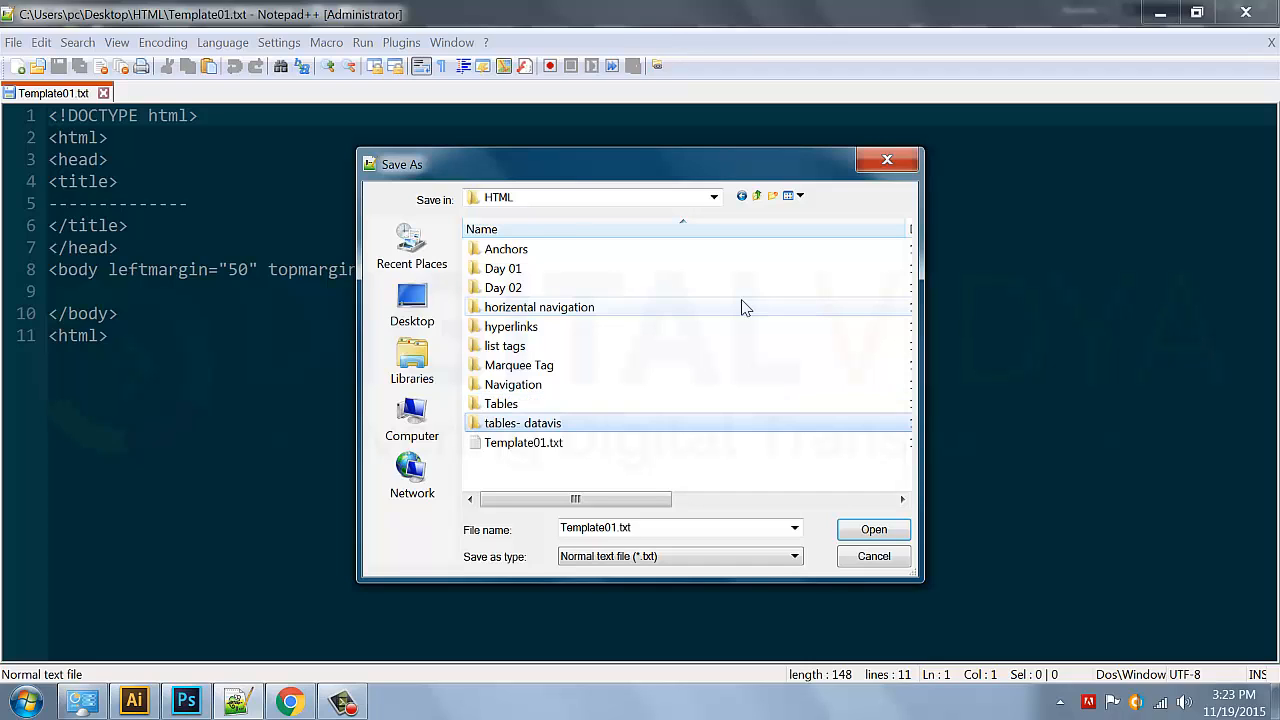
pyautogui.doubleClick(520, 422)
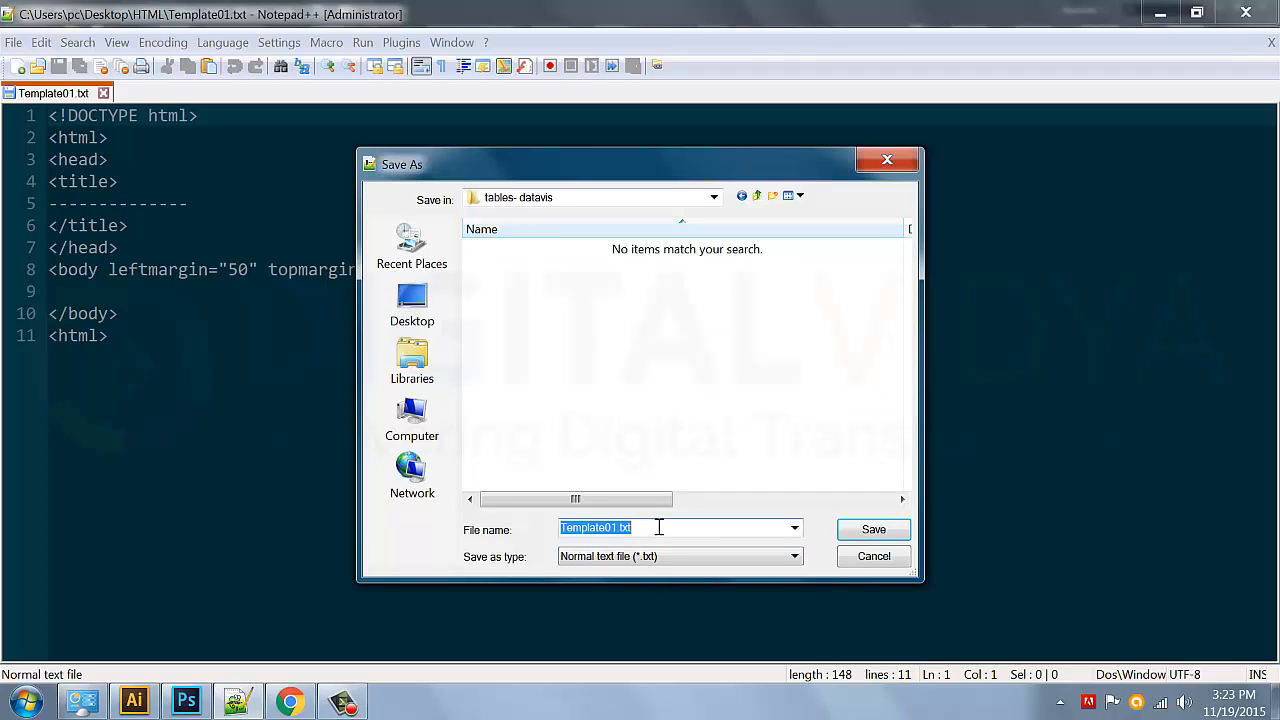
pyautogui.write('dat')
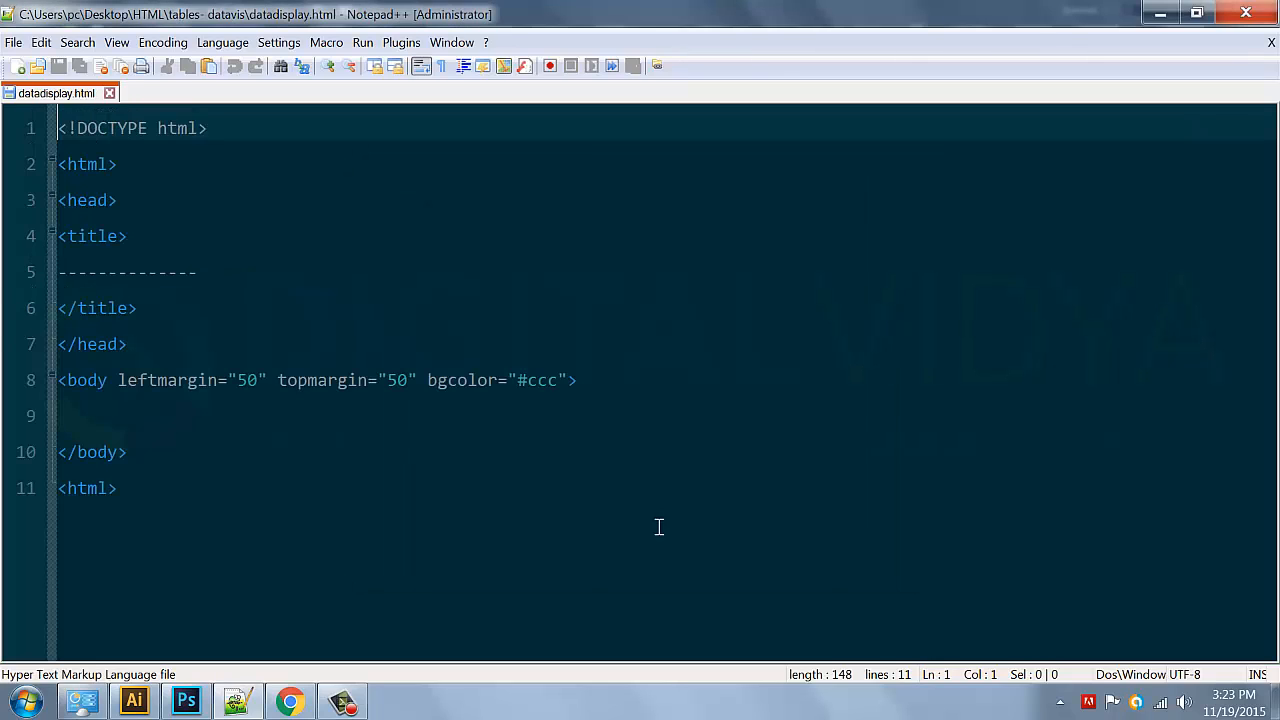
# Step: Replace the title placeholder with 'Data Display' and begin '<font face=""' after the body tag
pyautogui.click(196, 272)
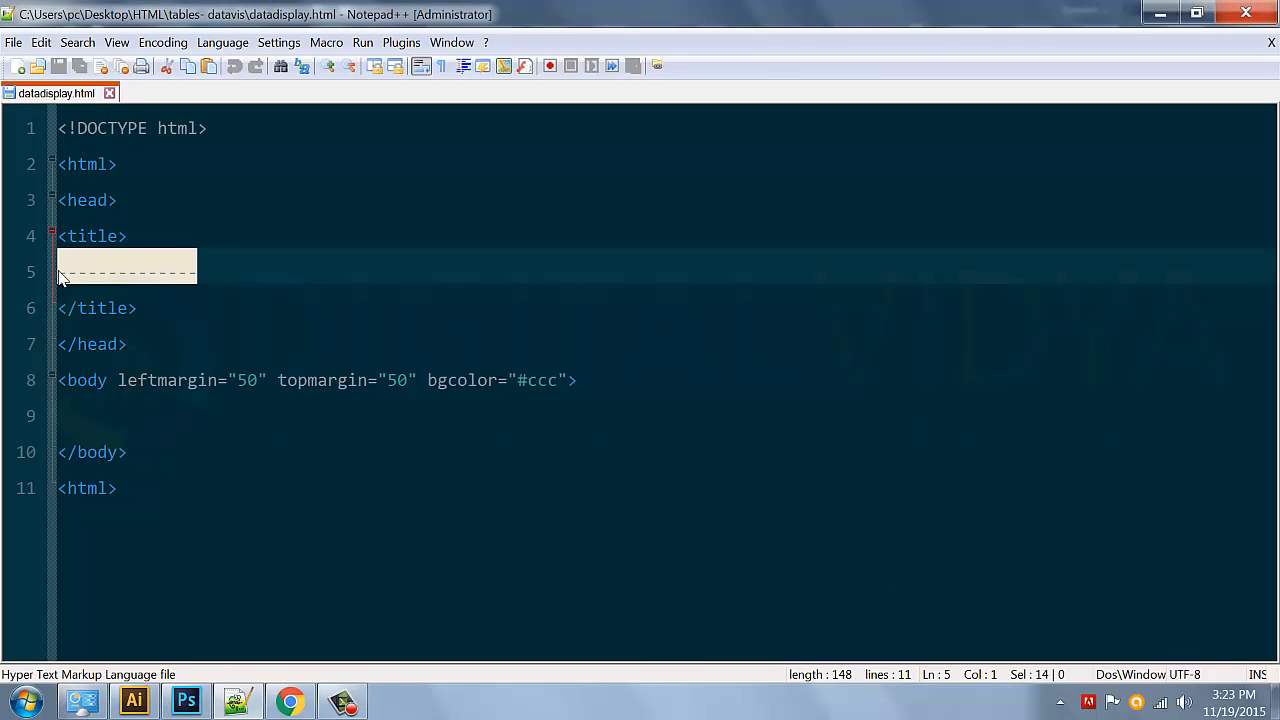
pyautogui.write('Data Display')
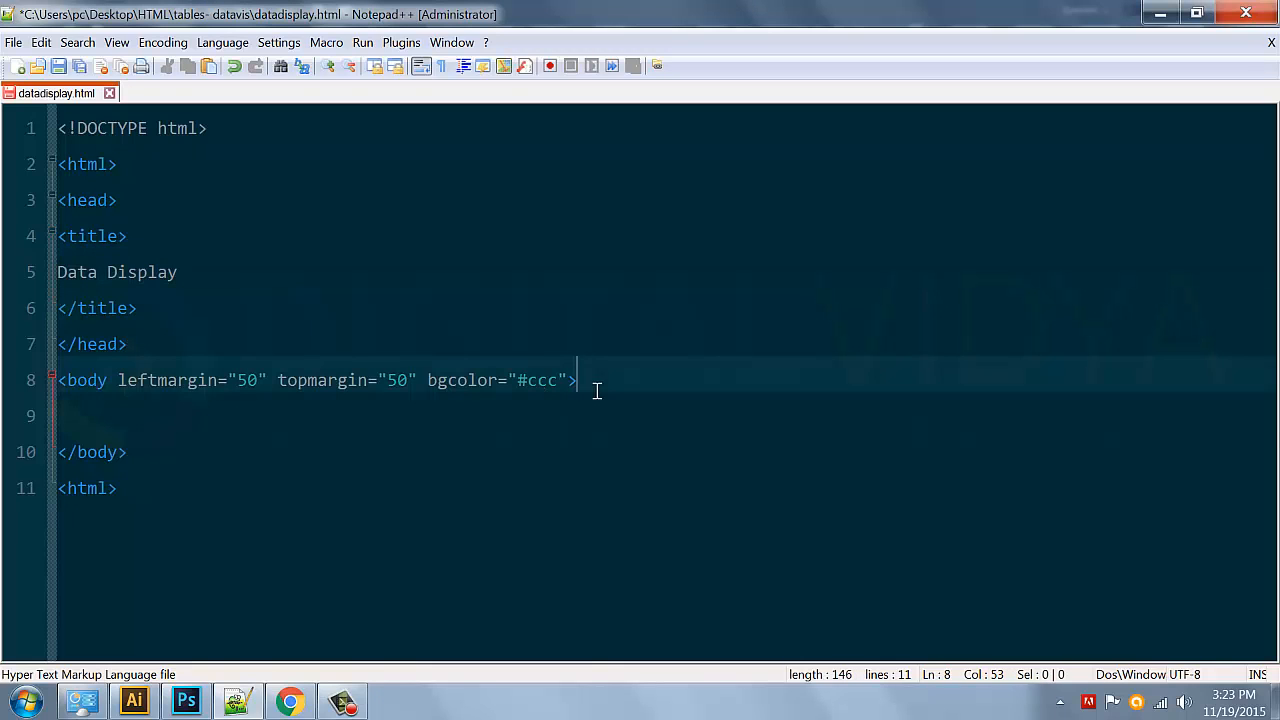
pyautogui.write('<font')
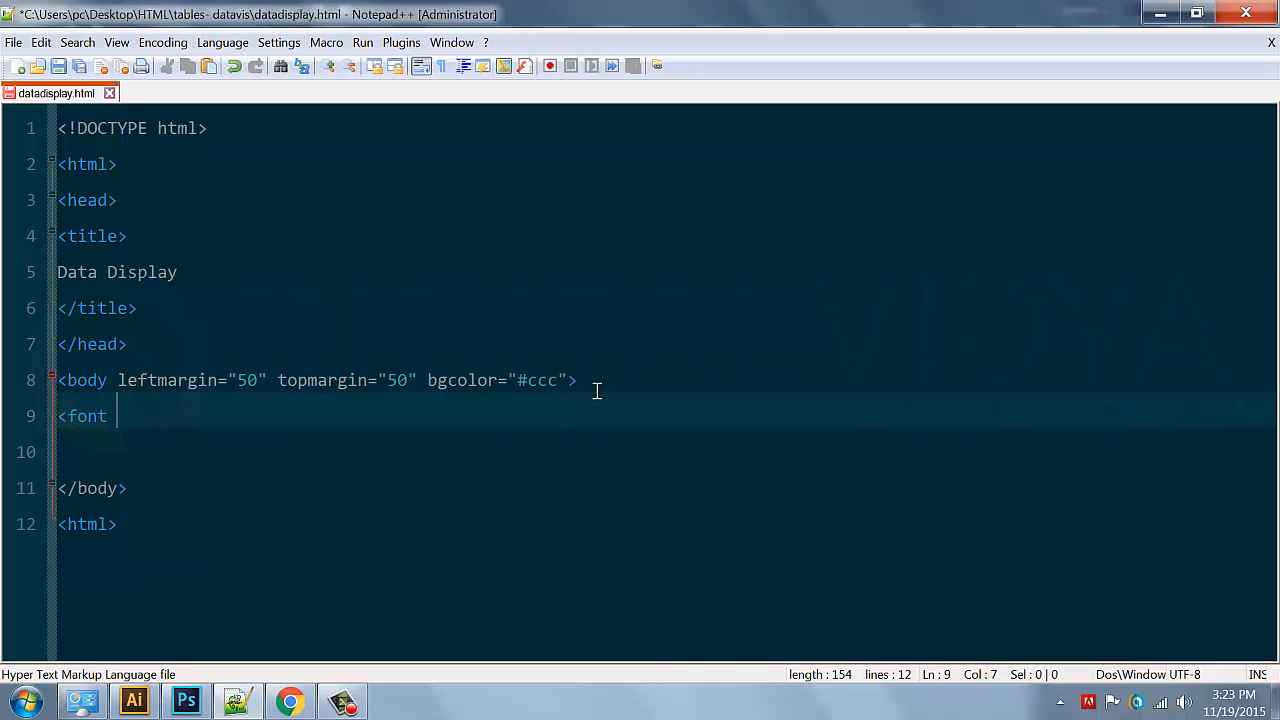
pyautogui.write('face=')
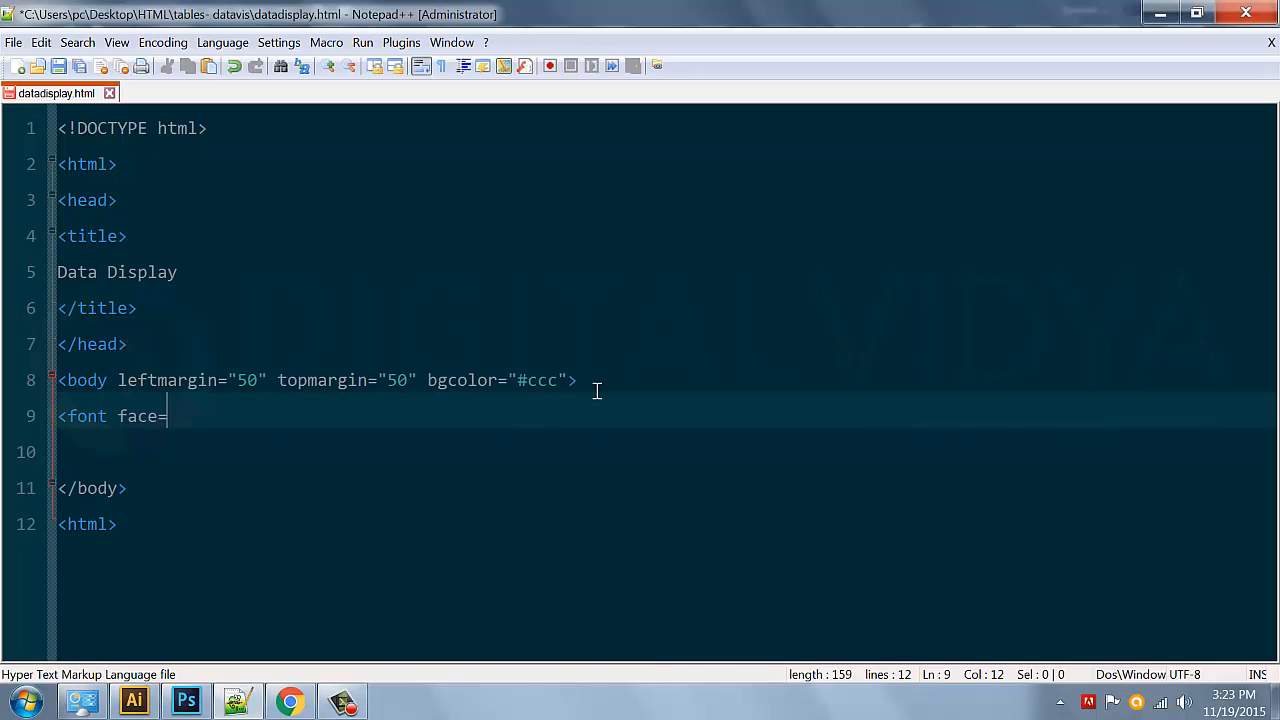
pyautogui.write('""')
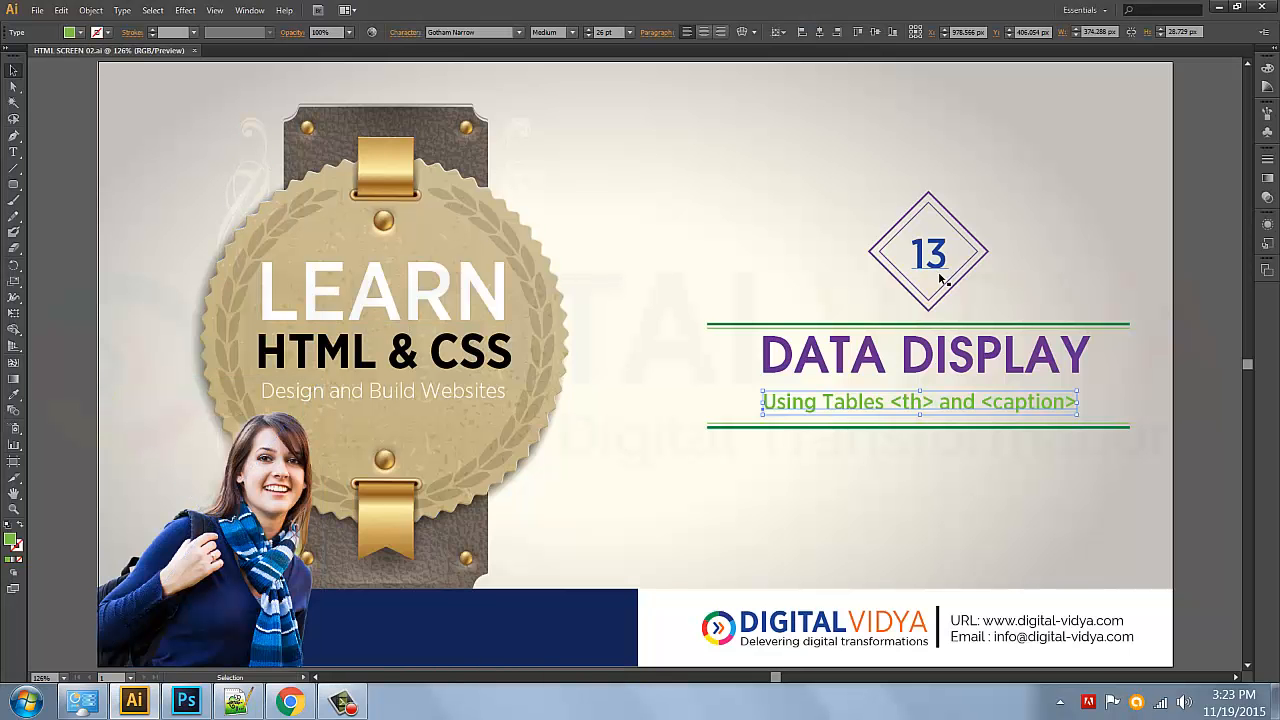
pyautogui.click(470, 32)
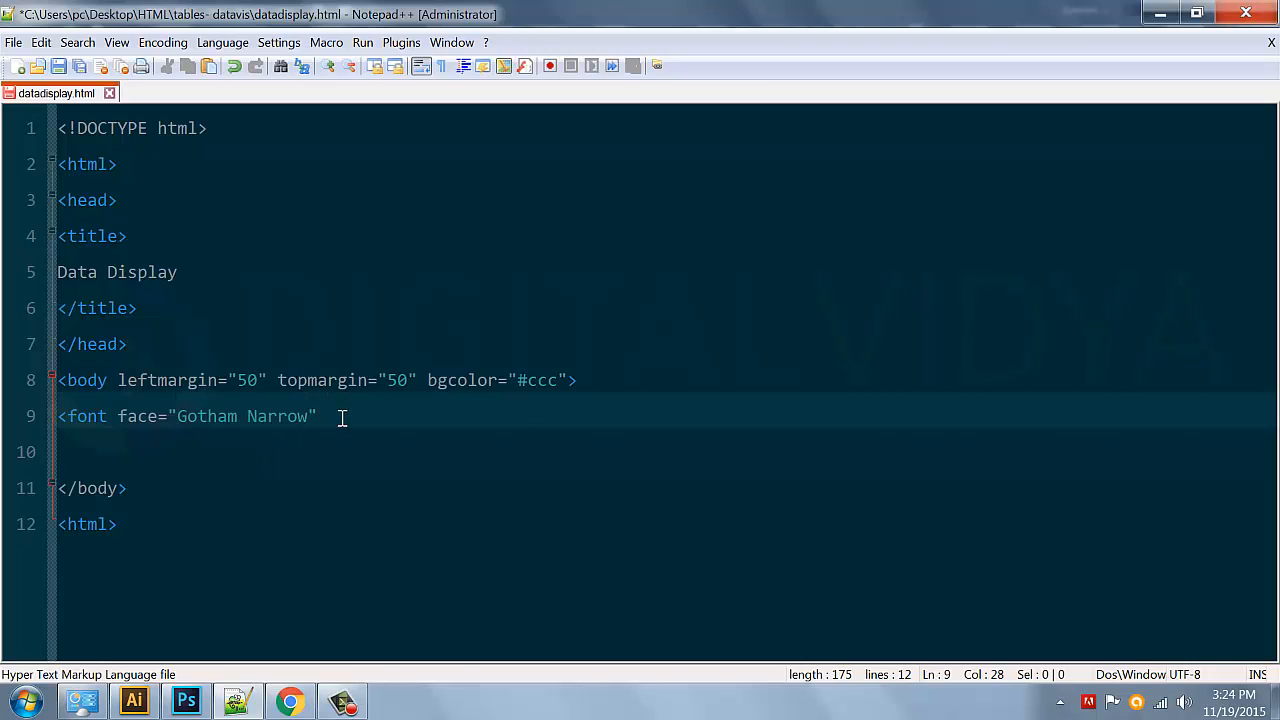
# Step: Finish the font tag with color="#333" and add its closing tag
pyautogui.write('color=""')
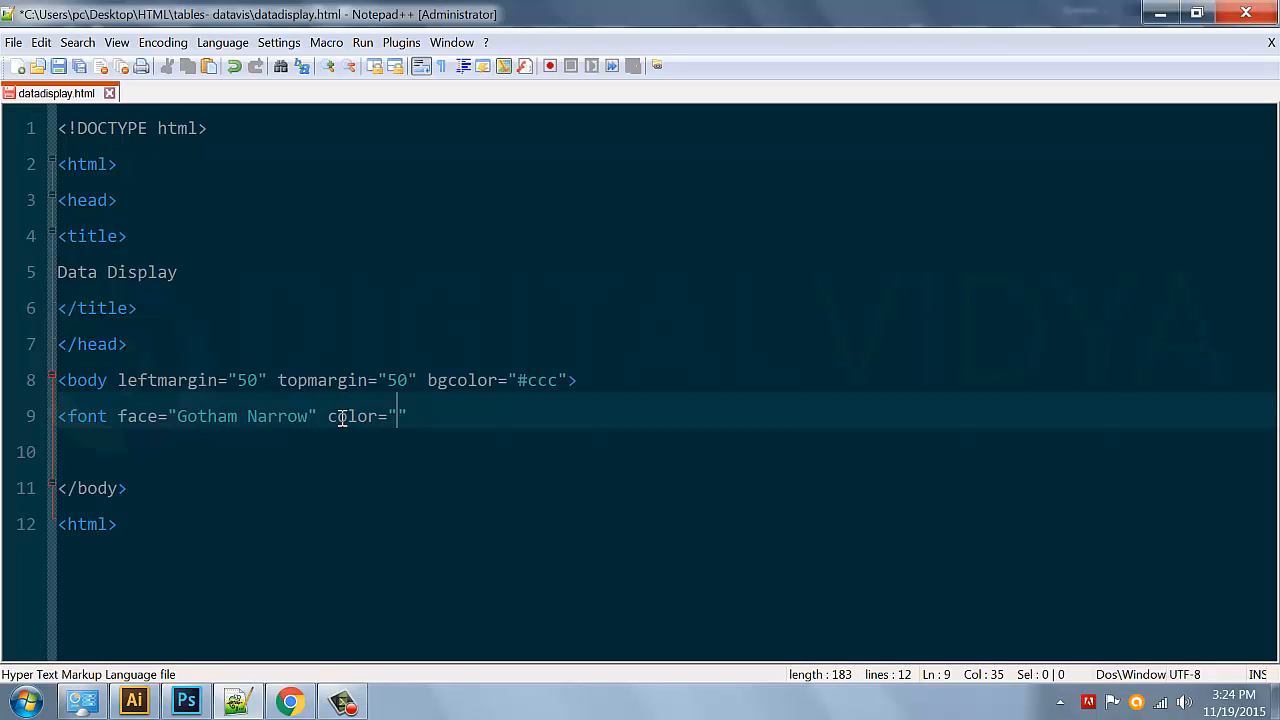
pyautogui.write('#')
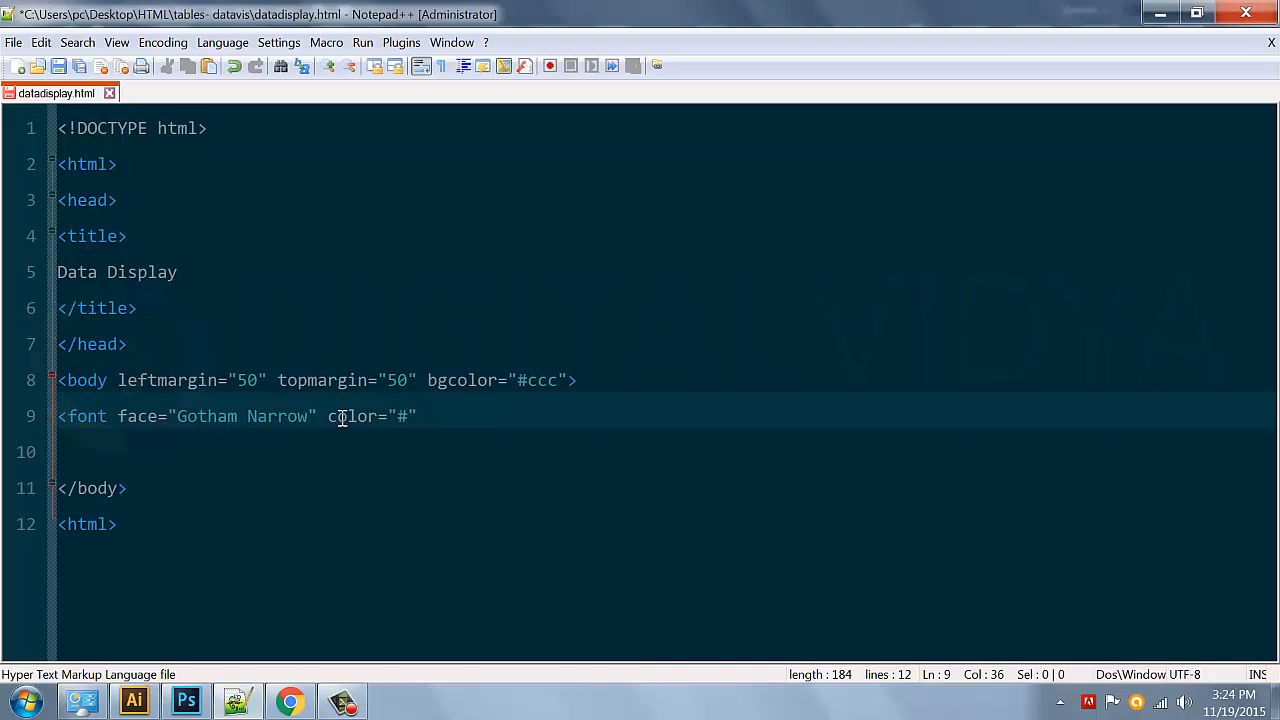
pyautogui.write('333')
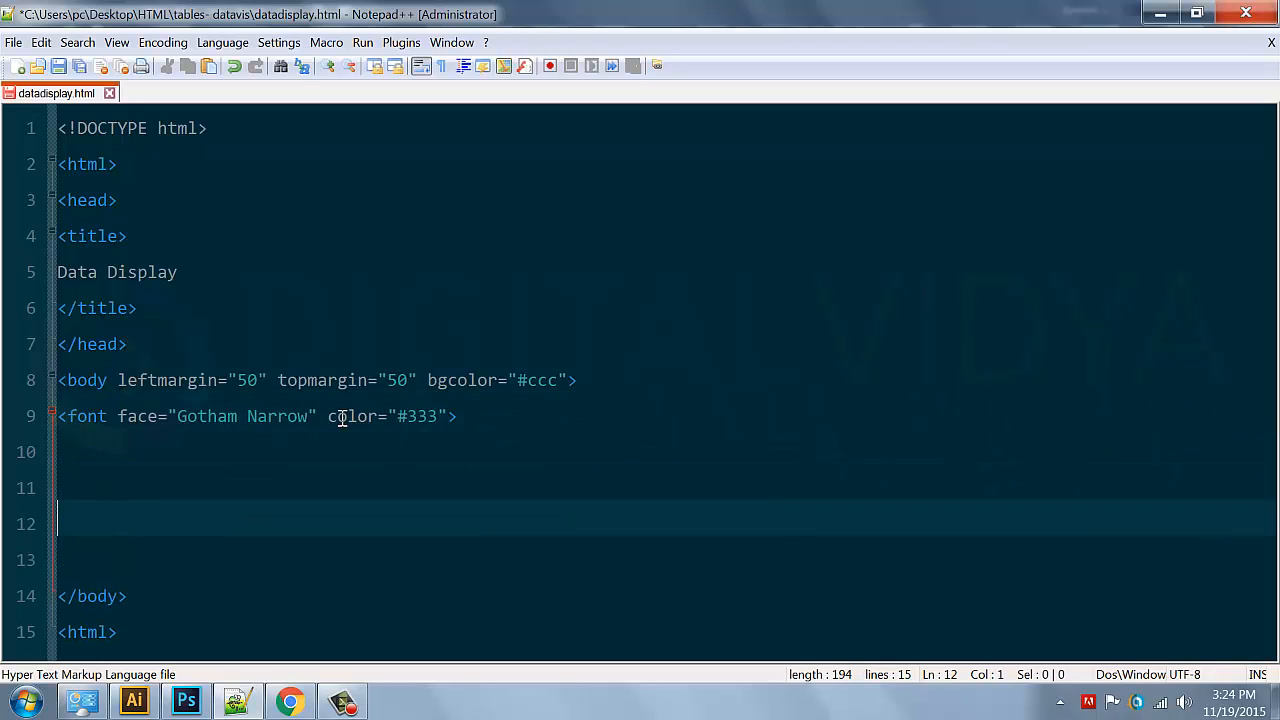
pyautogui.write('</d')
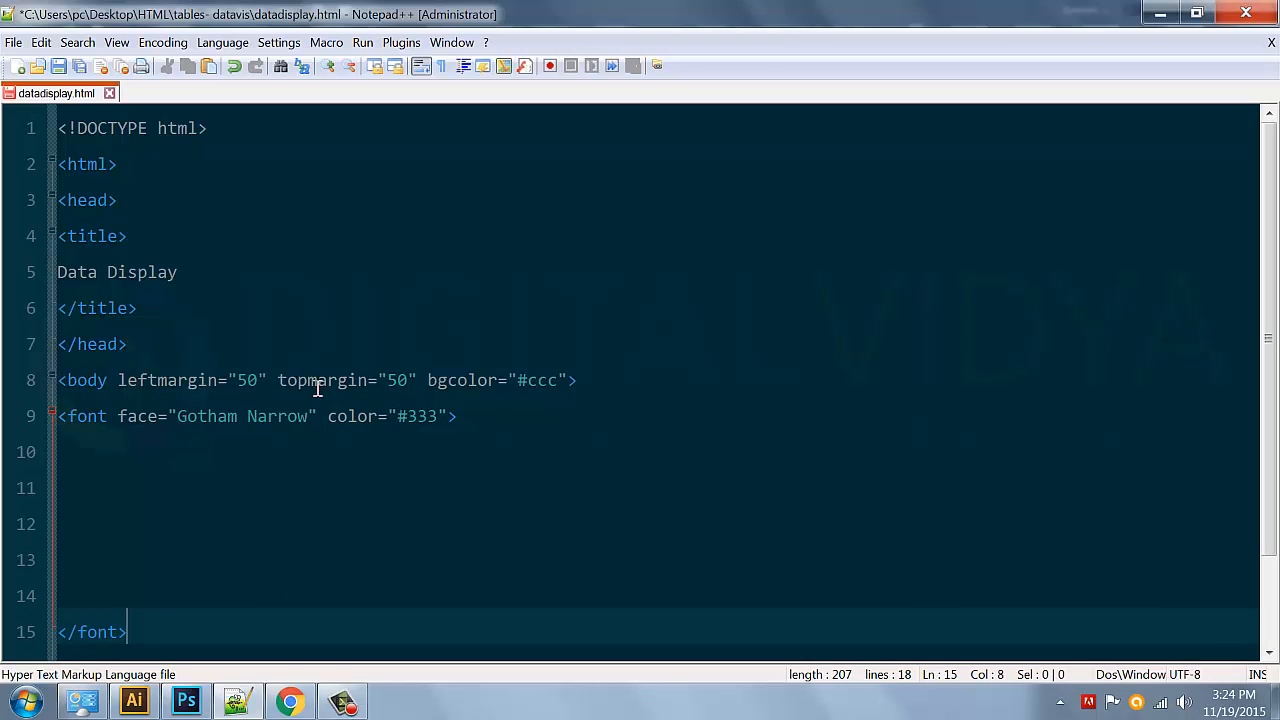
# Step: Add <table id="dept" border="1"> on line 10 with its closing </table> tag
pyautogui.click(82, 452)
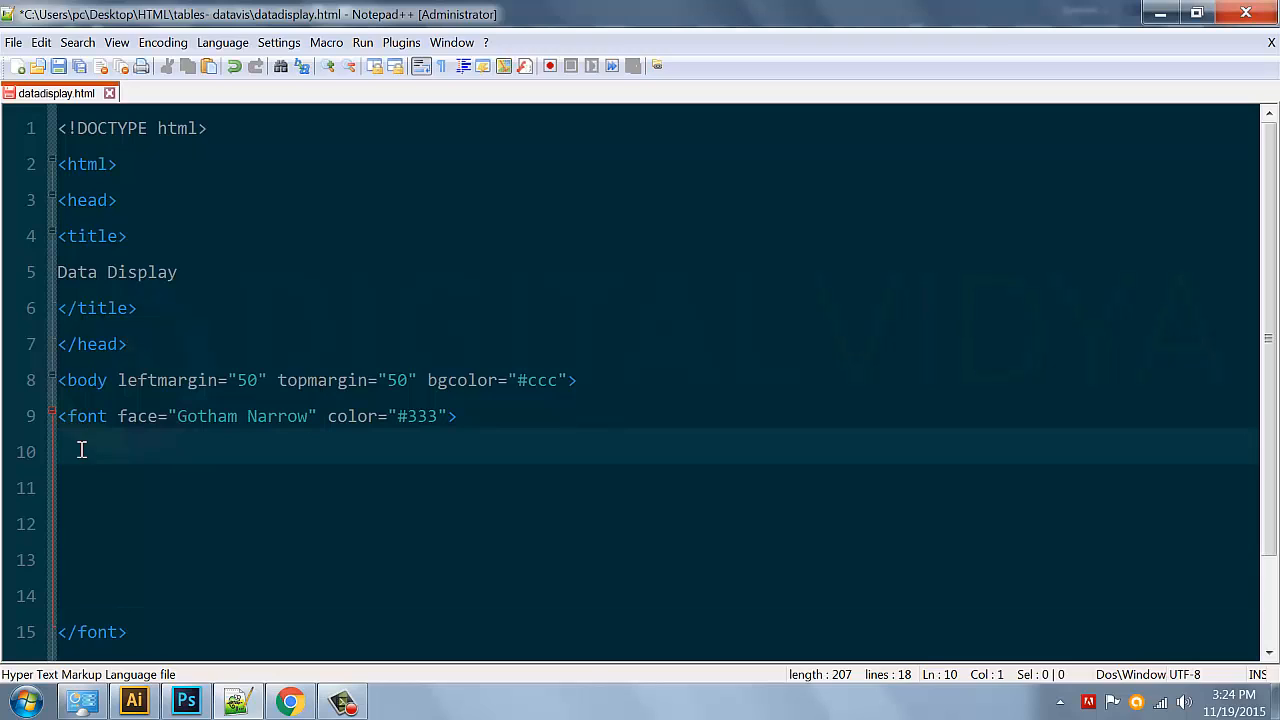
pyautogui.write('<table')
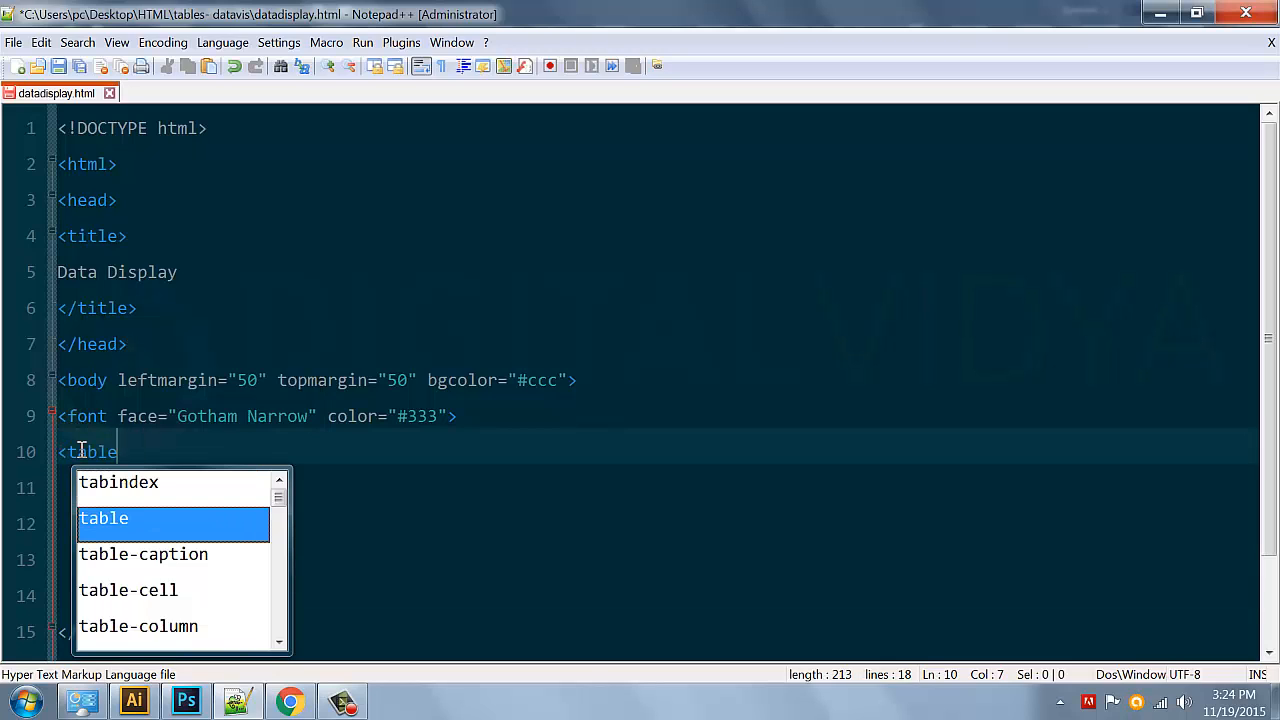
pyautogui.write('id="')
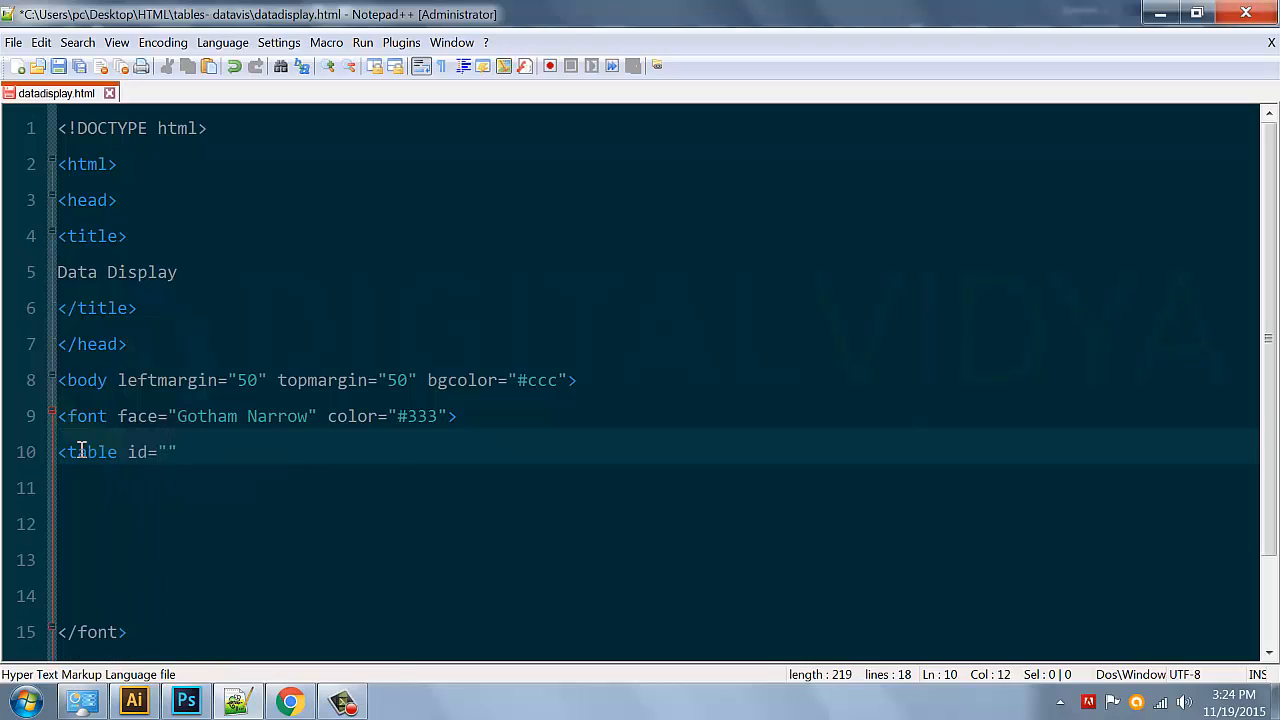
pyautogui.write('dept')
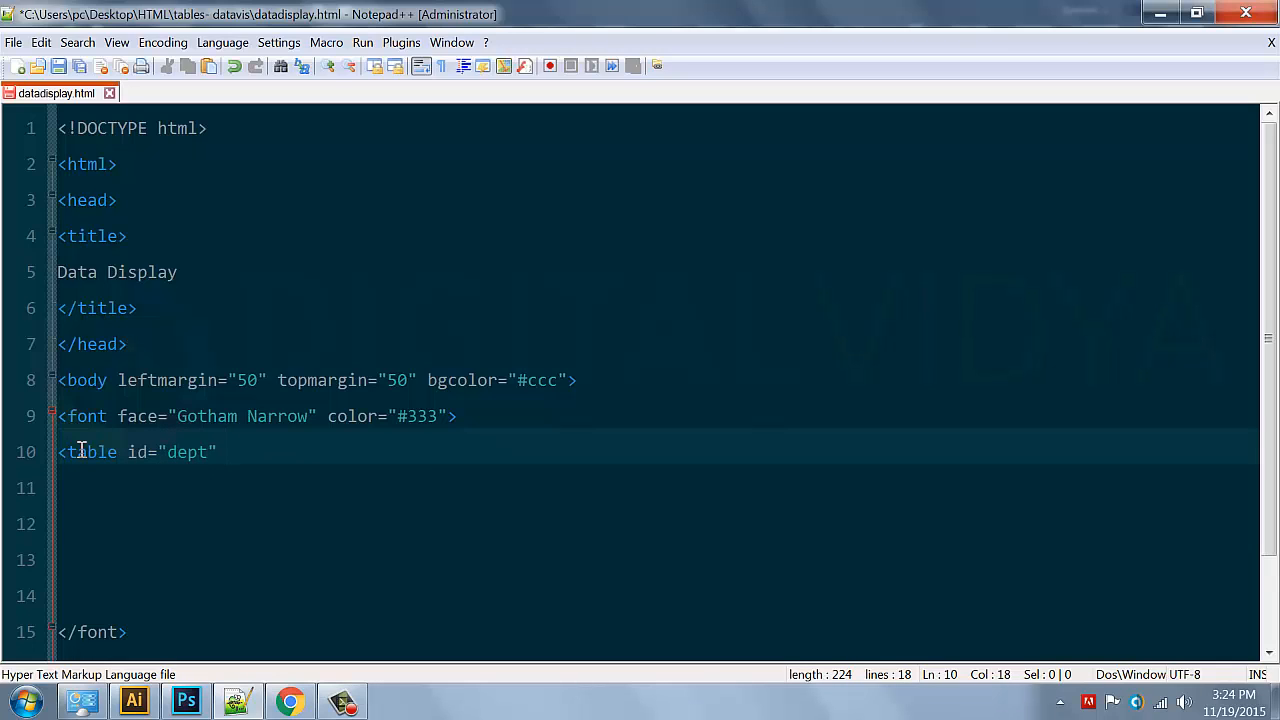
pyautogui.write('border=')
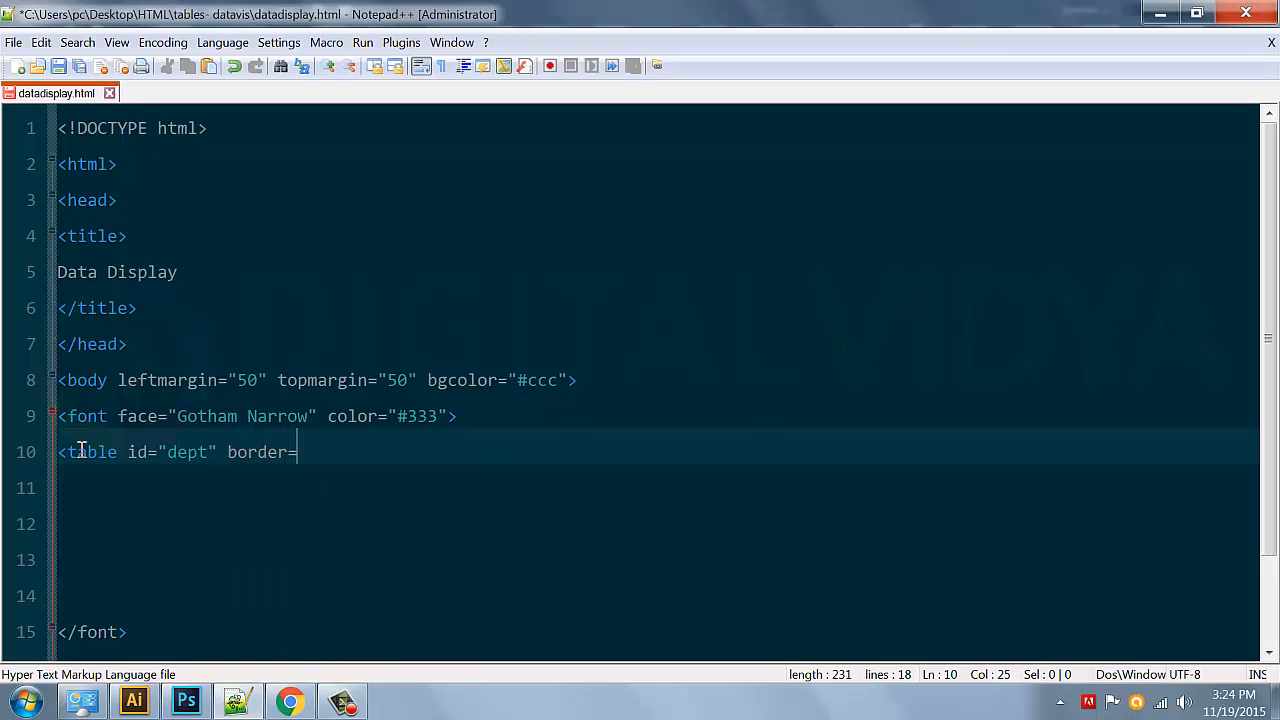
pyautogui.write('"1"')
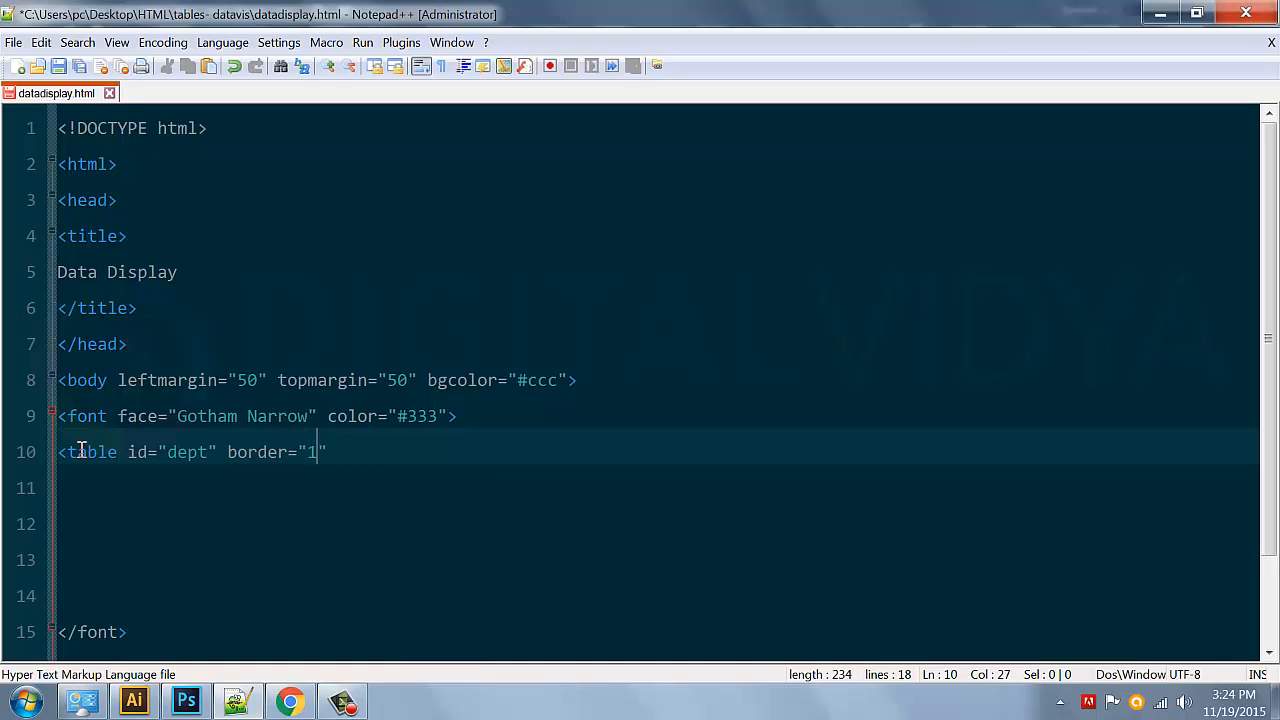
pyautogui.write('>')
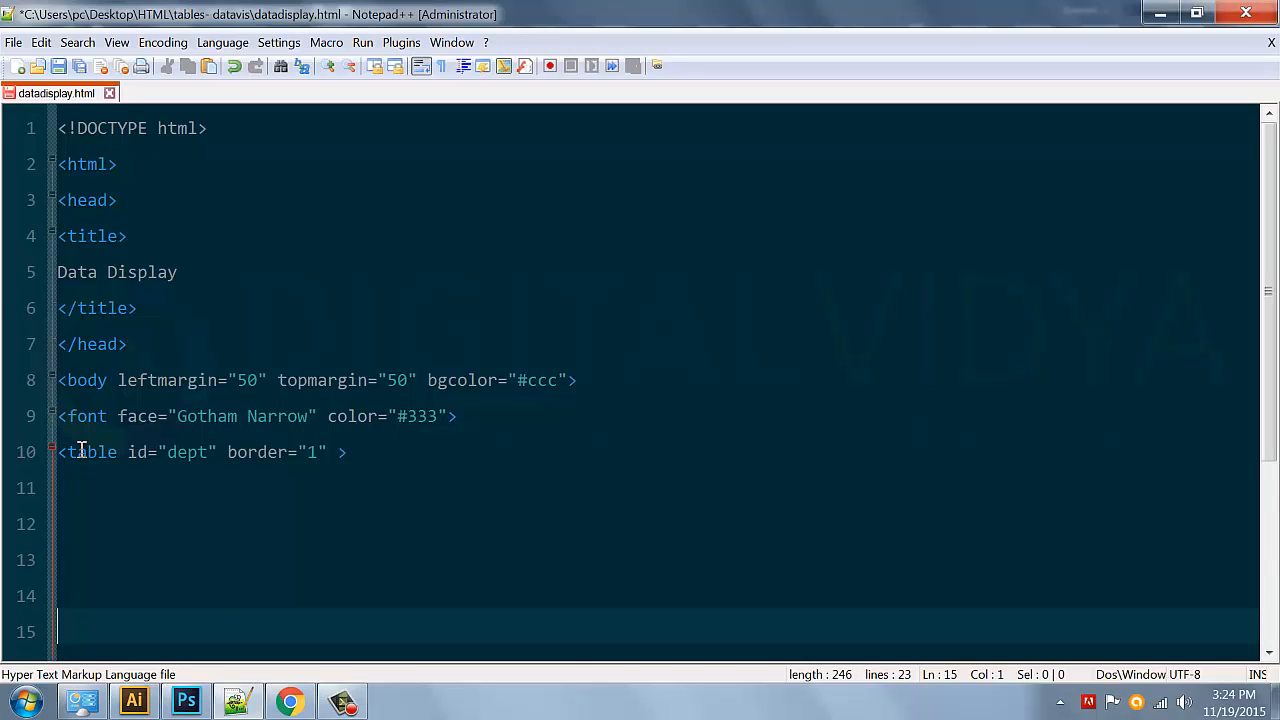
pyautogui.write('</table>')
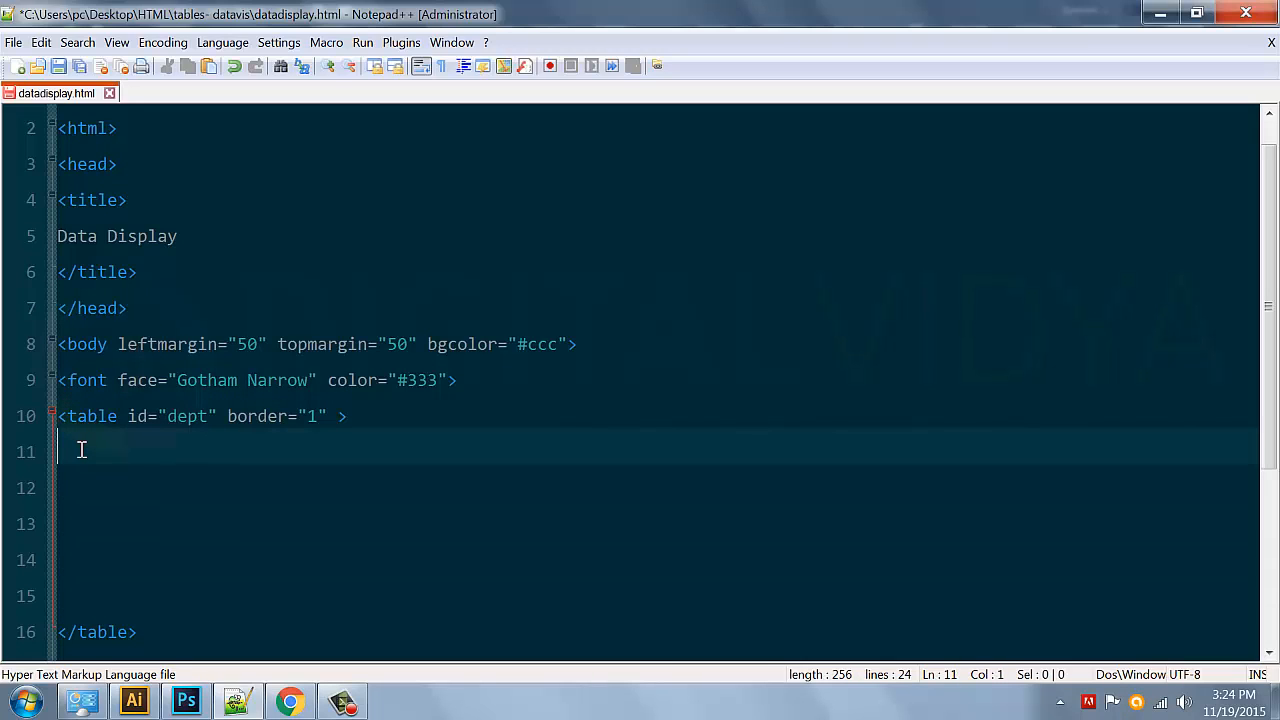
# Step: Begin the caption with the mistaken wording 'Email Ids for Biogenex'
pyautogui.write('<c')
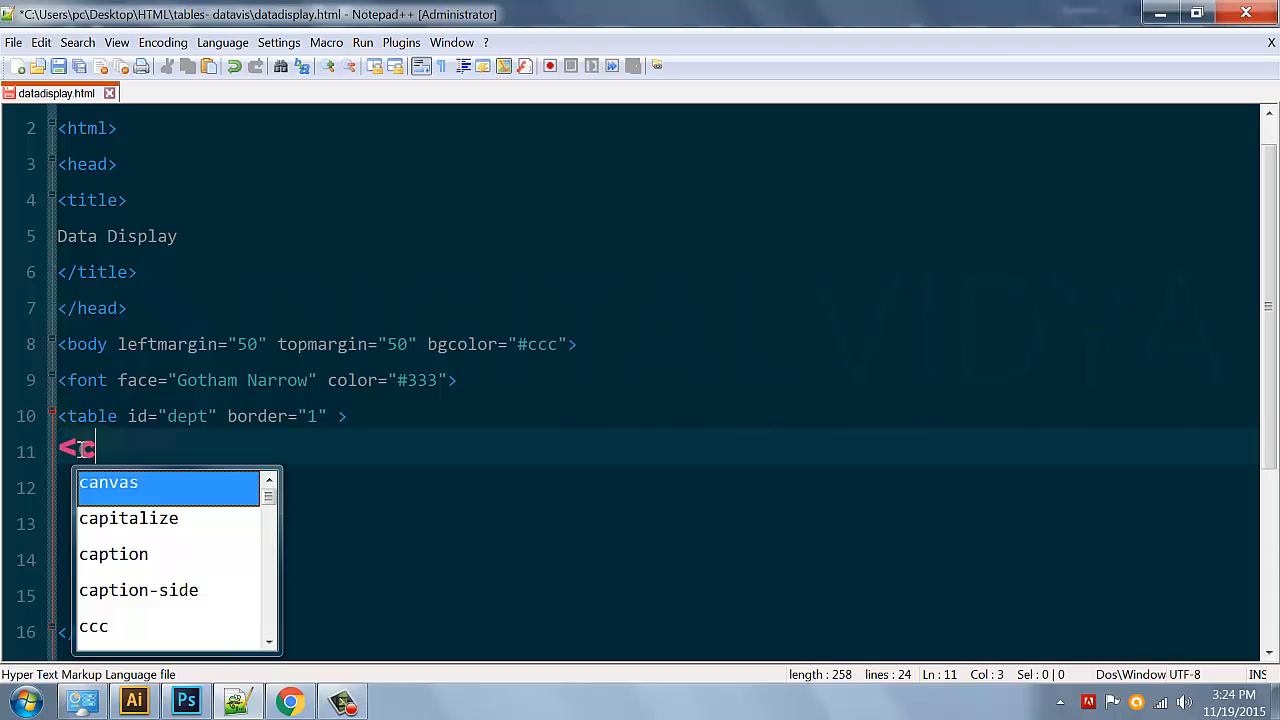
pyautogui.write('aption>')
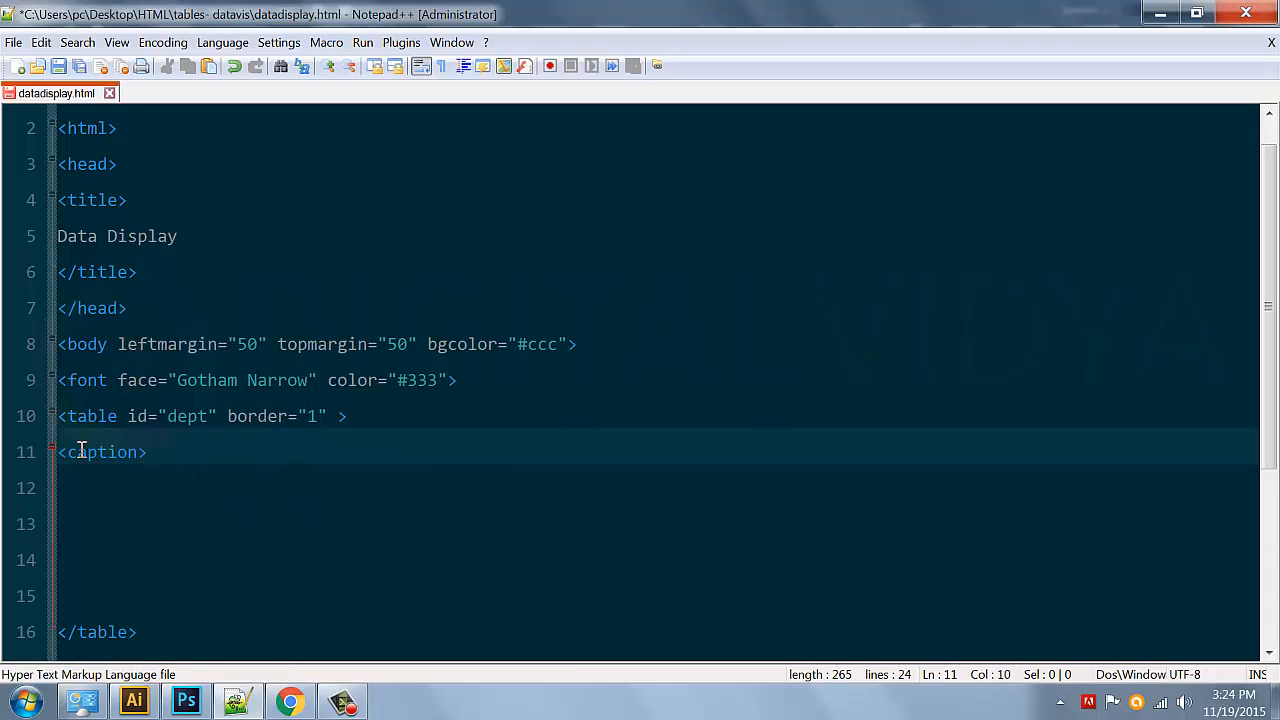
pyautogui.write('E')
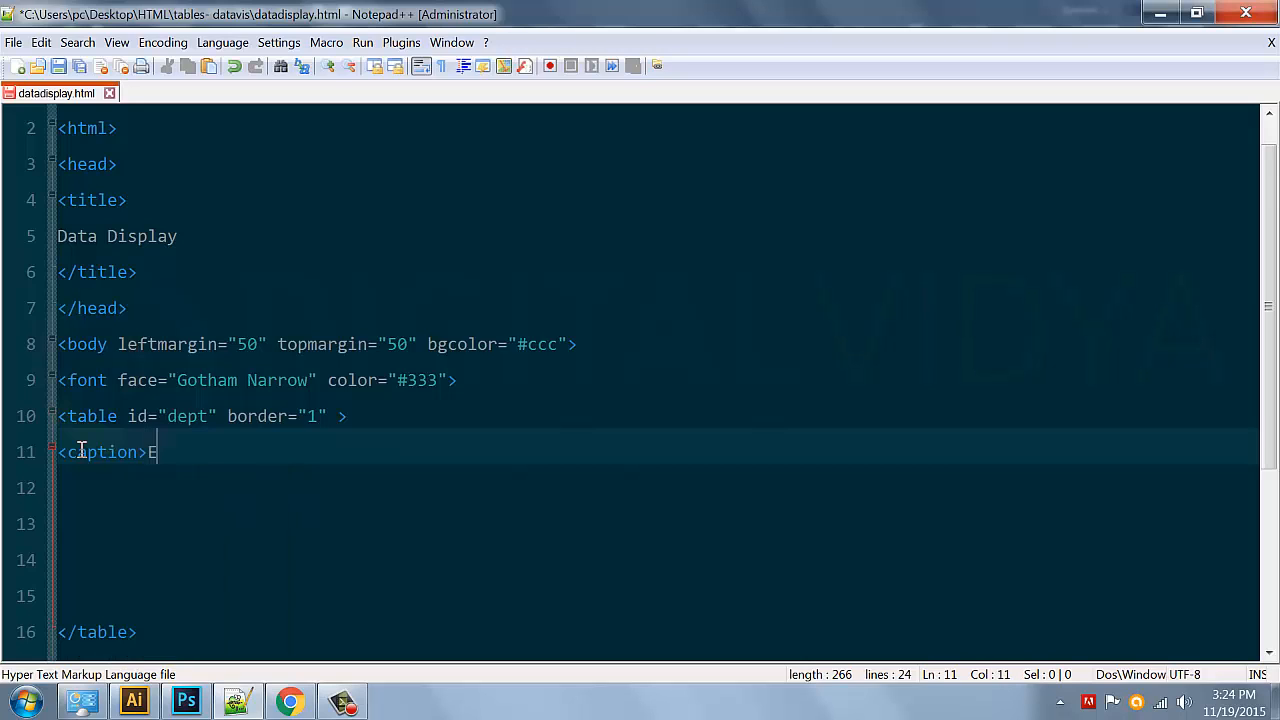
pyautogui.write('mail Ids f')
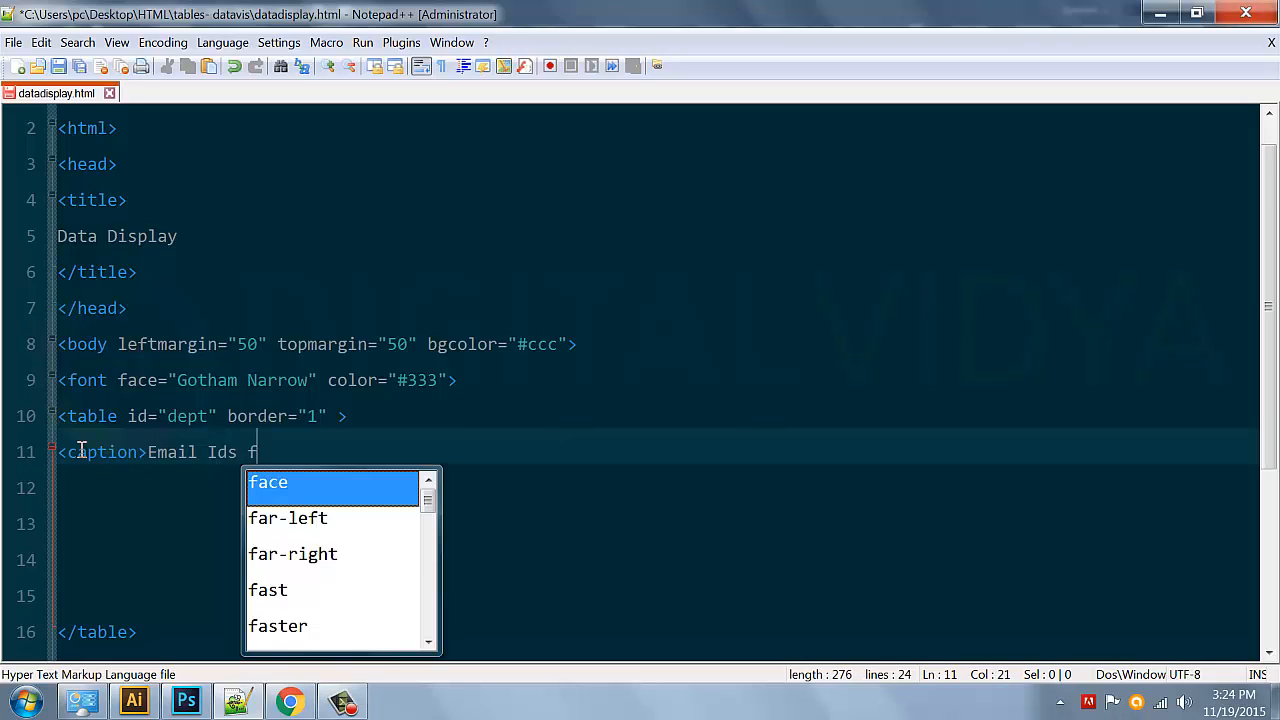
pyautogui.write('or BI')
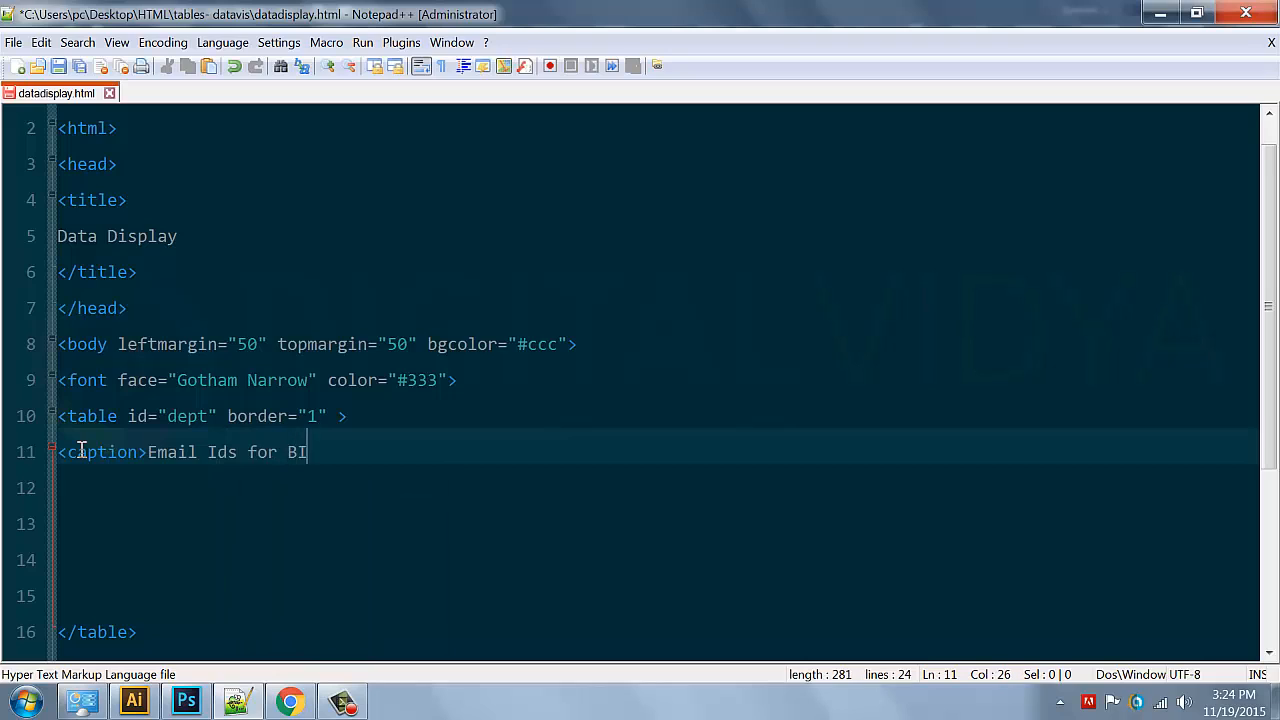
pyautogui.write('ogenex')
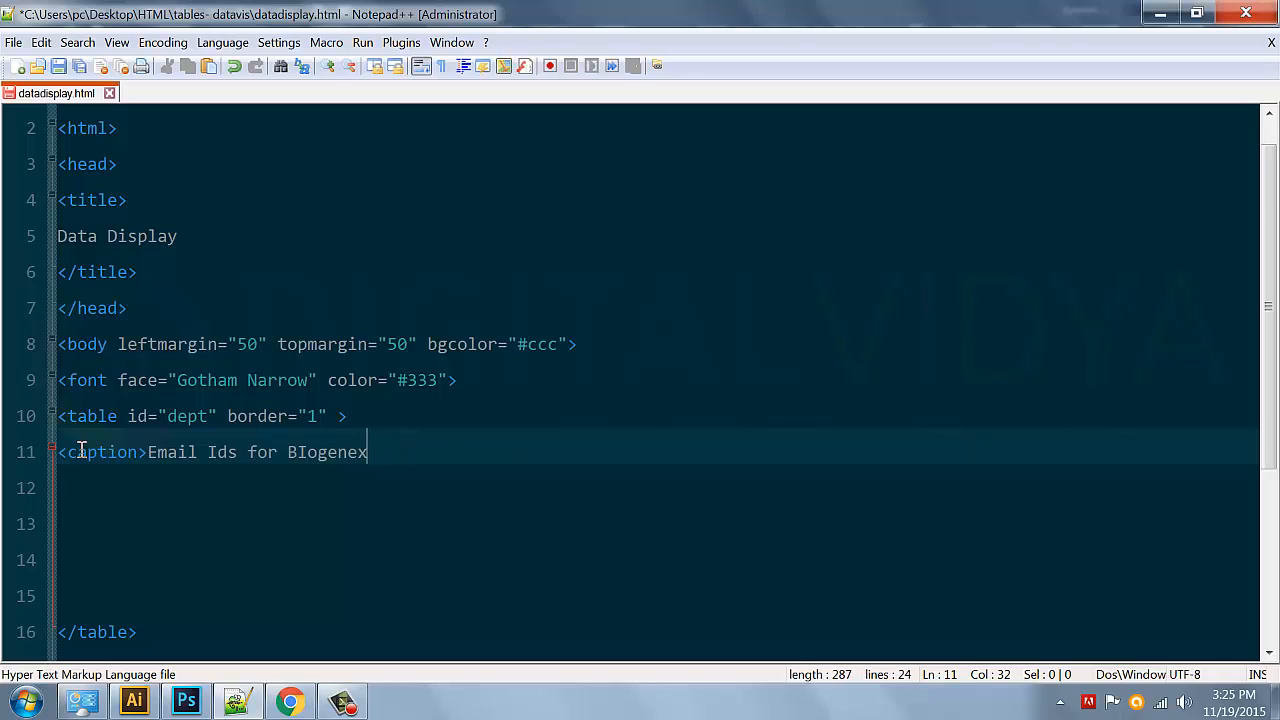
# Step: Correct the caption to 'Email all Departments of TCS', close it and start a <tr> row
pyautogui.press('BackSpace')
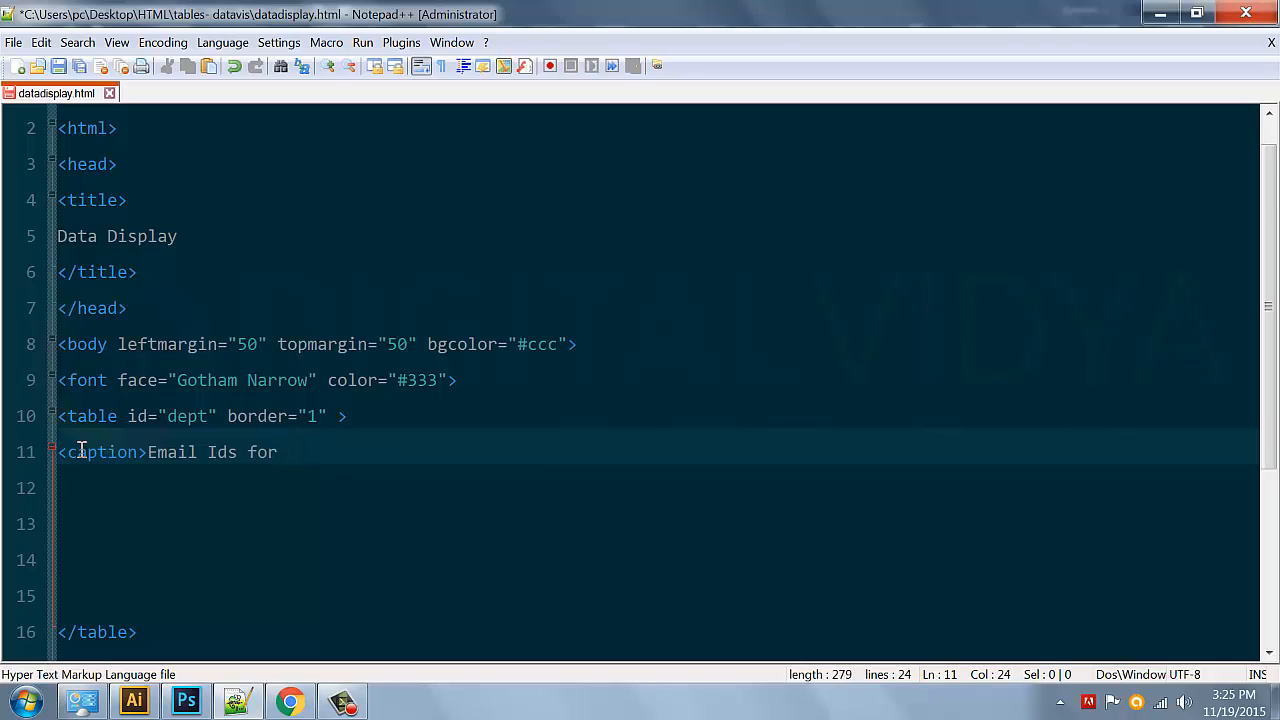
pyautogui.press('BackSpace')
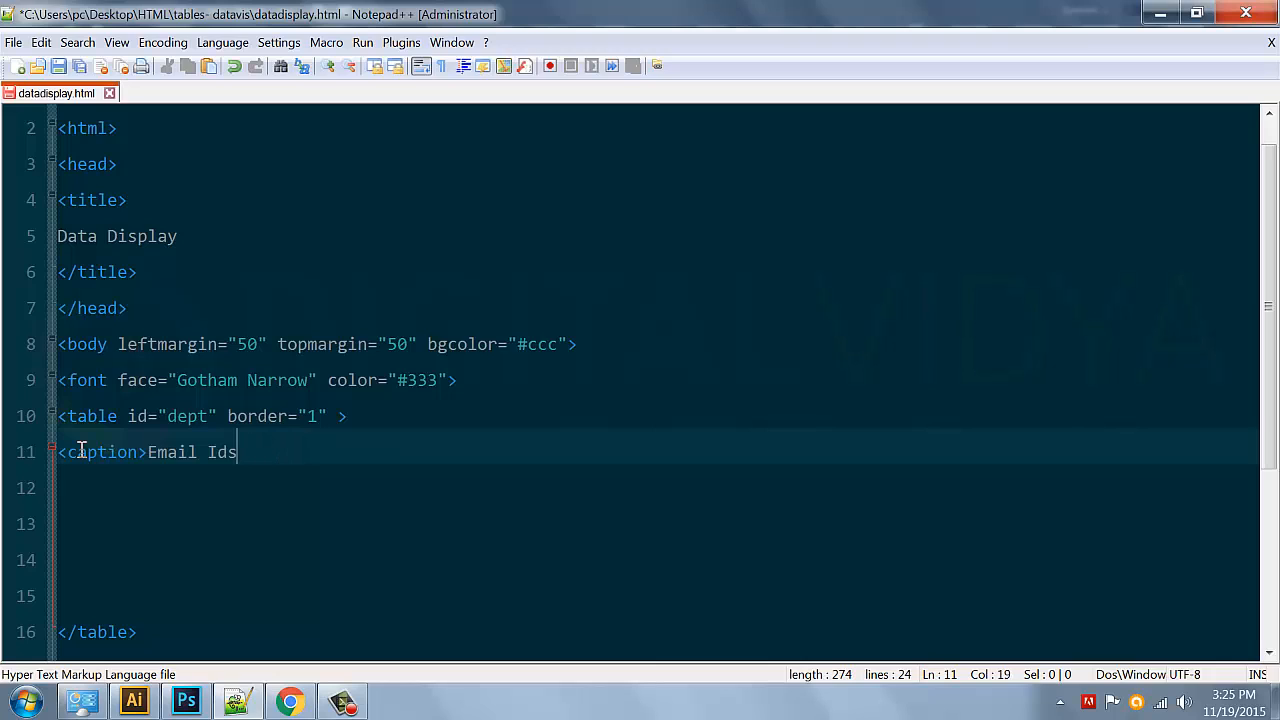
pyautogui.write('</caption>')
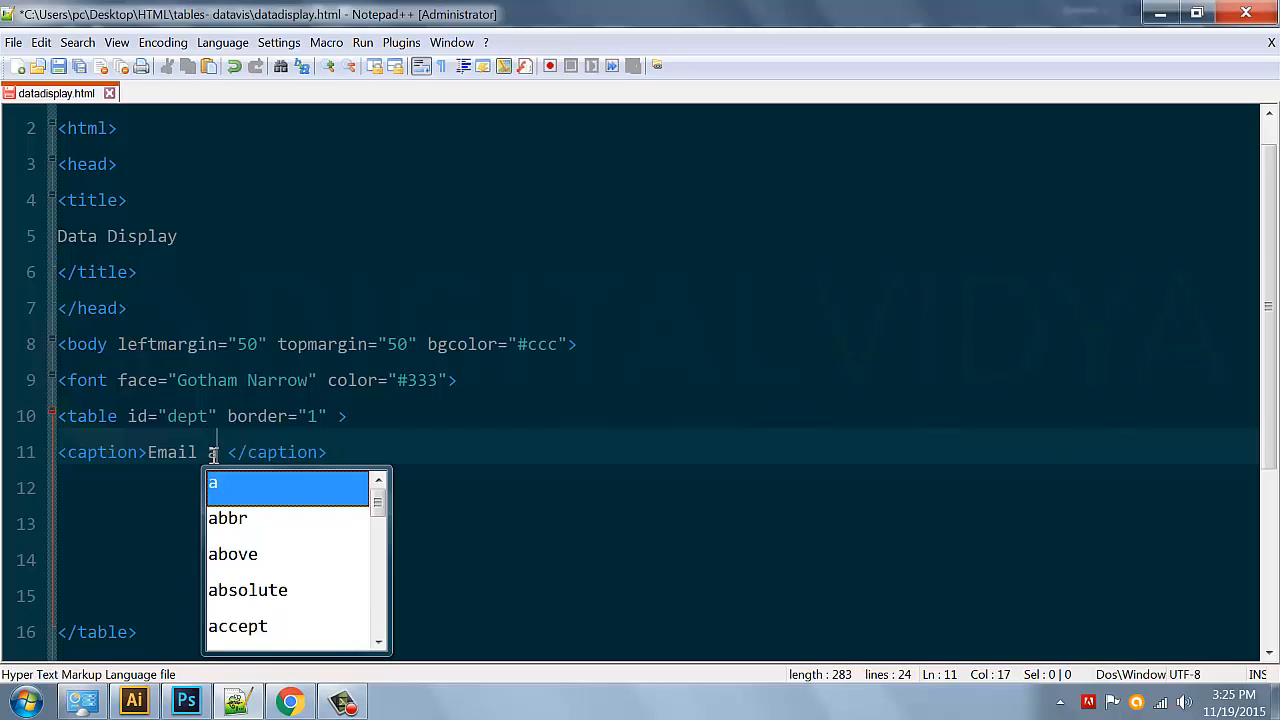
pyautogui.write('ll Depart')
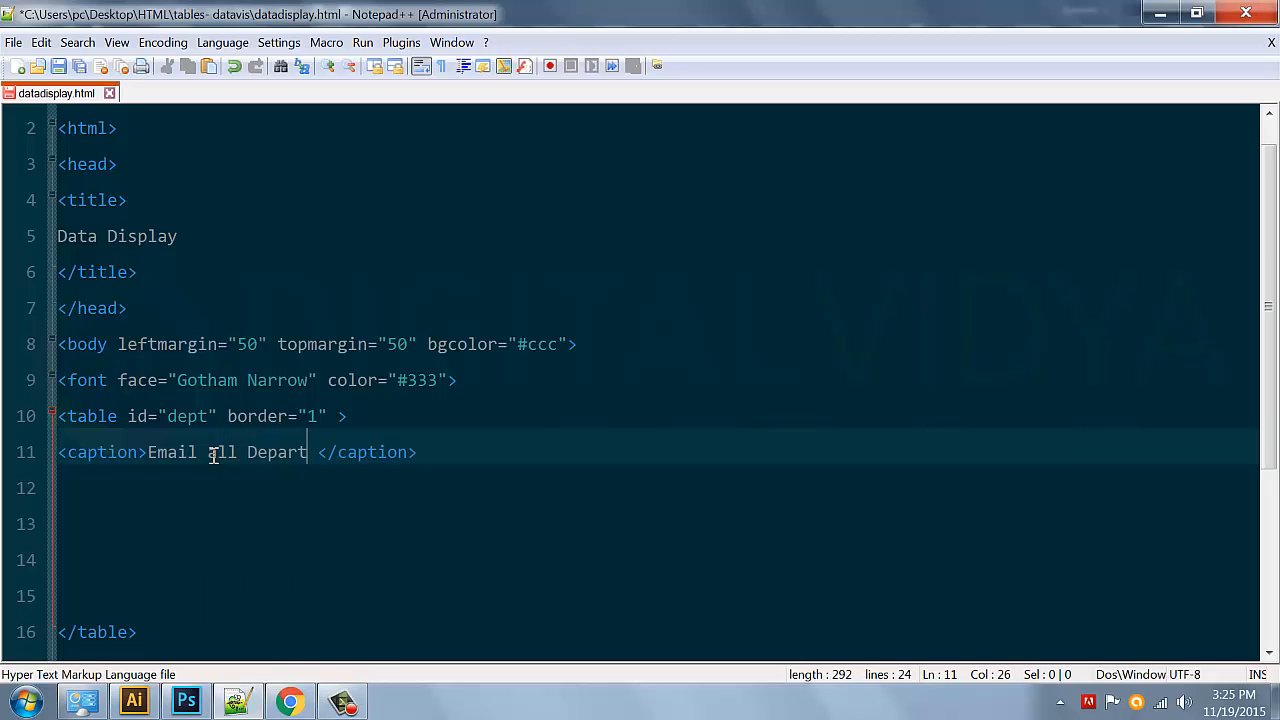
pyautogui.write('ments of Y')
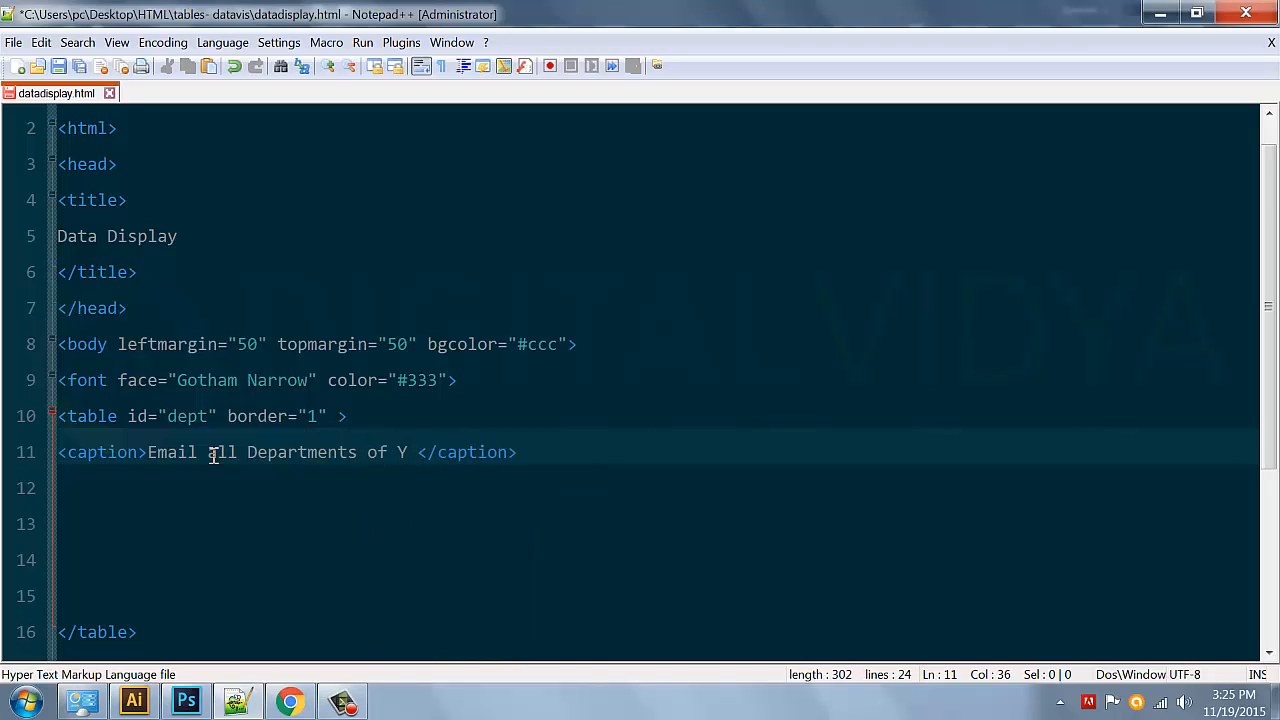
pyautogui.write('CS')
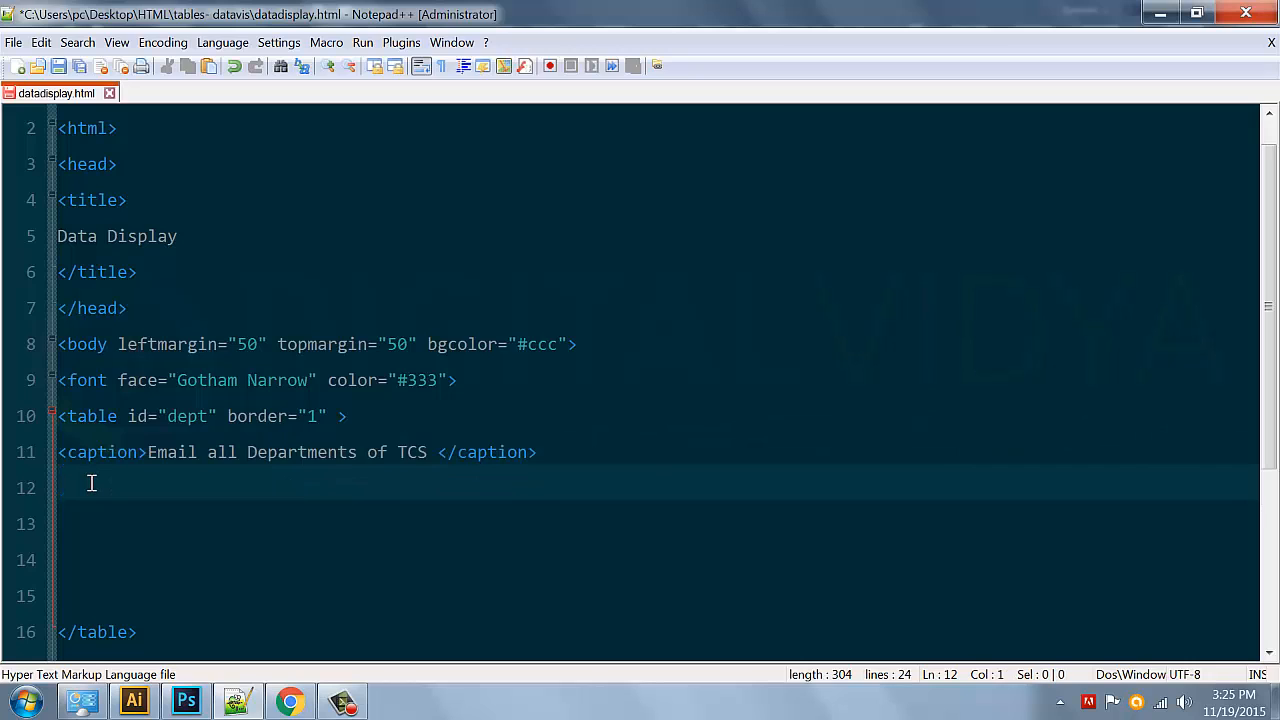
pyautogui.write('<tr>')
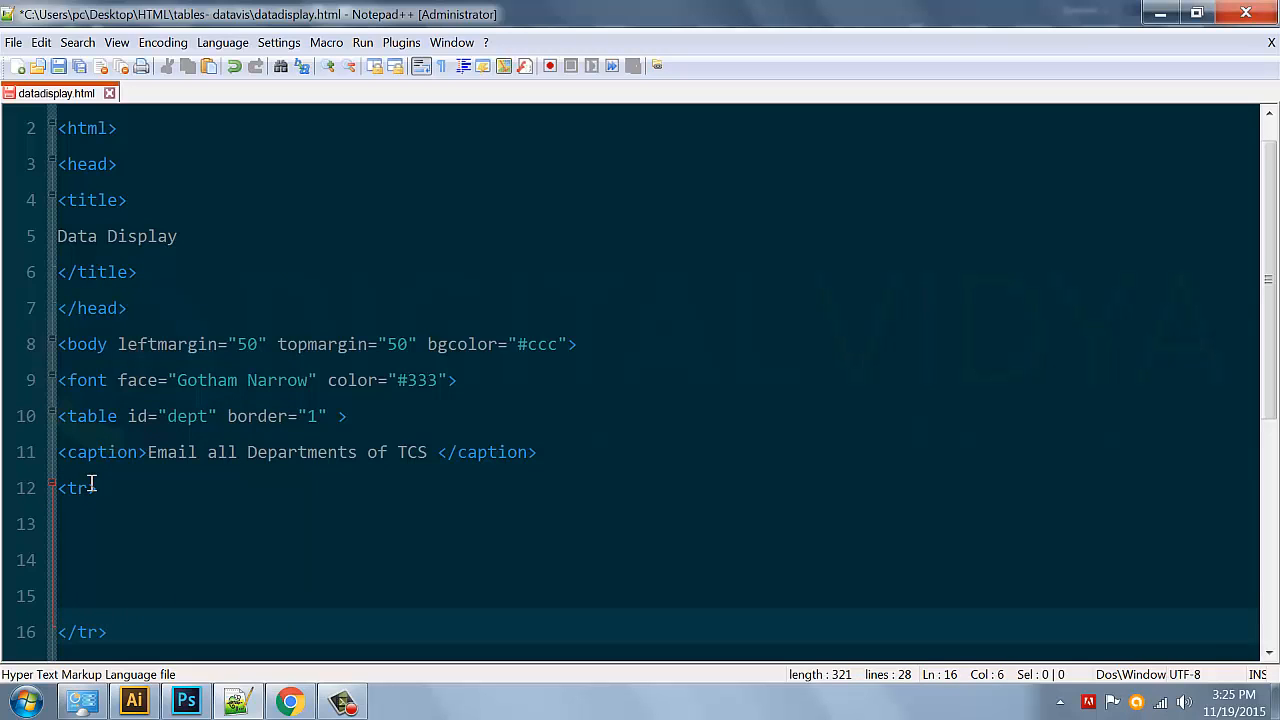
# Step: Write the first header cell S.No with its closing </th>
pyautogui.write('<')
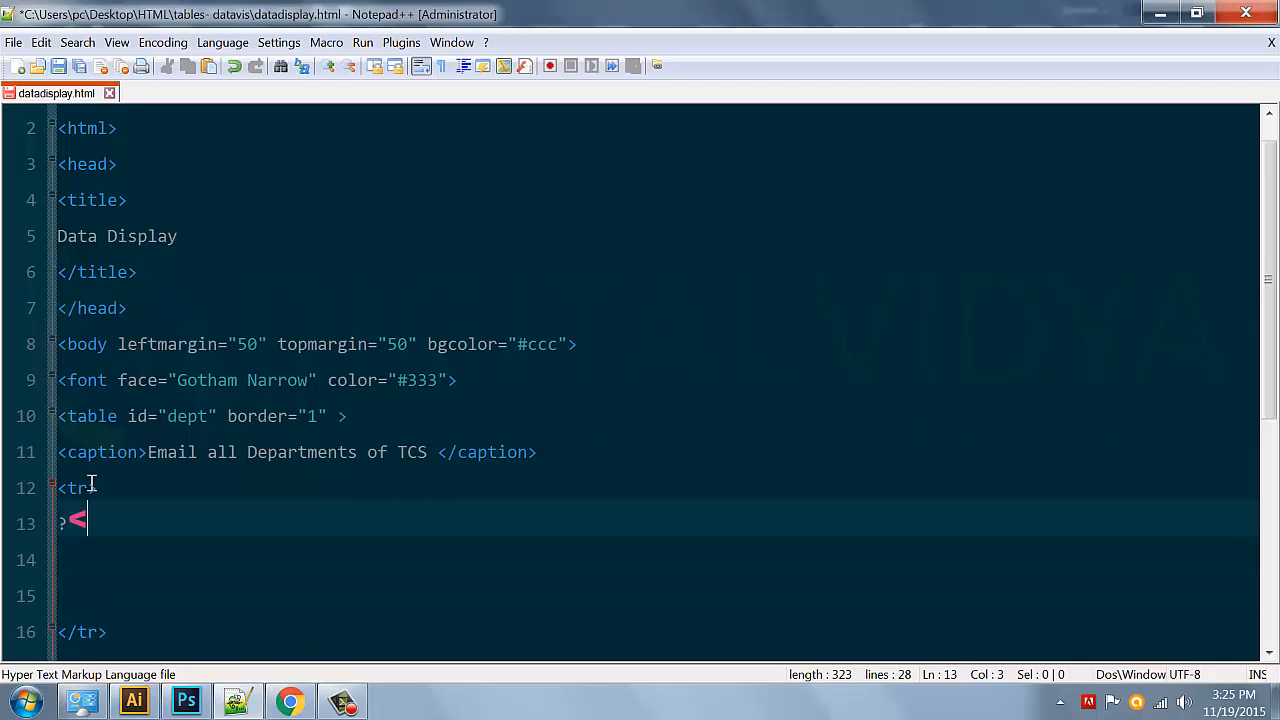
pyautogui.press('Backspace')
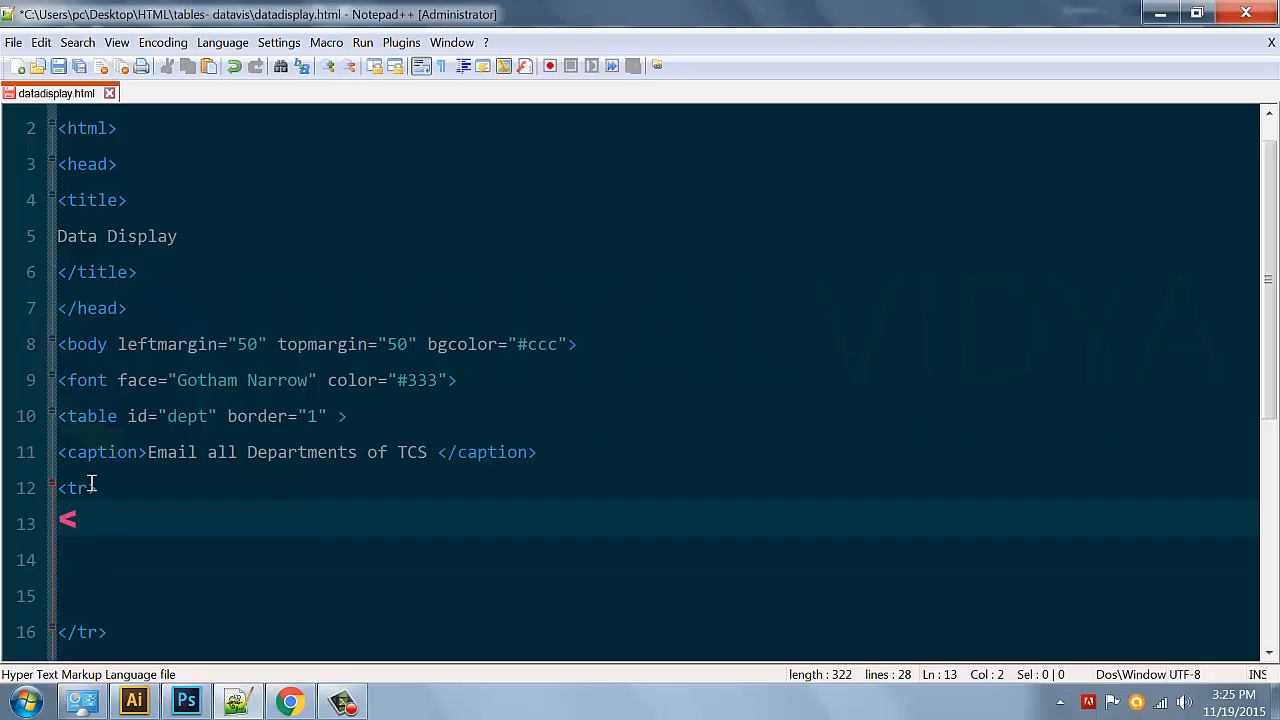
pyautogui.write('td>')
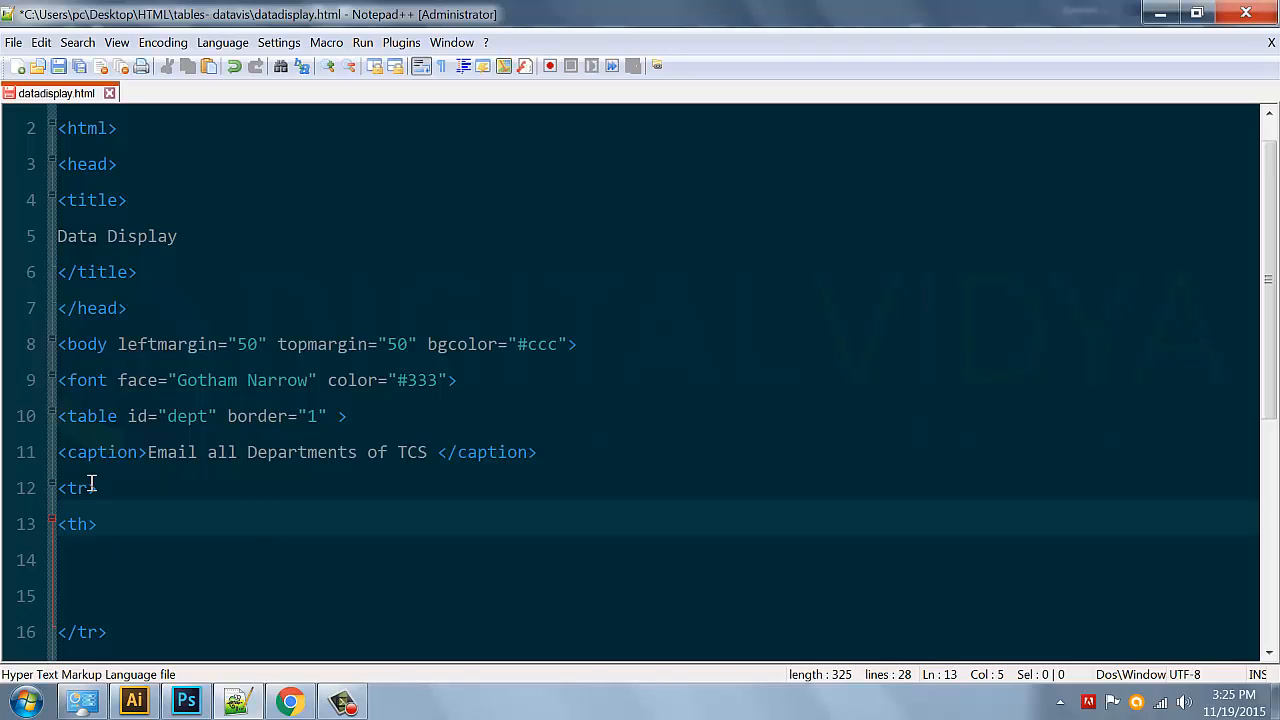
pyautogui.write('S,')
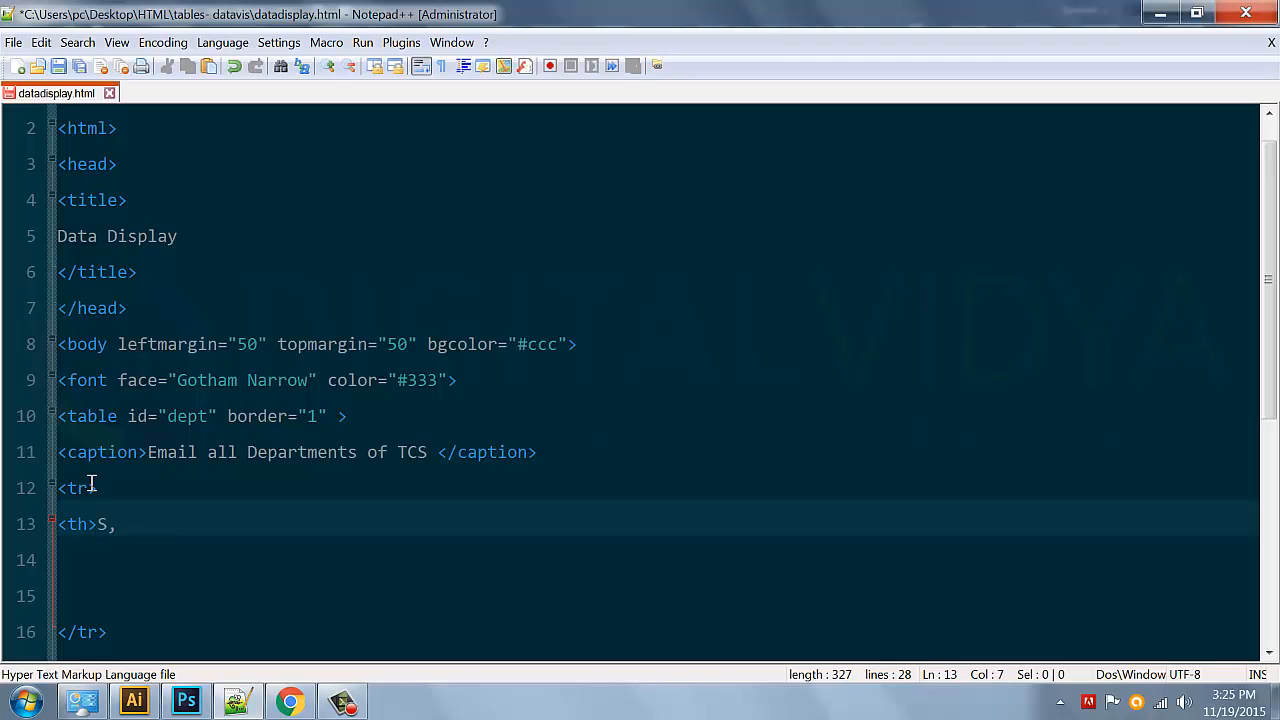
pyautogui.write('N')
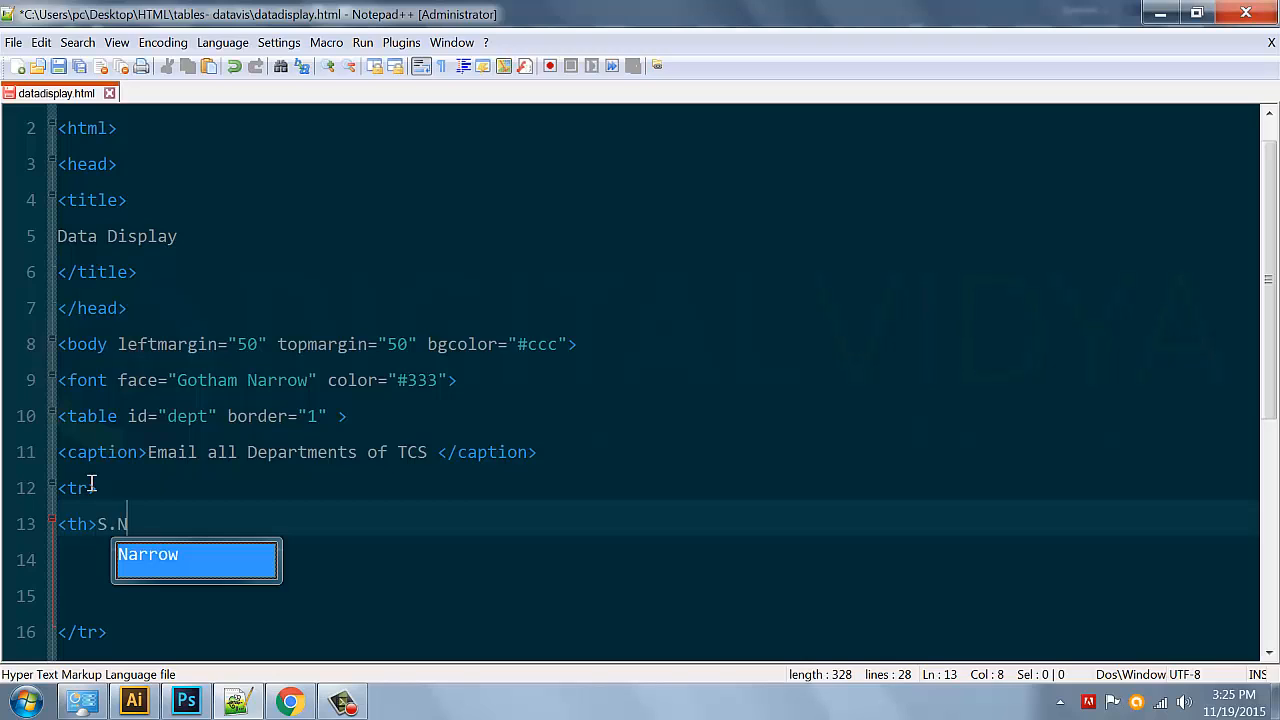
pyautogui.write('o</th>')
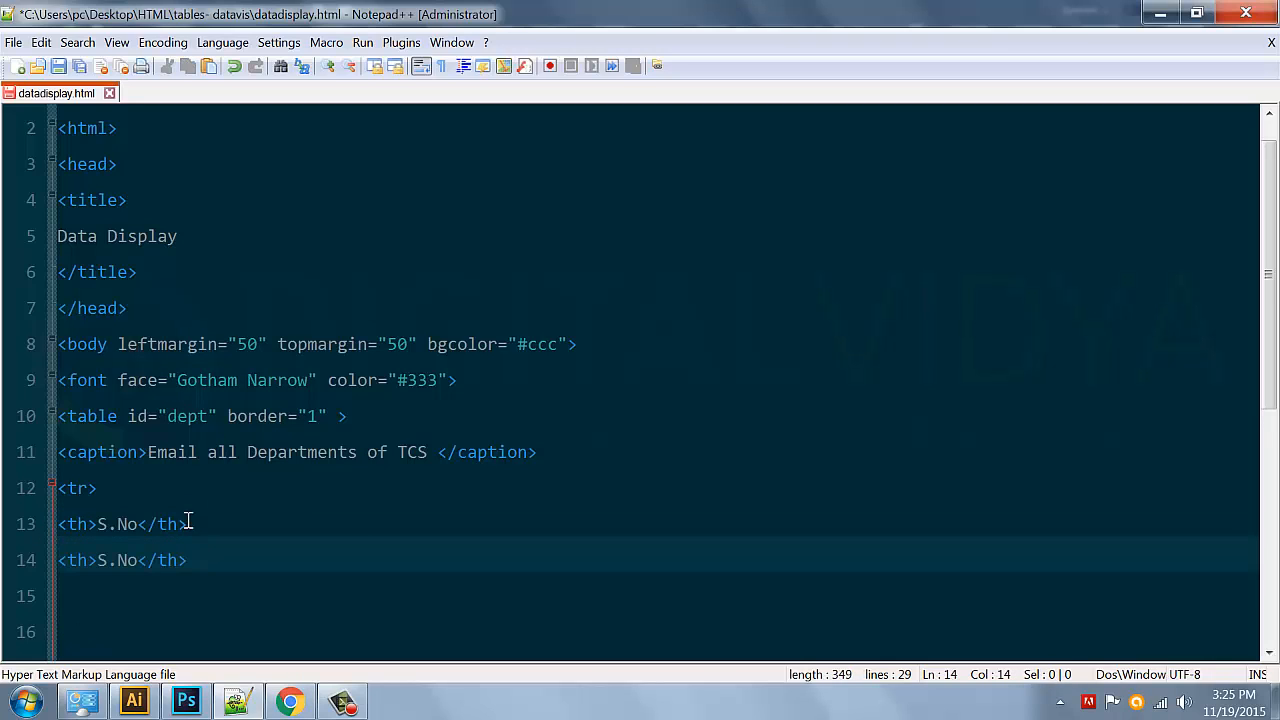
# Step: Rename the second header cell to 'Name of The Department' and add a third S.No cell
pyautogui.doubleClick(116, 560)
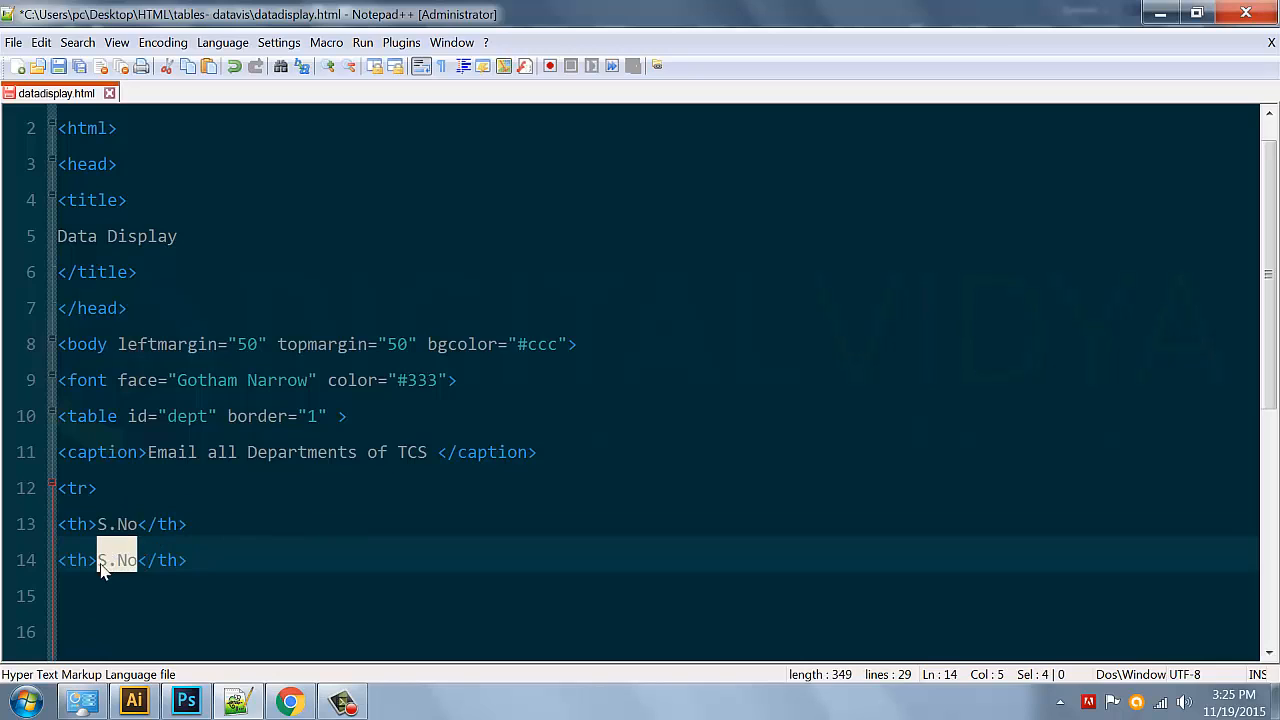
pyautogui.write('Name of T')
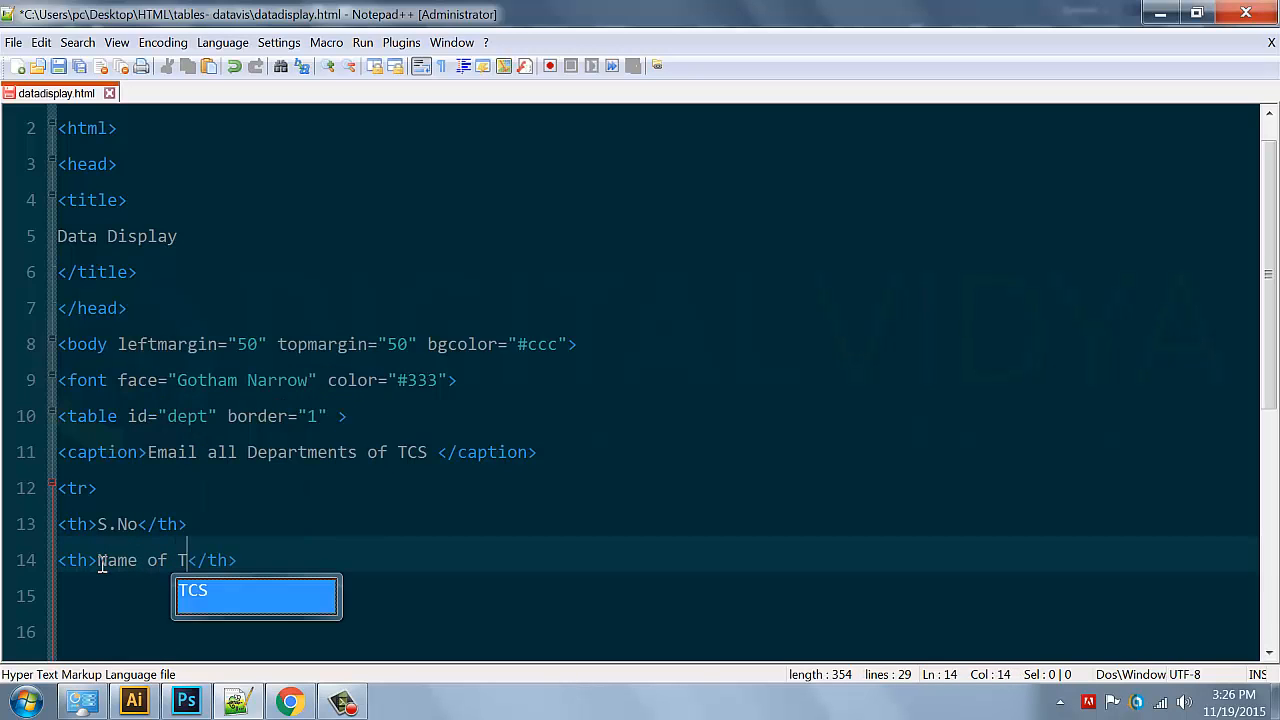
pyautogui.write('he Dep')
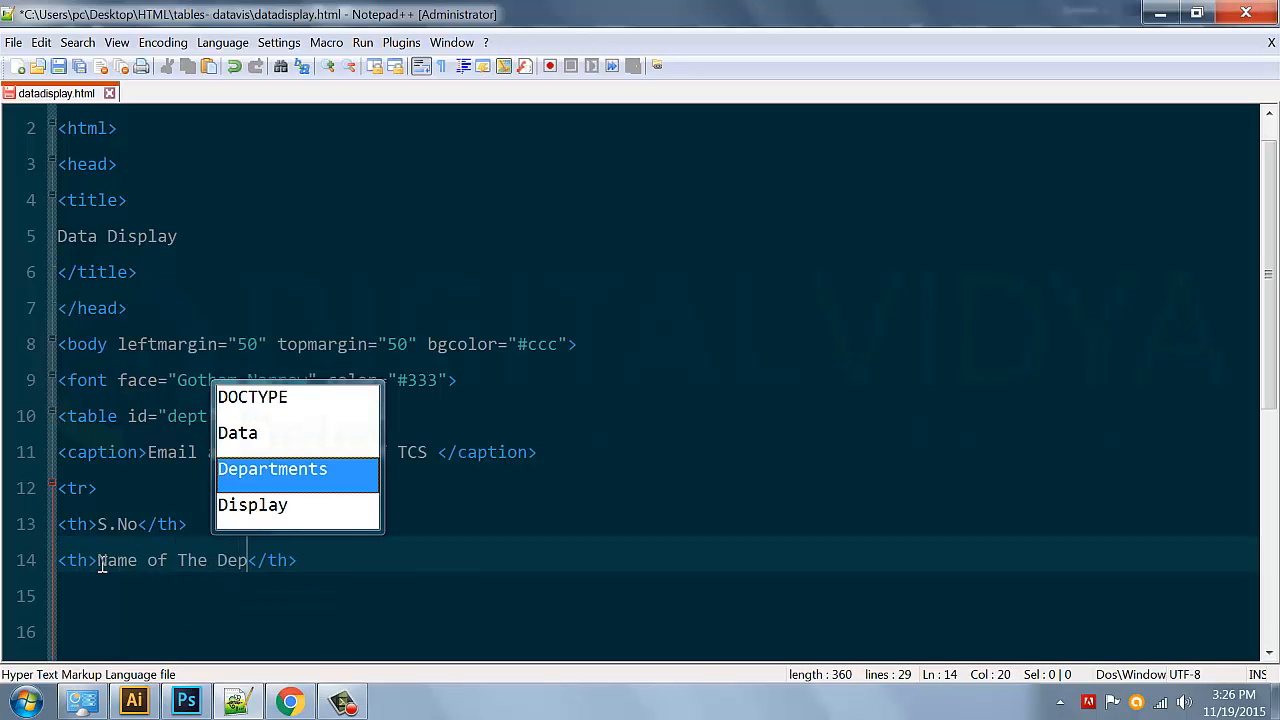
pyautogui.write('artment')
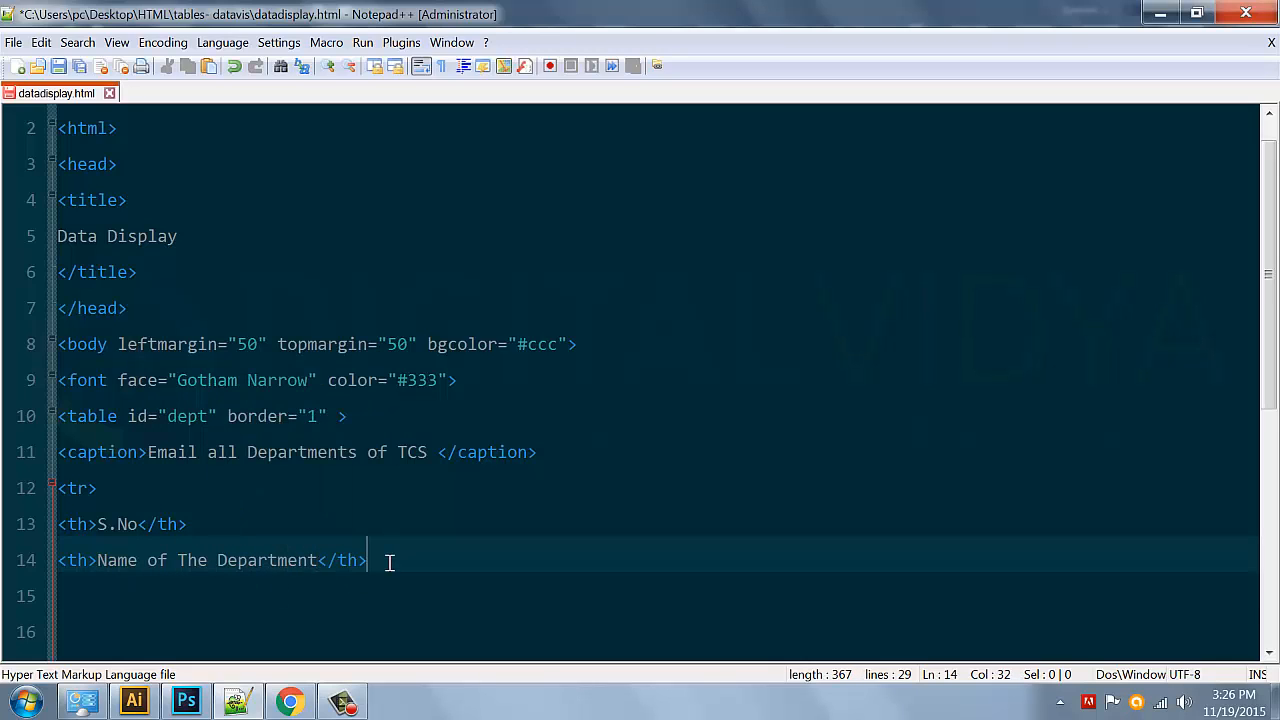
pyautogui.write('<th>S.No</th>')
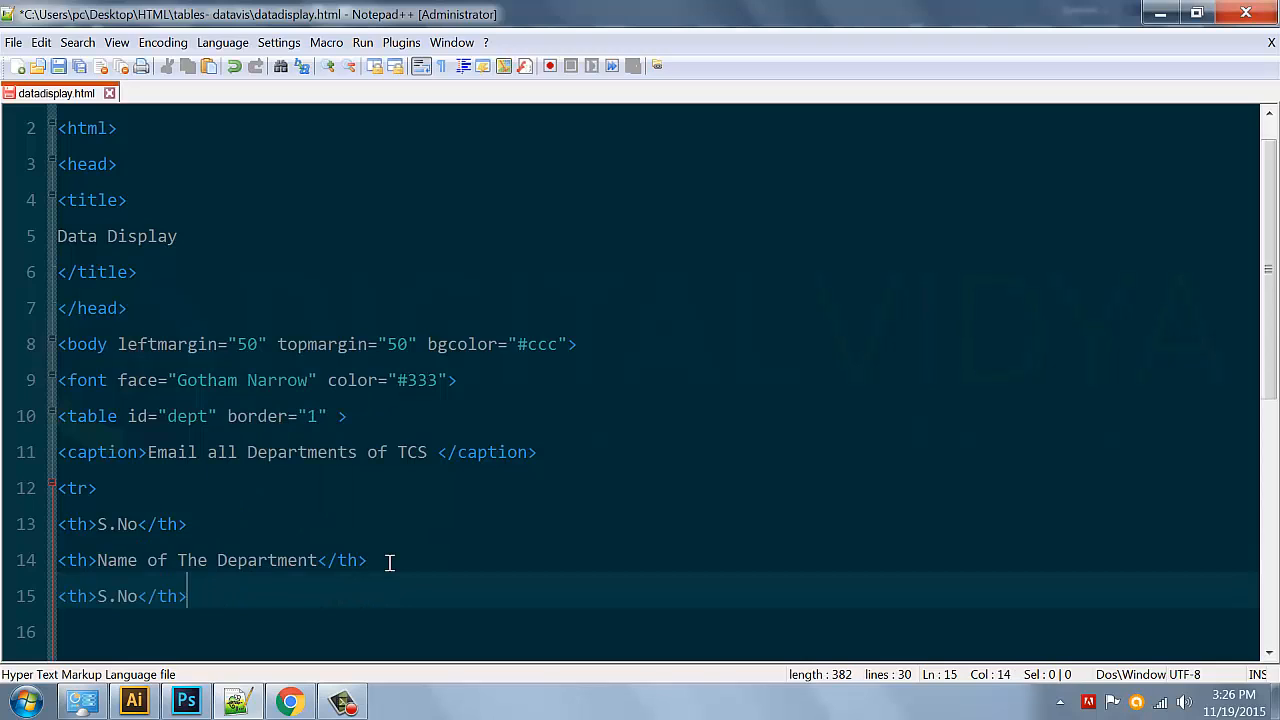
# Step: Rename the third header cell to 'EMail ID'
pyautogui.doubleClick(120, 596)
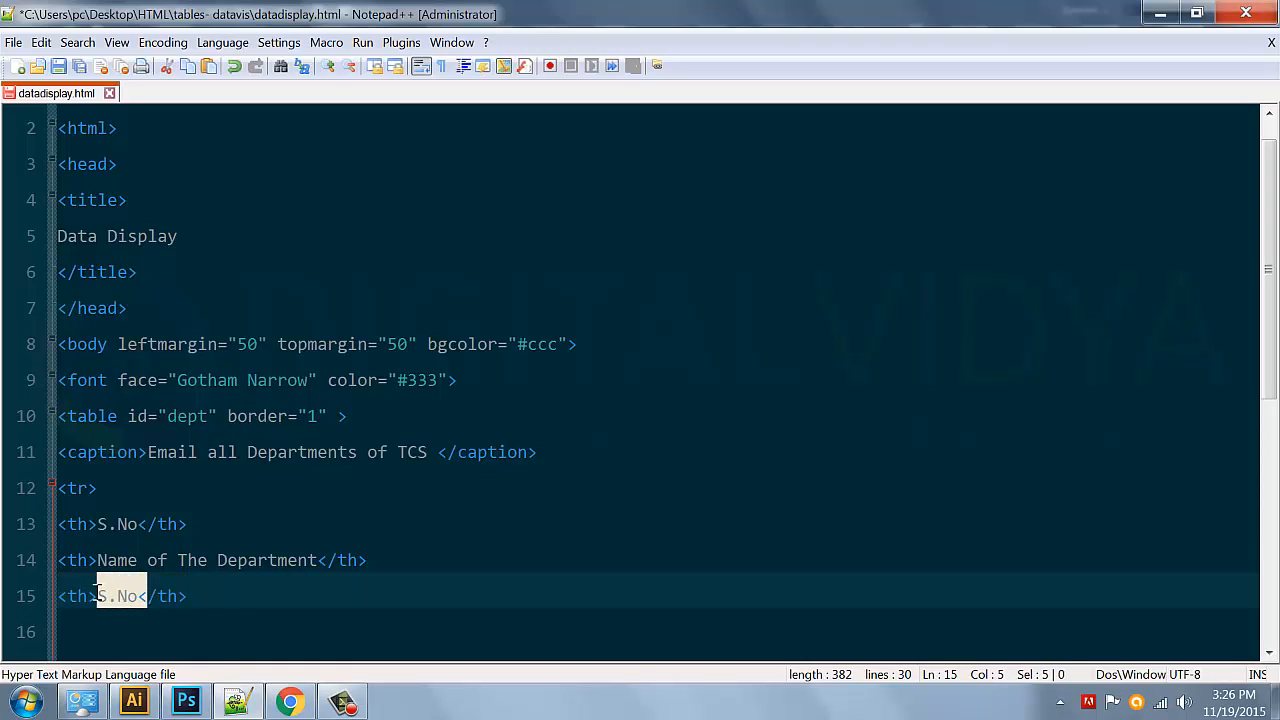
pyautogui.write('EMail')
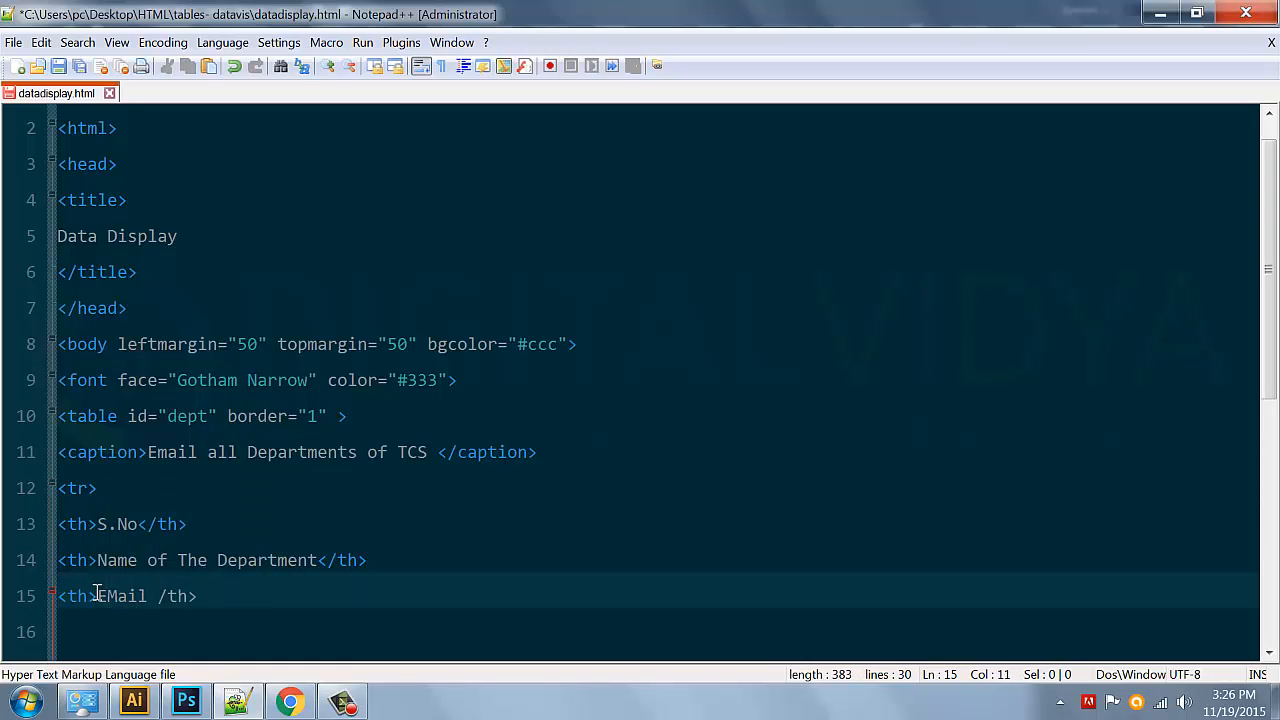
pyautogui.write('ID')
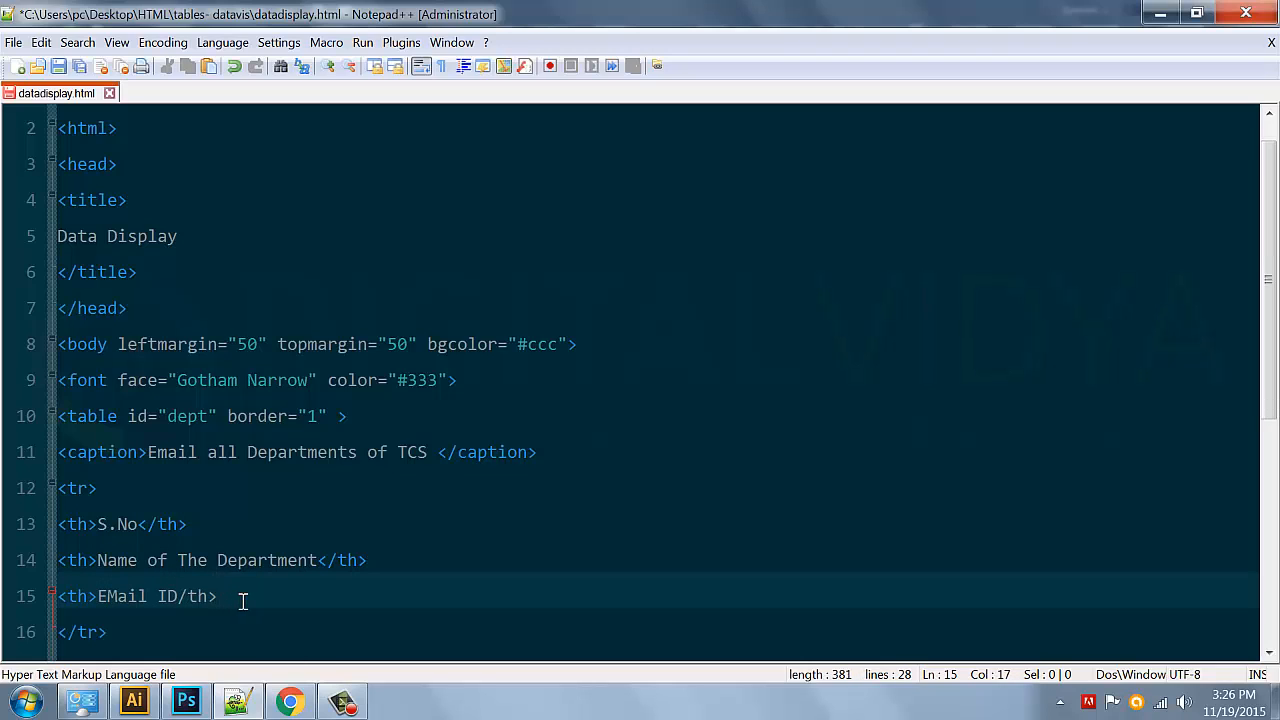
pyautogui.click(60, 488)
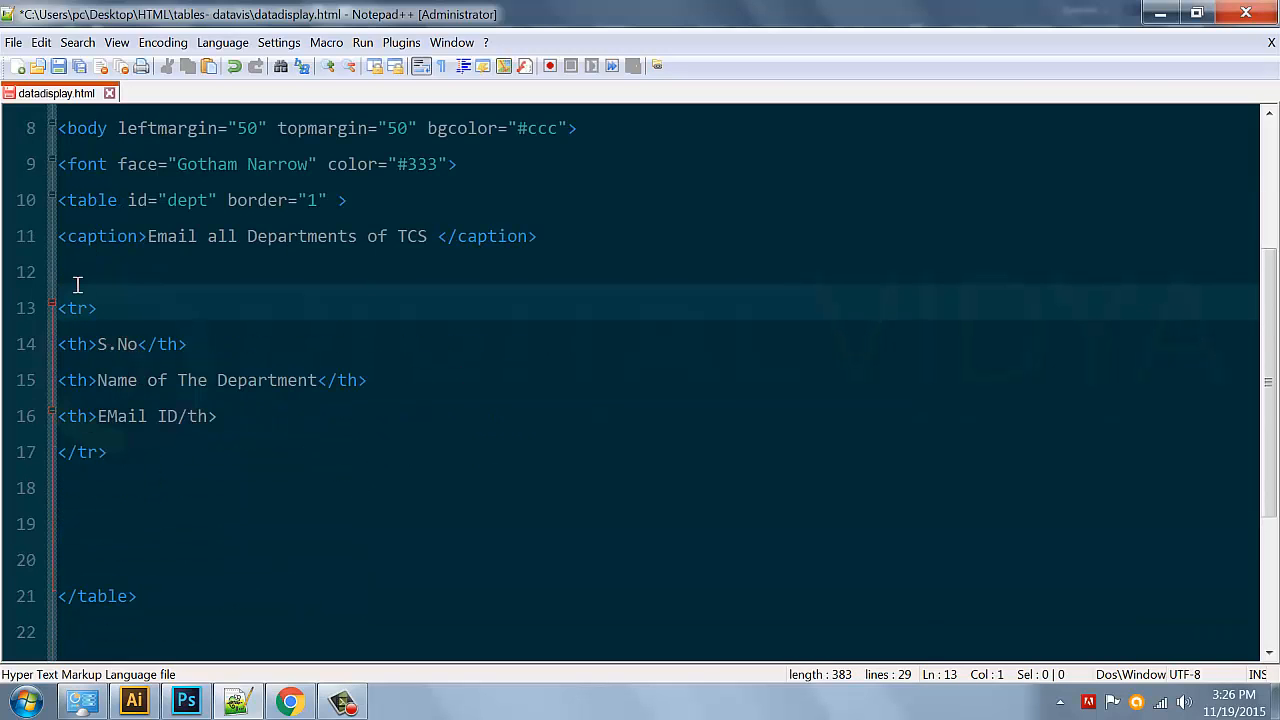
# Step: Write the '<!-- This ROw 1 -->' comment above the header row
pyautogui.write('<!-- T')
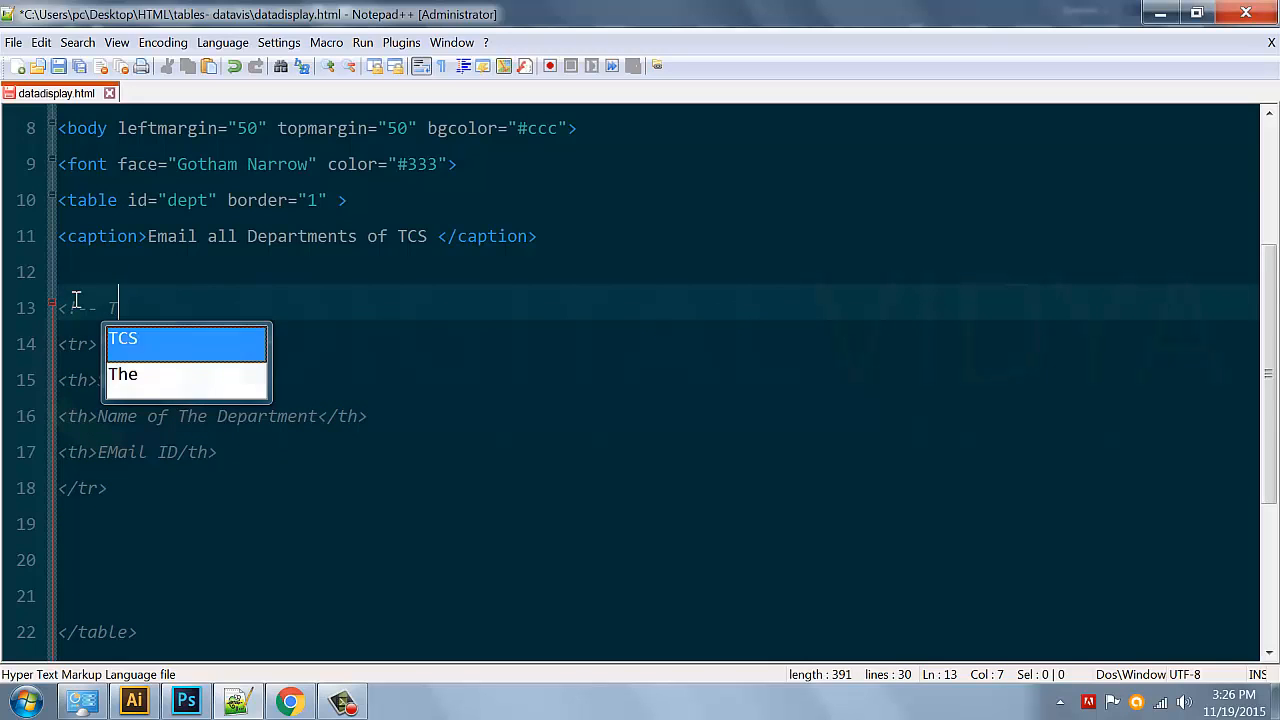
pyautogui.write('his')
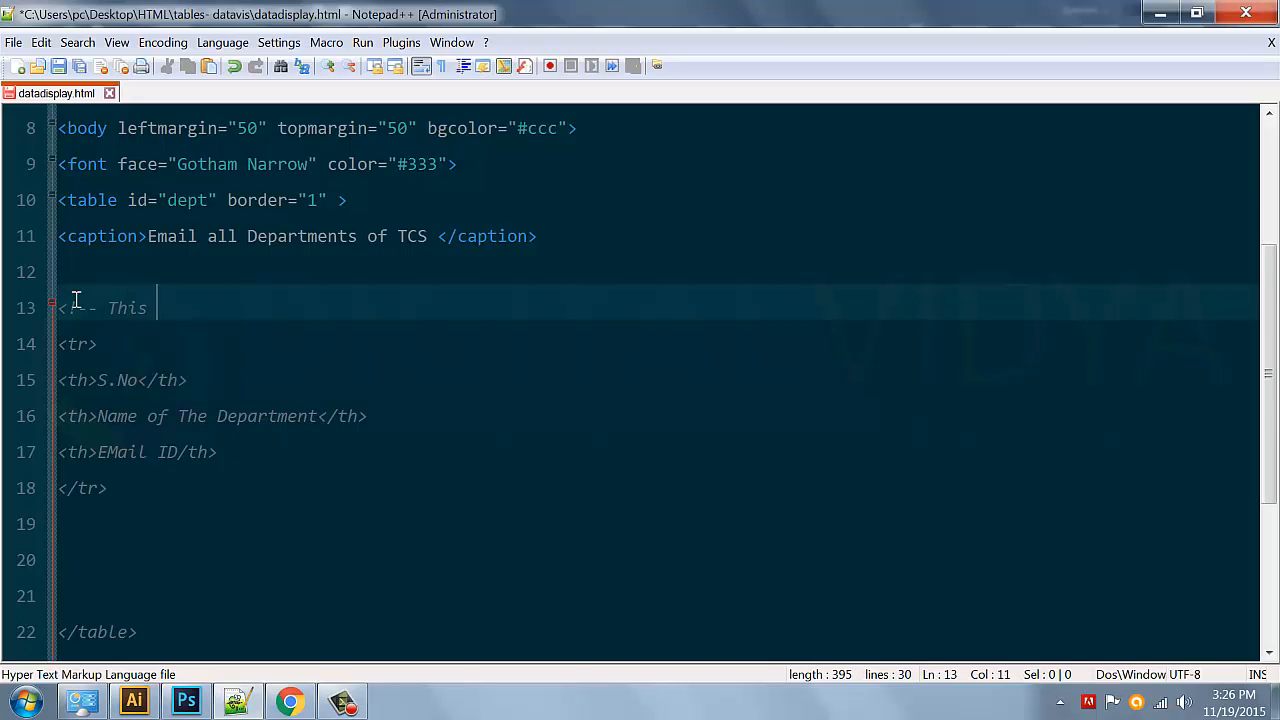
pyautogui.write('ROw')
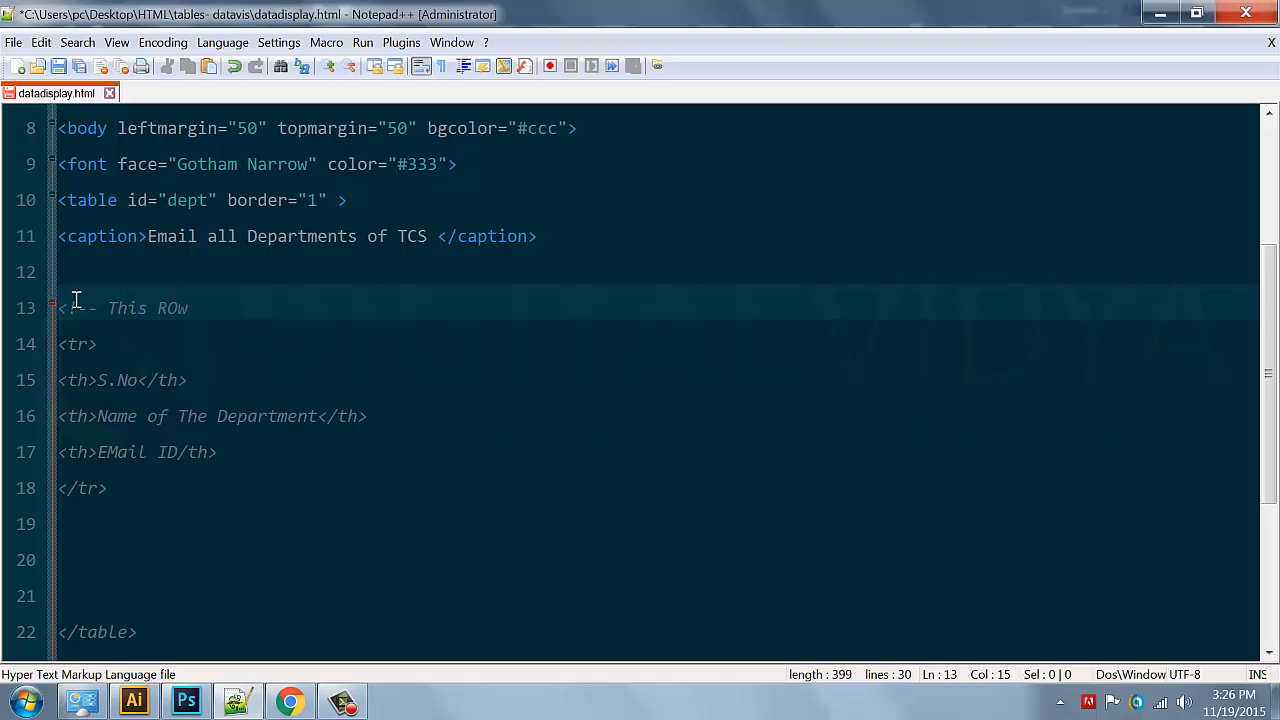
pyautogui.write('1 -->')
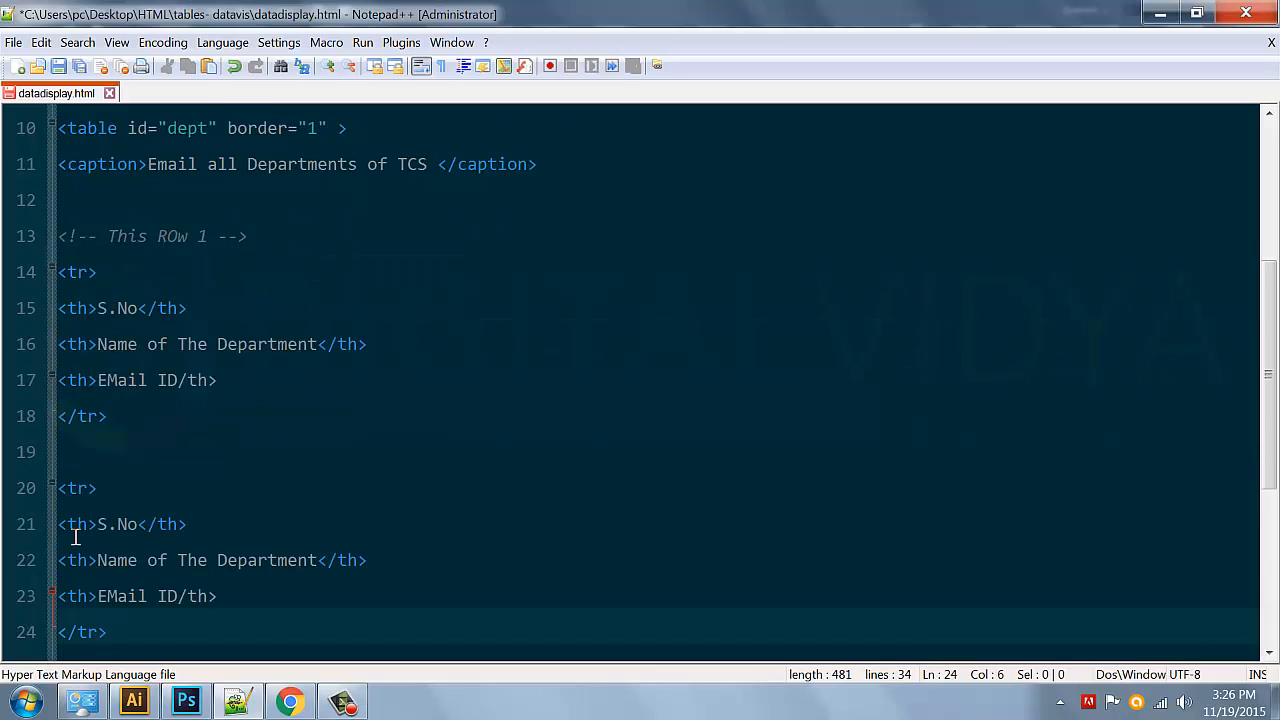
# Step: Edit the copied row's cells to 1 and 'Marketing and COmmunications'
pyautogui.click(80, 524)
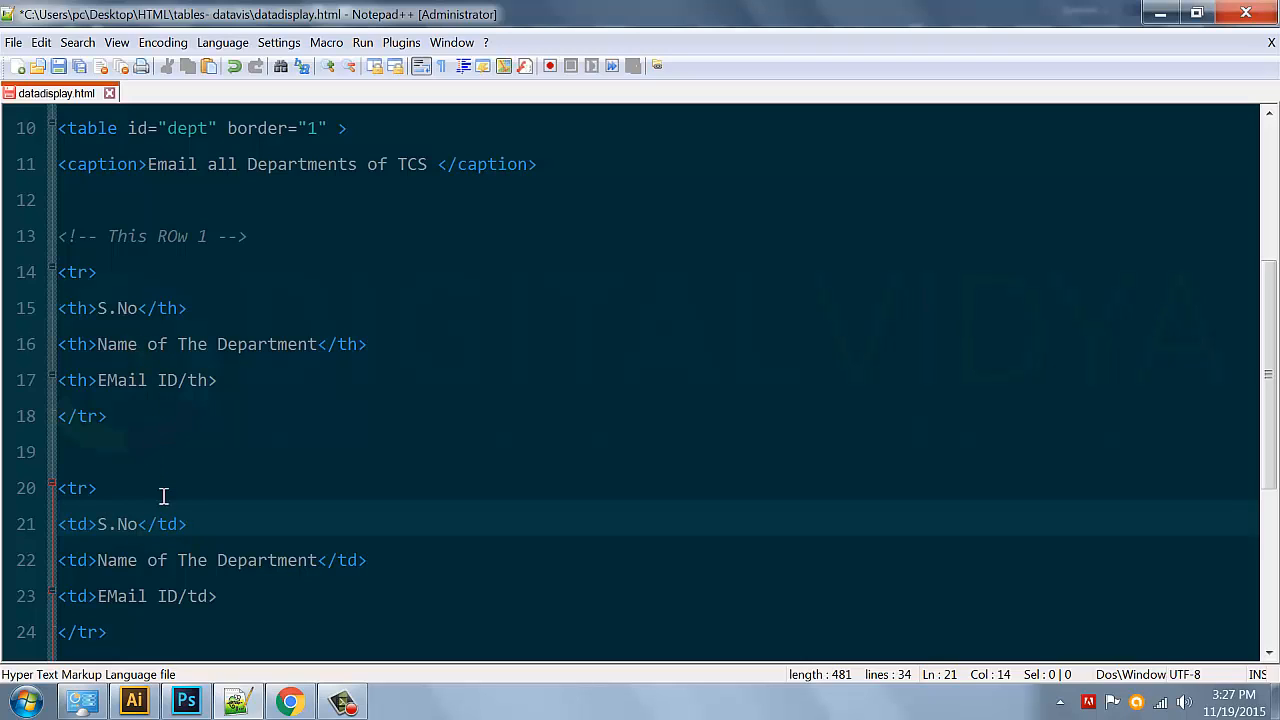
pyautogui.click(184, 524)
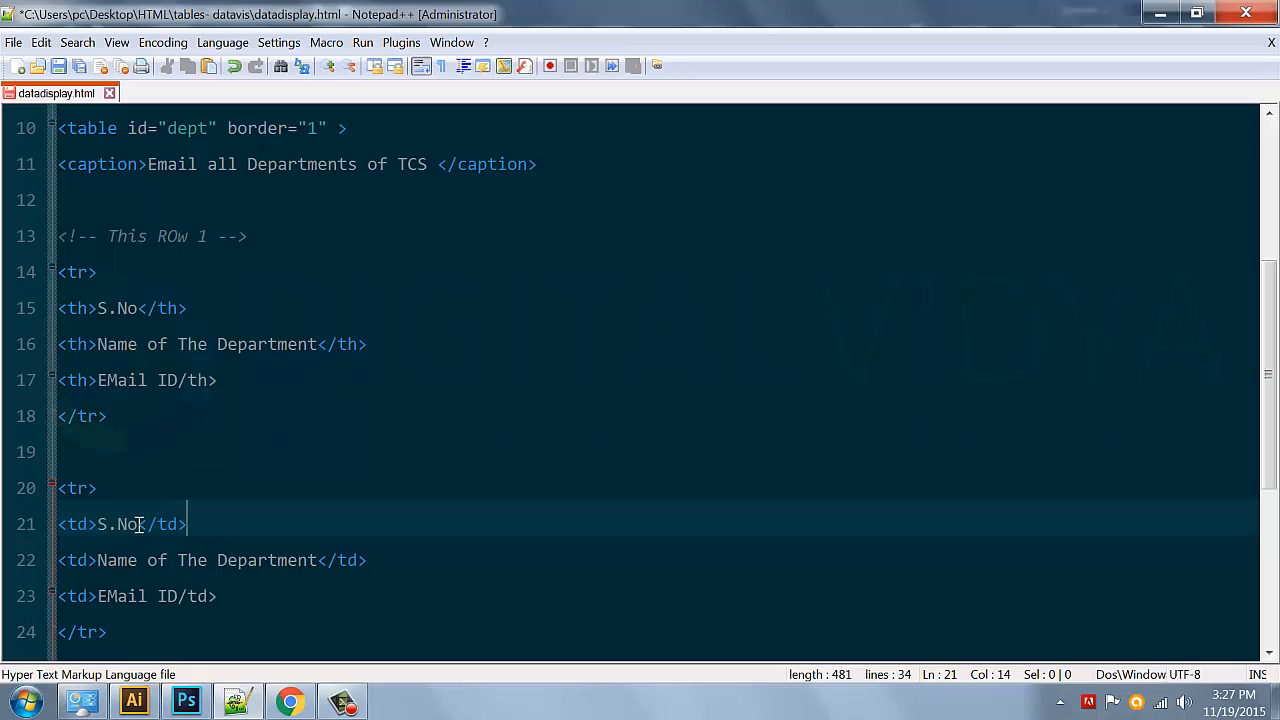
pyautogui.doubleClick(112, 524)
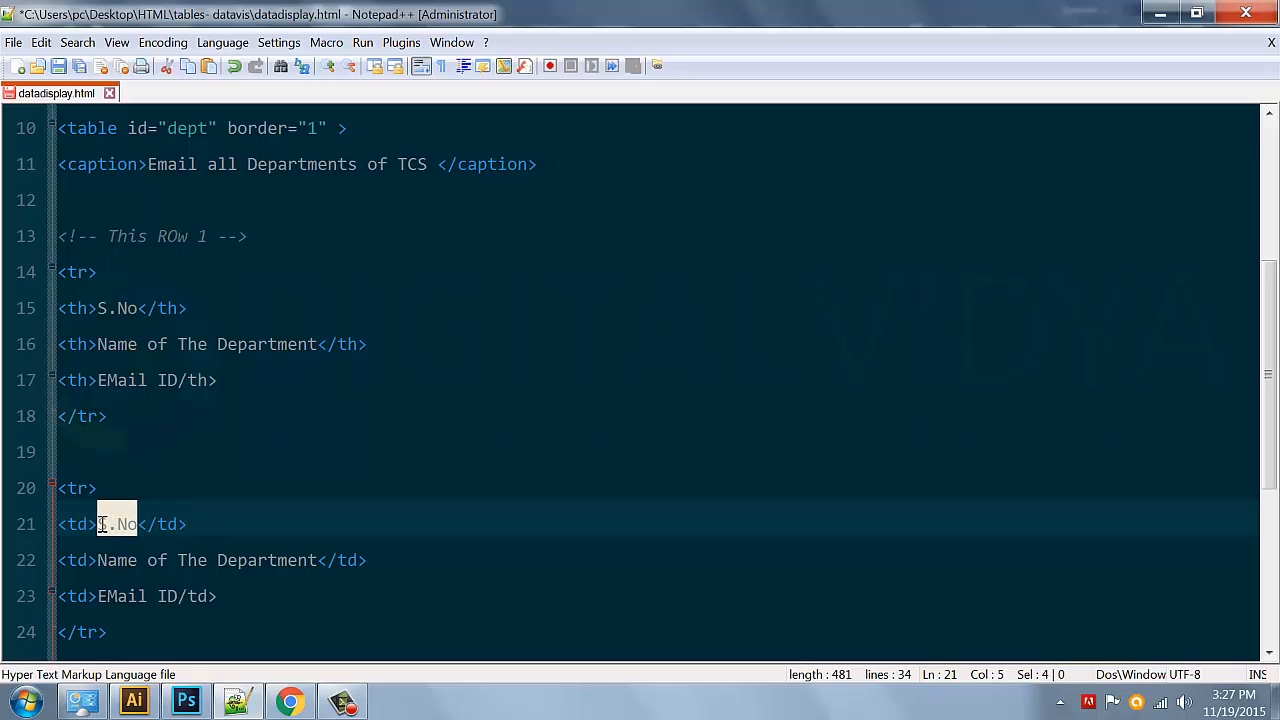
pyautogui.moveTo(100, 528)
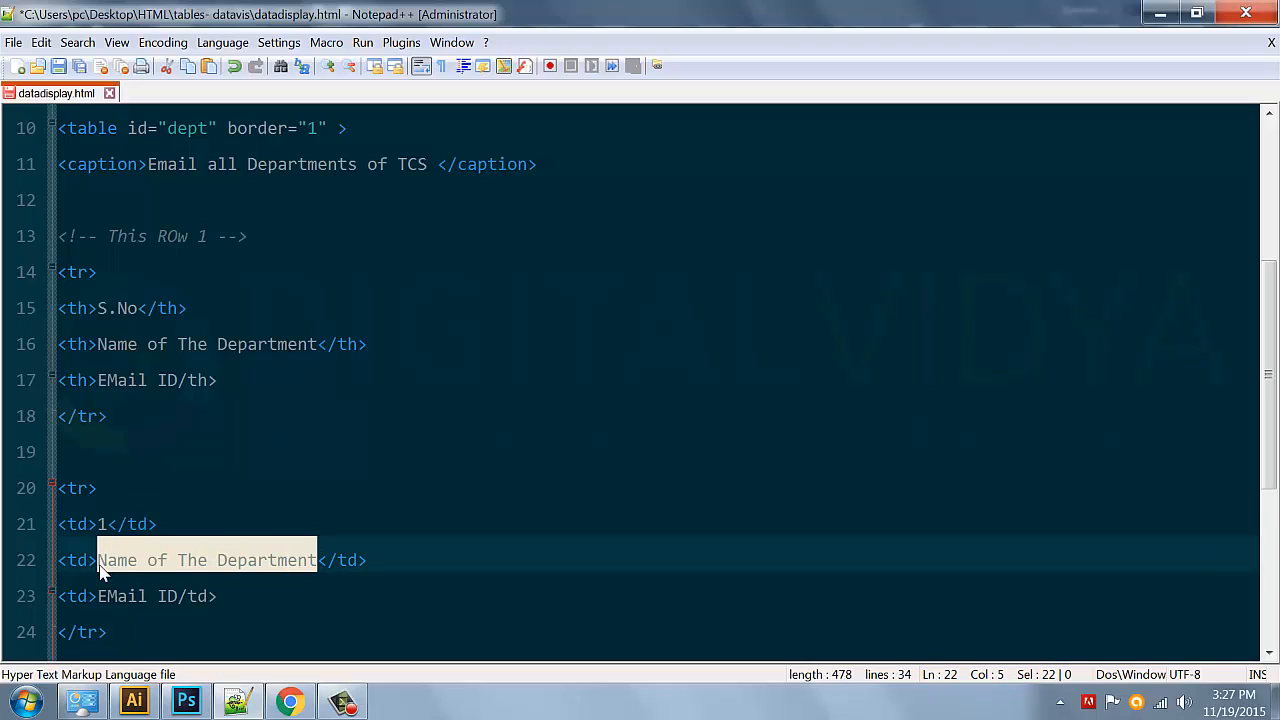
pyautogui.write('Marketing and COmmunic</td>')
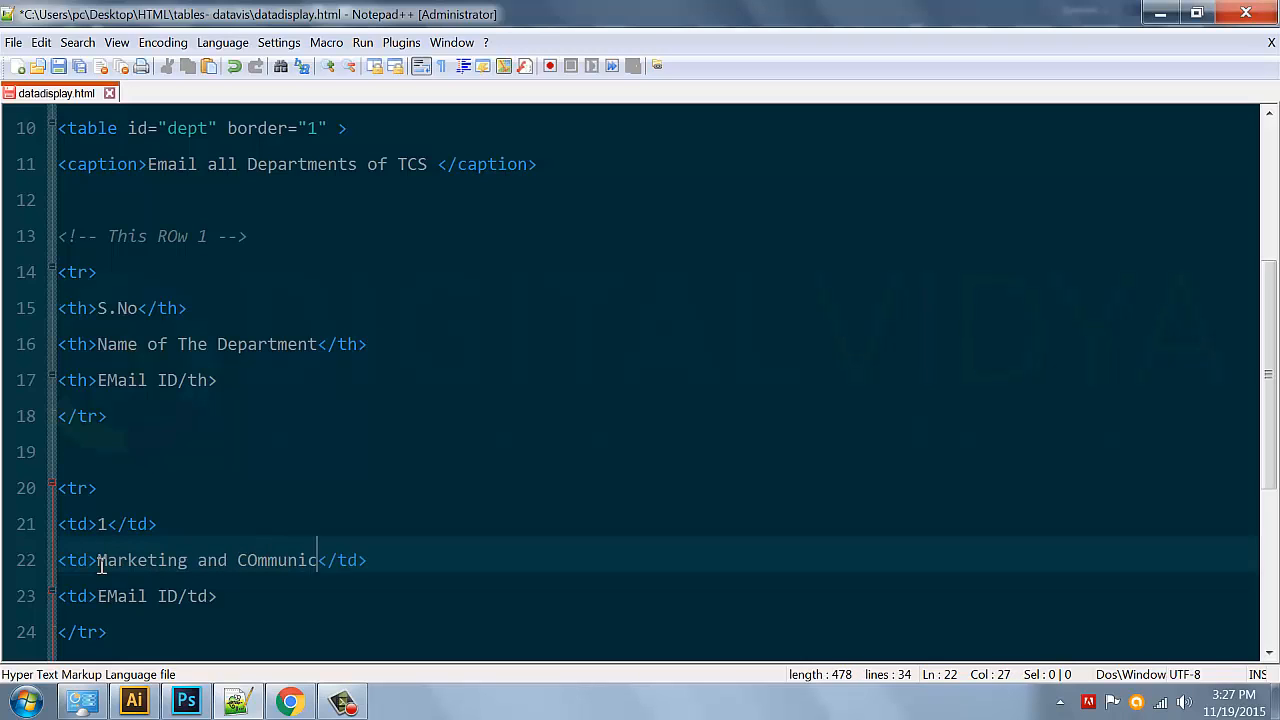
pyautogui.write('ations')
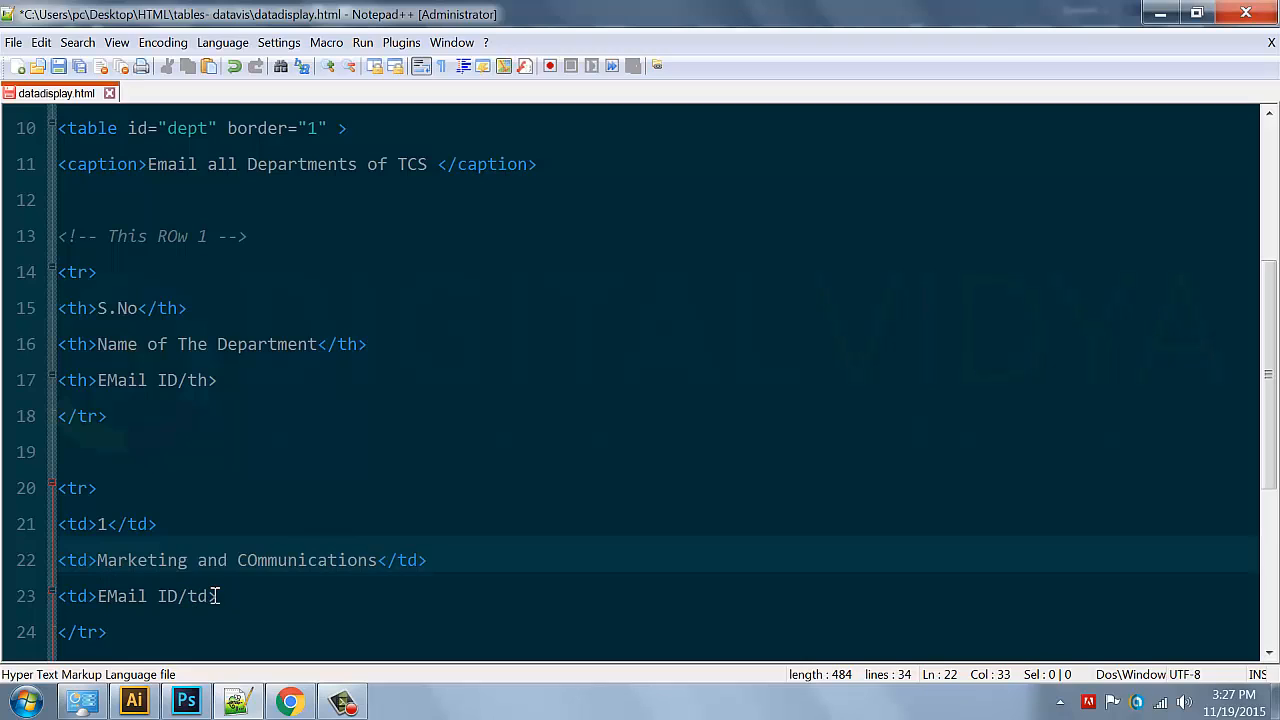
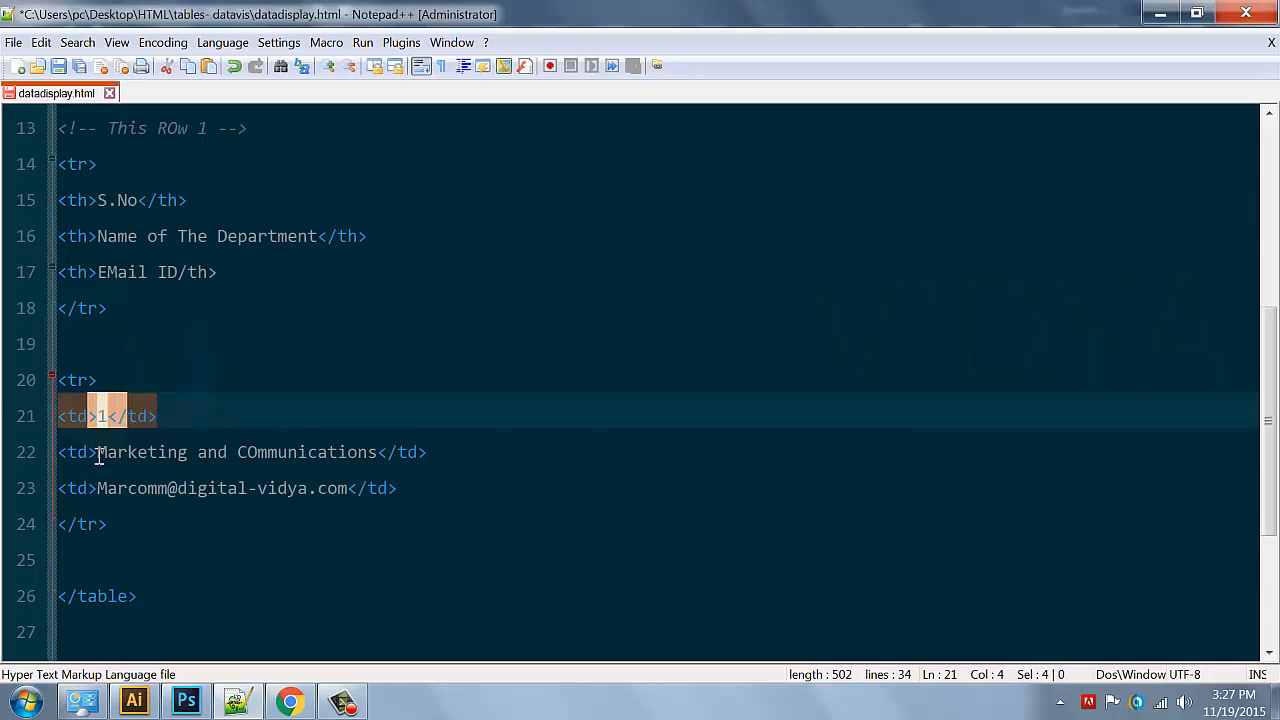
pyautogui.doubleClick(140, 452)
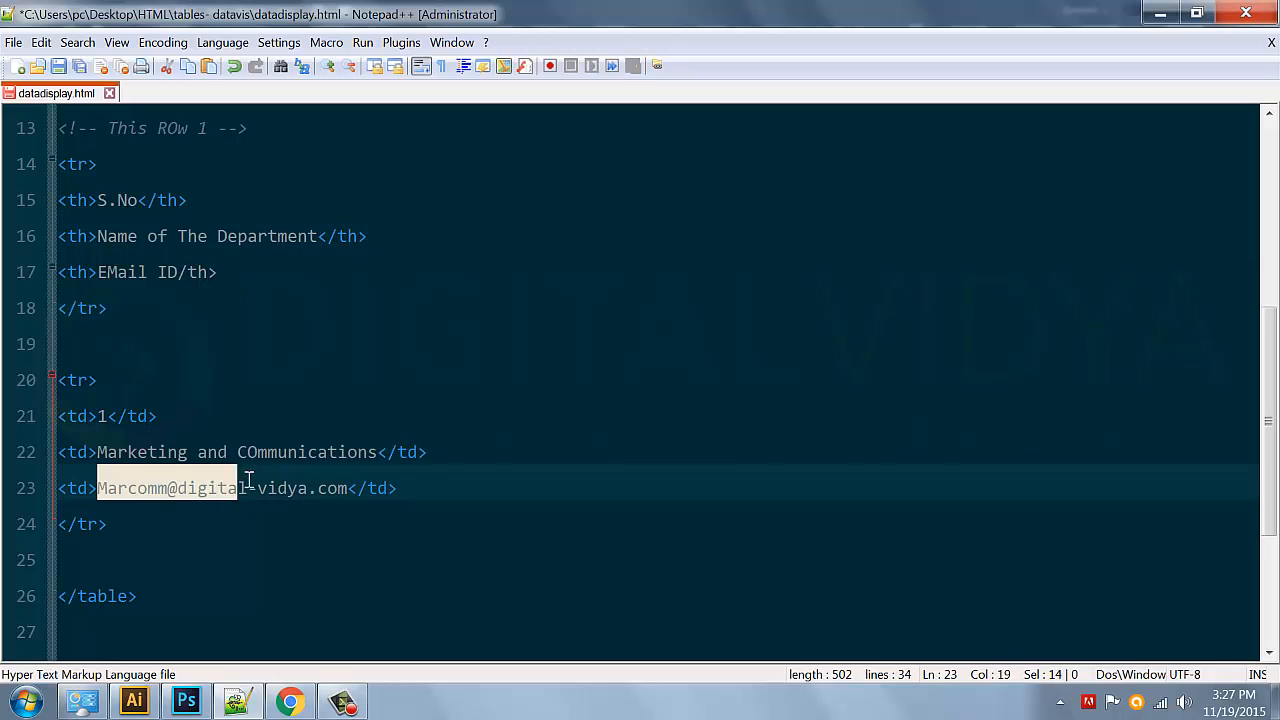
pyautogui.click(144, 508)
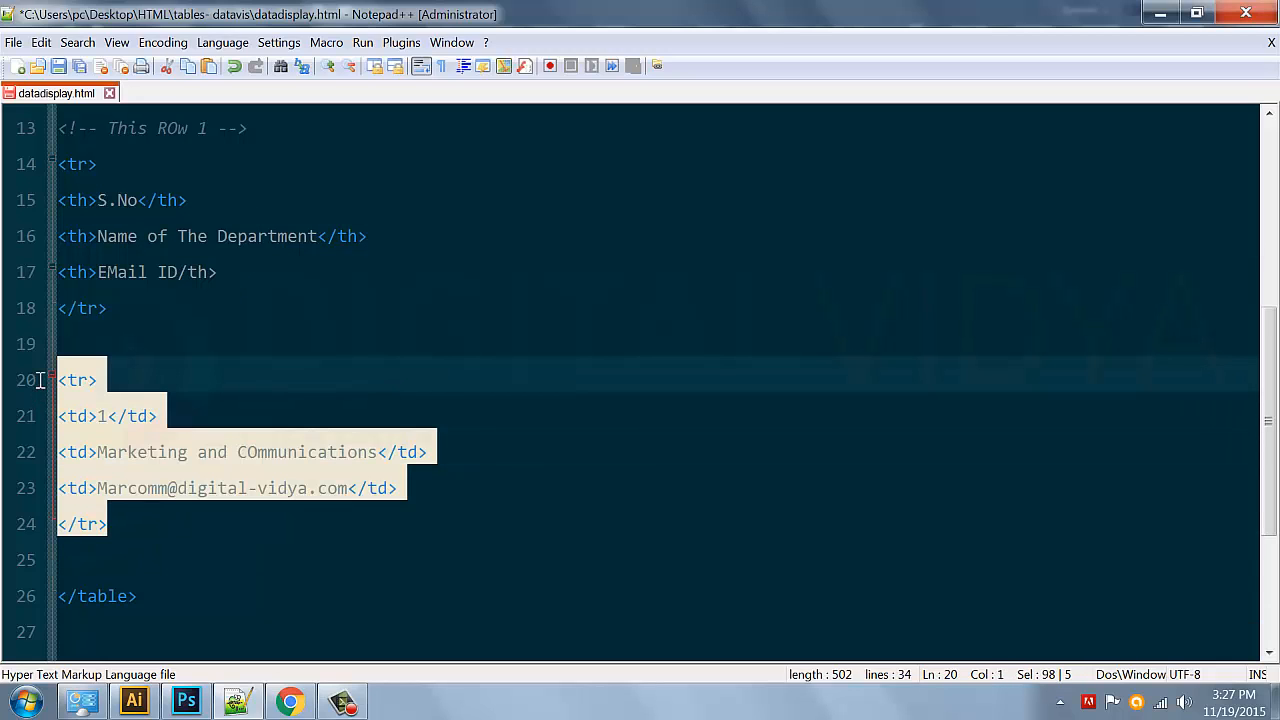
# Step: Paste row 2 with 'Internation Business Development (IBD)' and the sales email, then switch to the browser
pyautogui.click(128, 524)
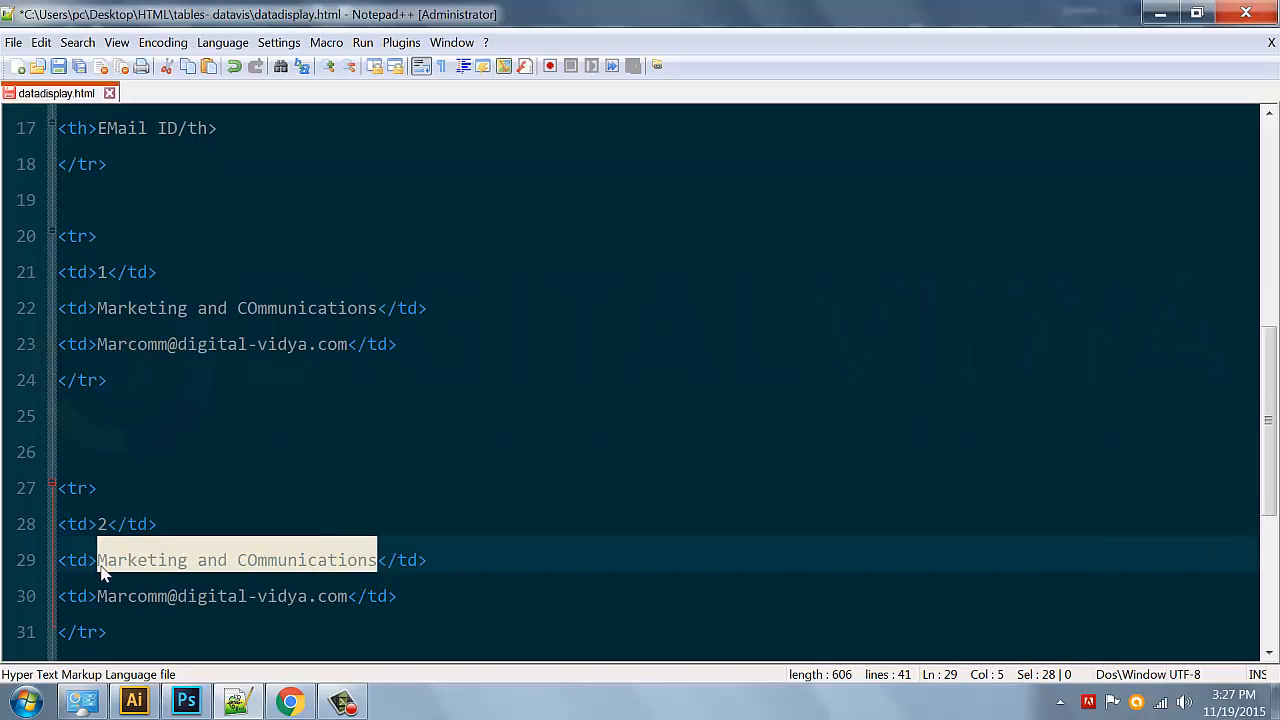
pyautogui.write('Internation Business Devel</td>')
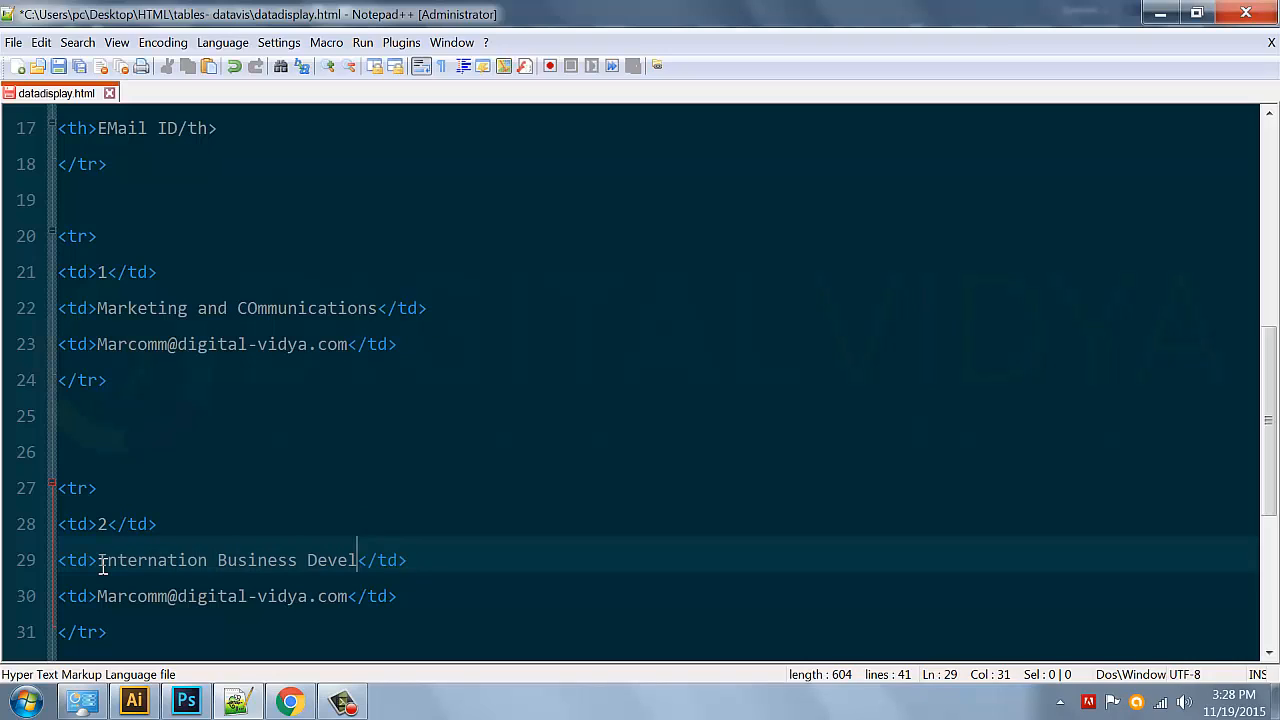
pyautogui.write('opment (IBD')
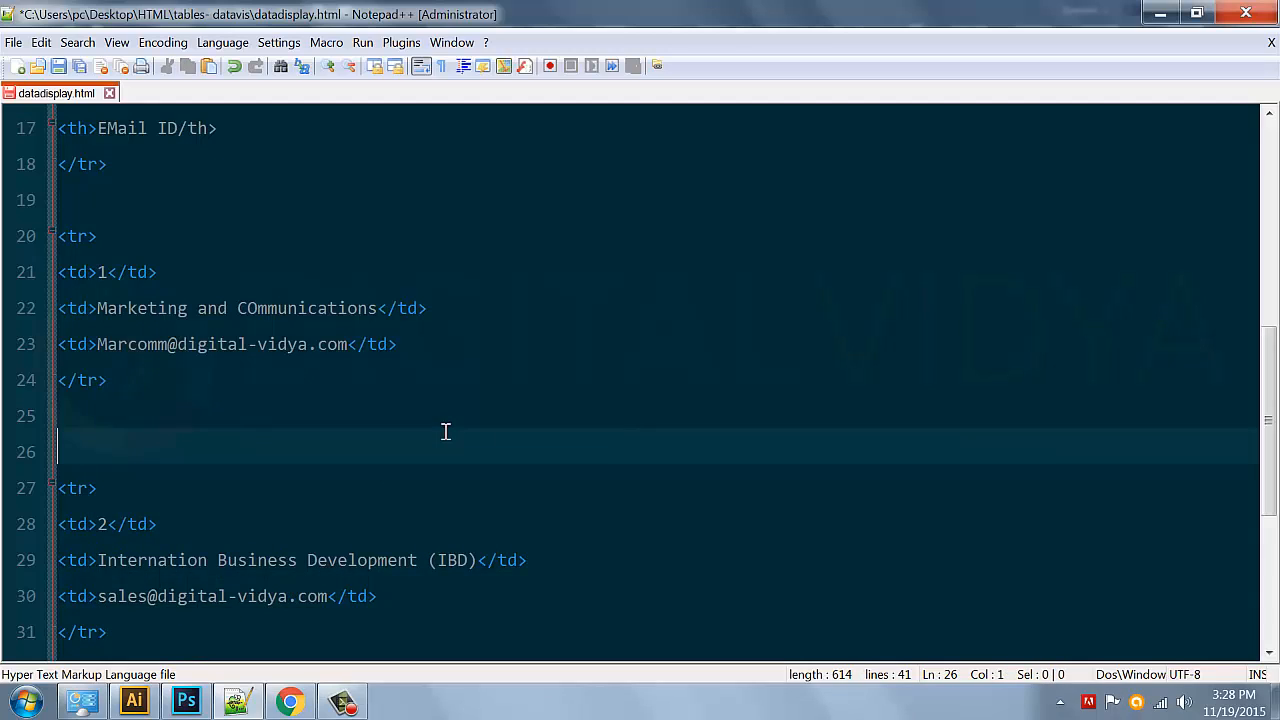
pyautogui.click(400, 42)
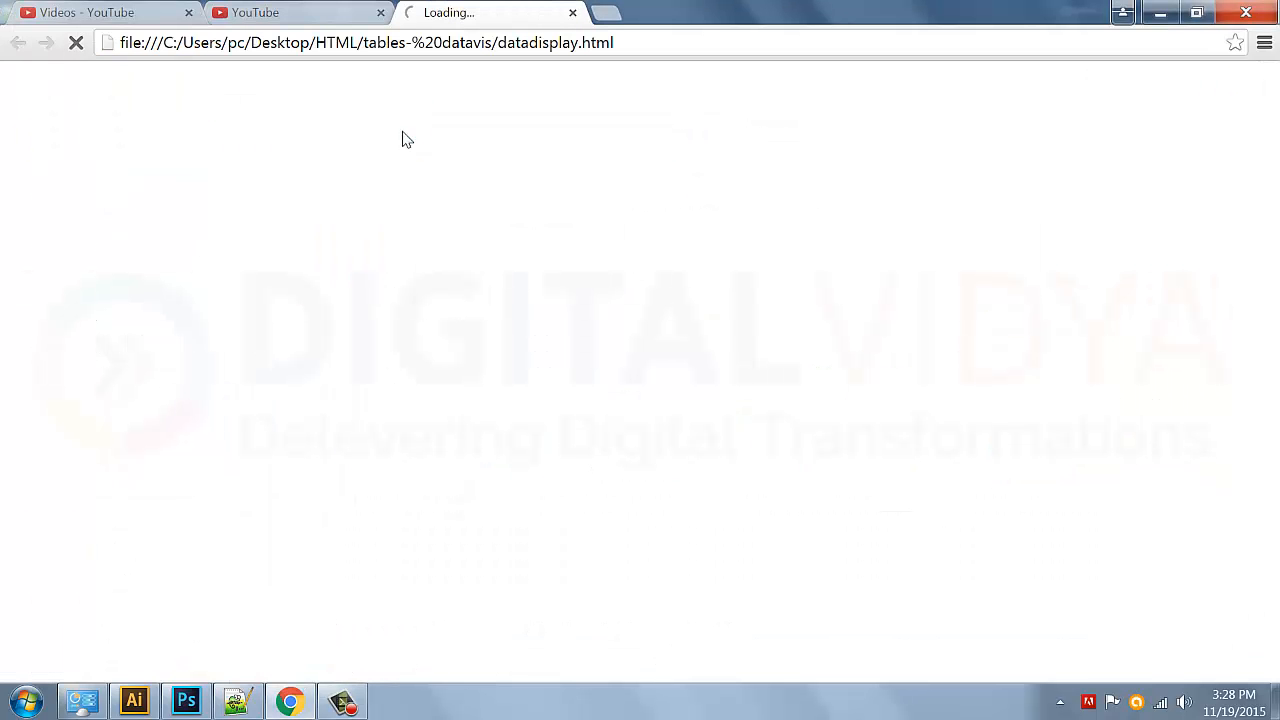
pyautogui.moveTo(308, 250)
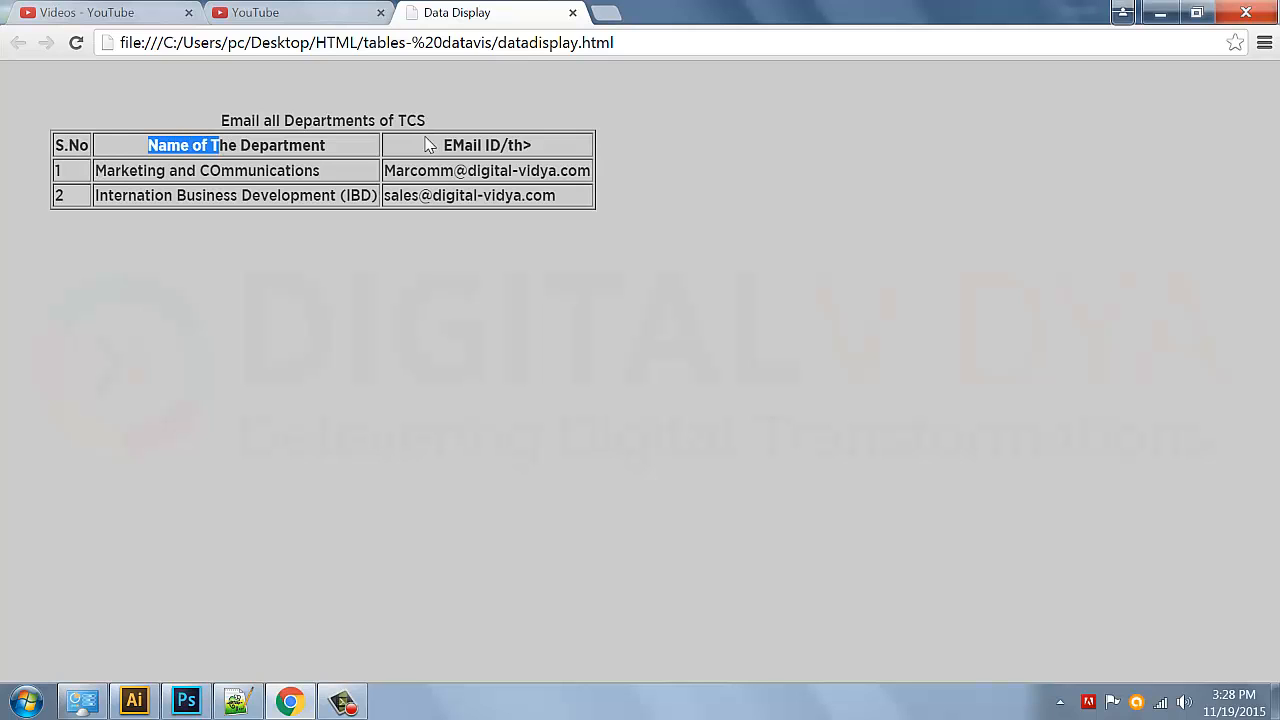
# Step: Load datadisplay.html in Chrome to view the captioned, bordered department table
pyautogui.doubleClick(516, 144)
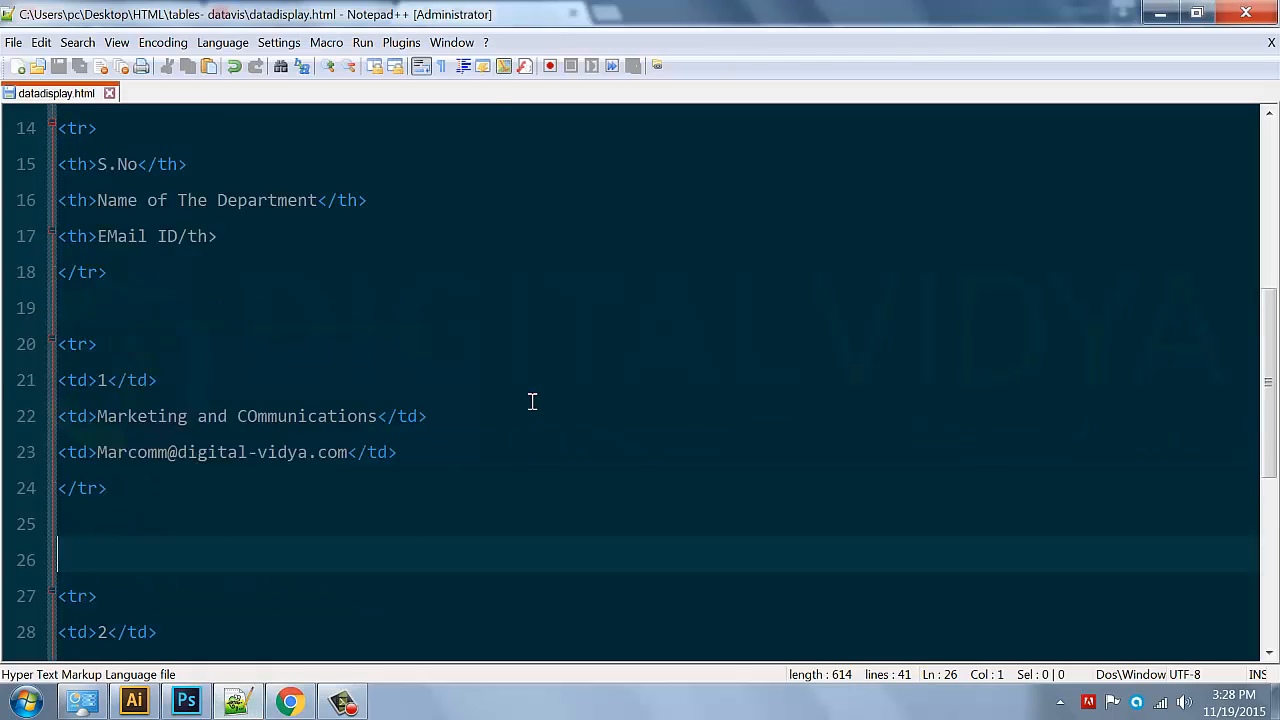
# Step: Scroll through the datadisplay.html source to review the table markup
pyautogui.scroll(3)
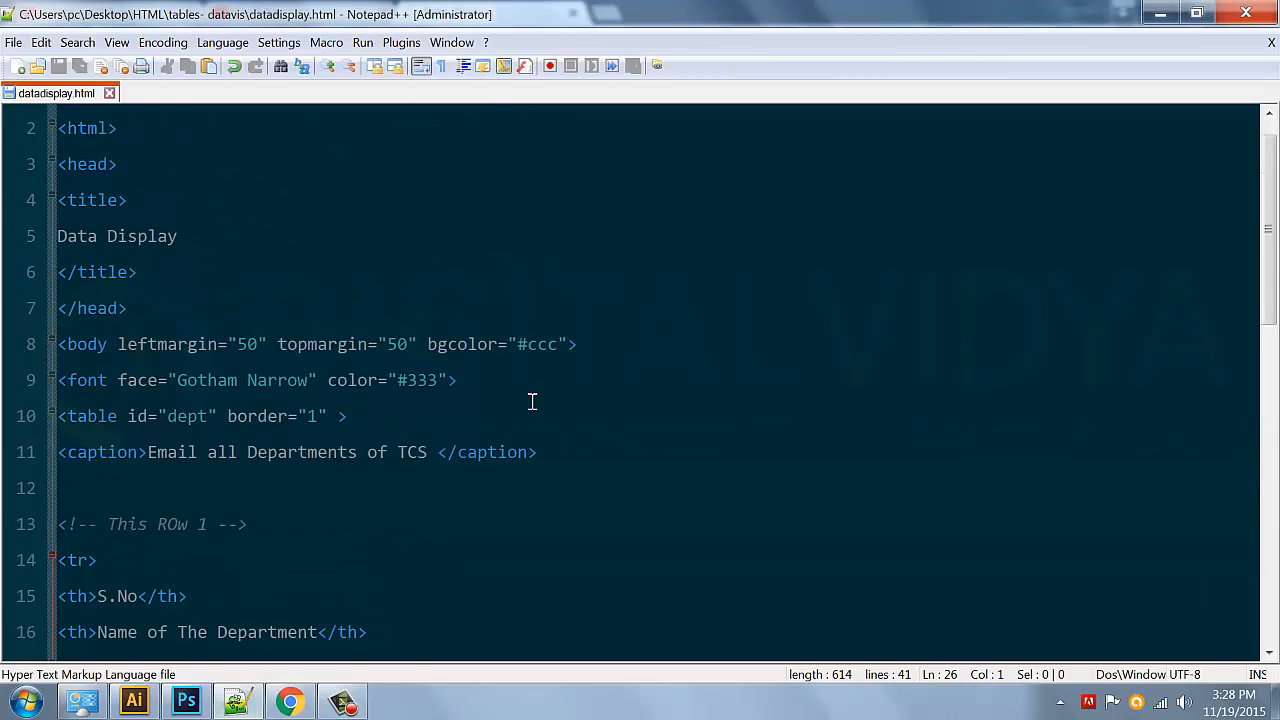
pyautogui.scroll(-3)
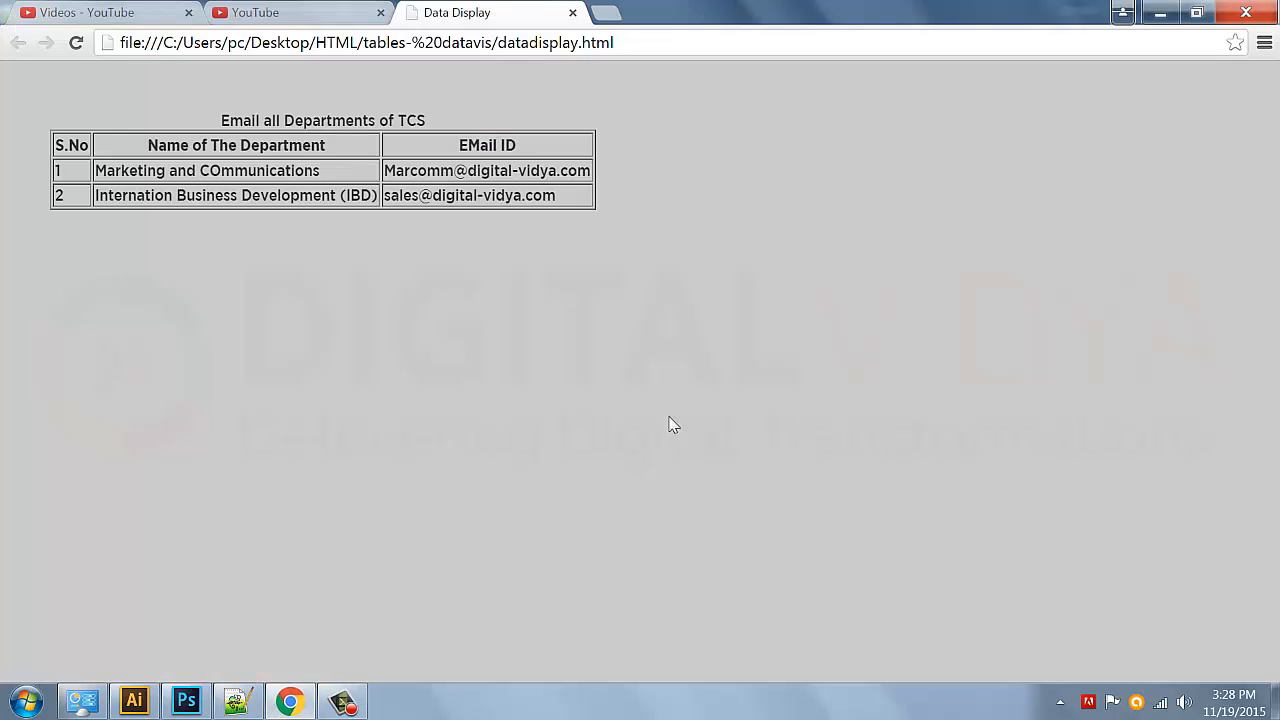
pyautogui.moveTo(484, 330)
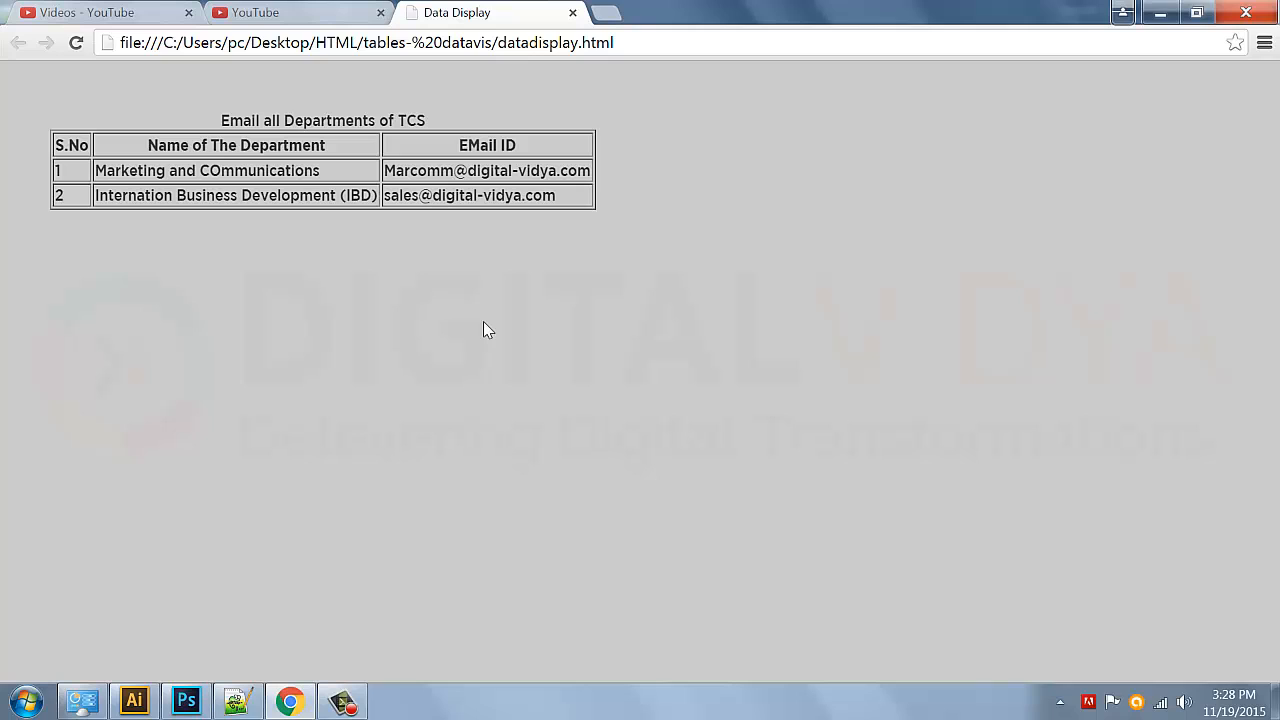
pyautogui.moveTo(276, 600)
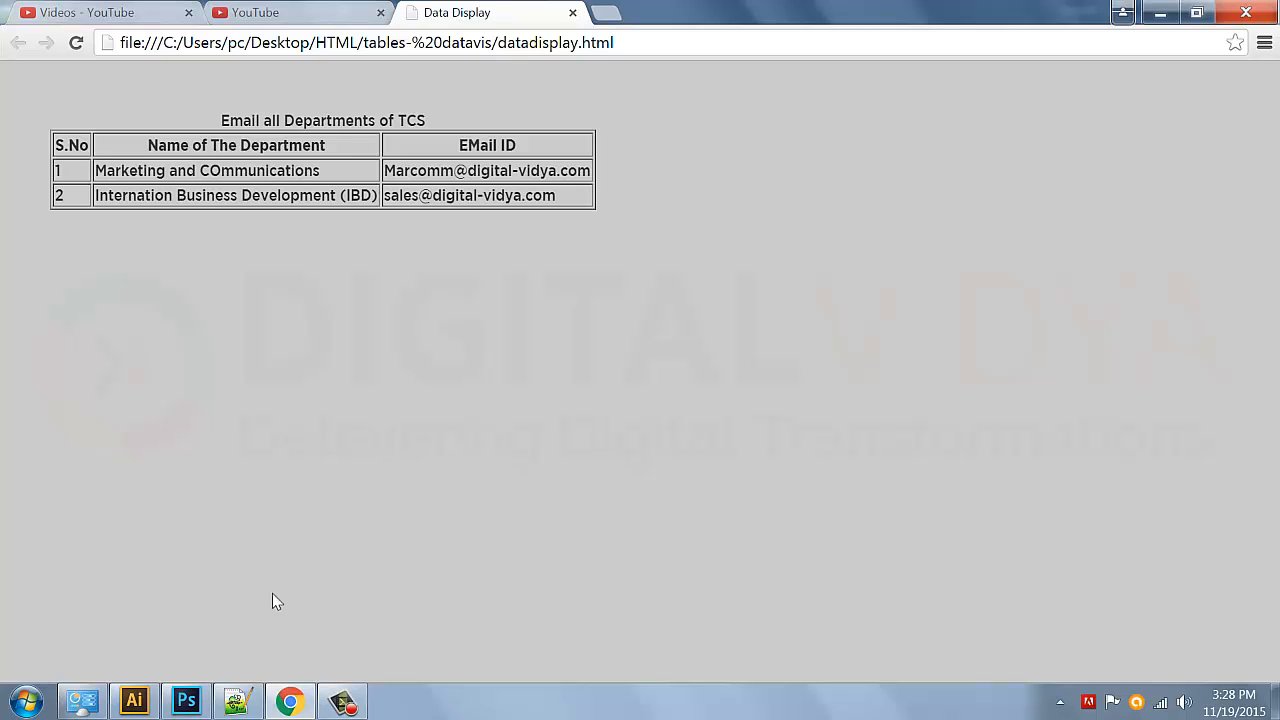